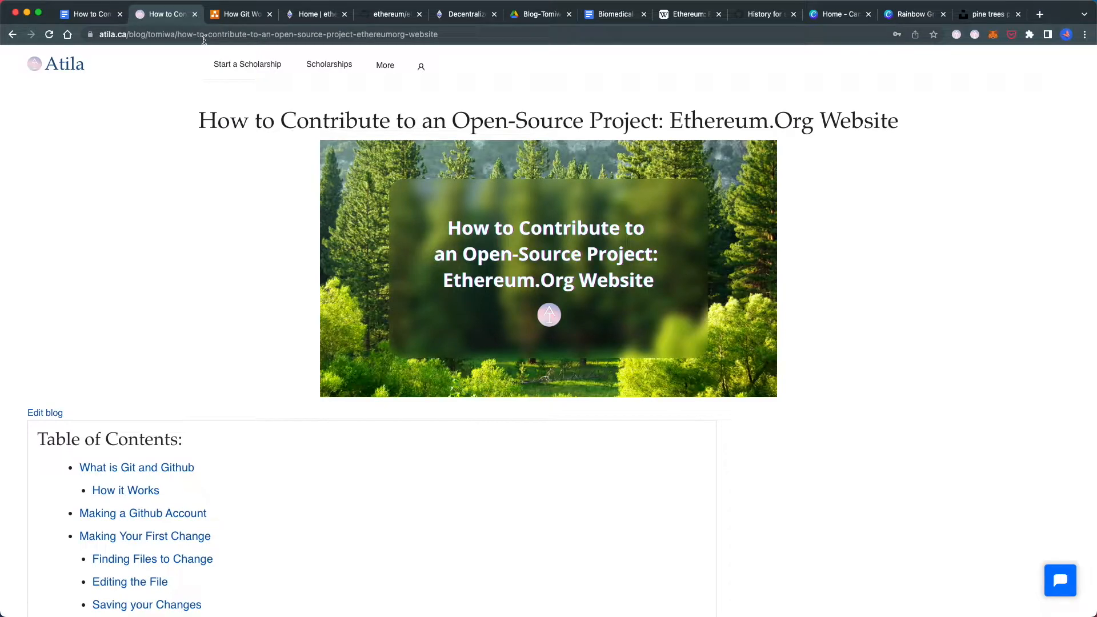
Read the DeSci page from Publishing down to Further reading and videos
click(315, 14)
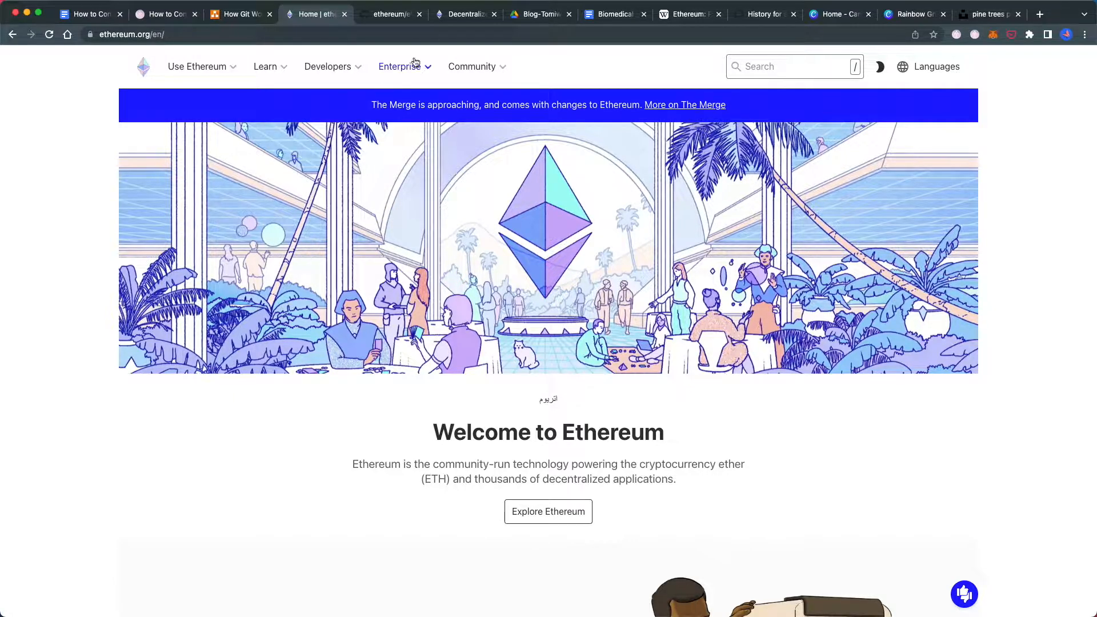
click(465, 14)
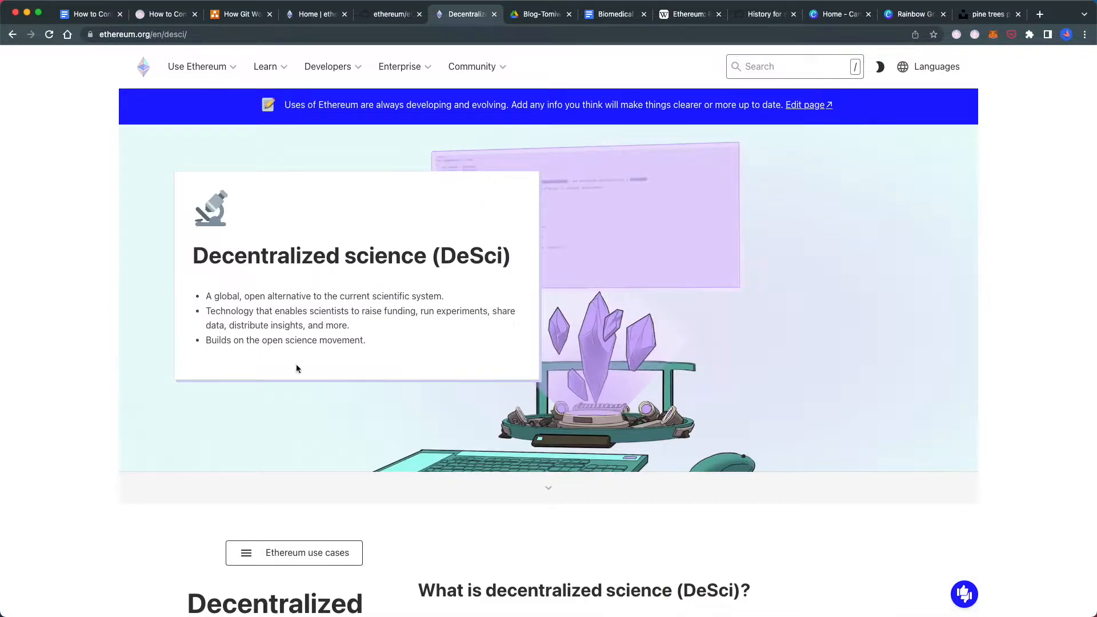
scroll(down, 3)
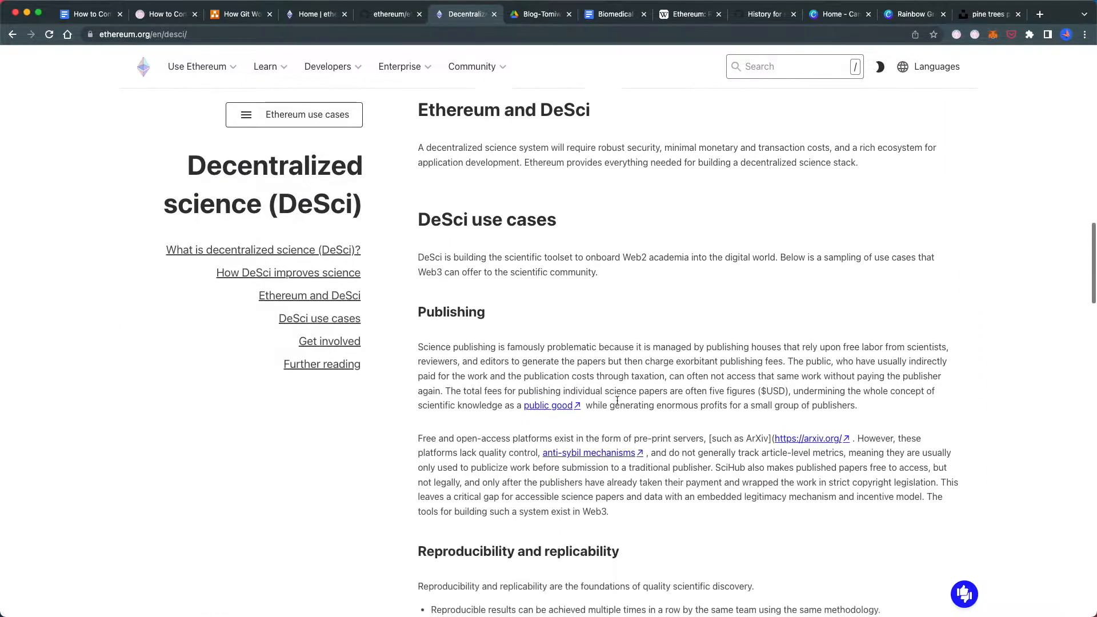
scroll(down, 3)
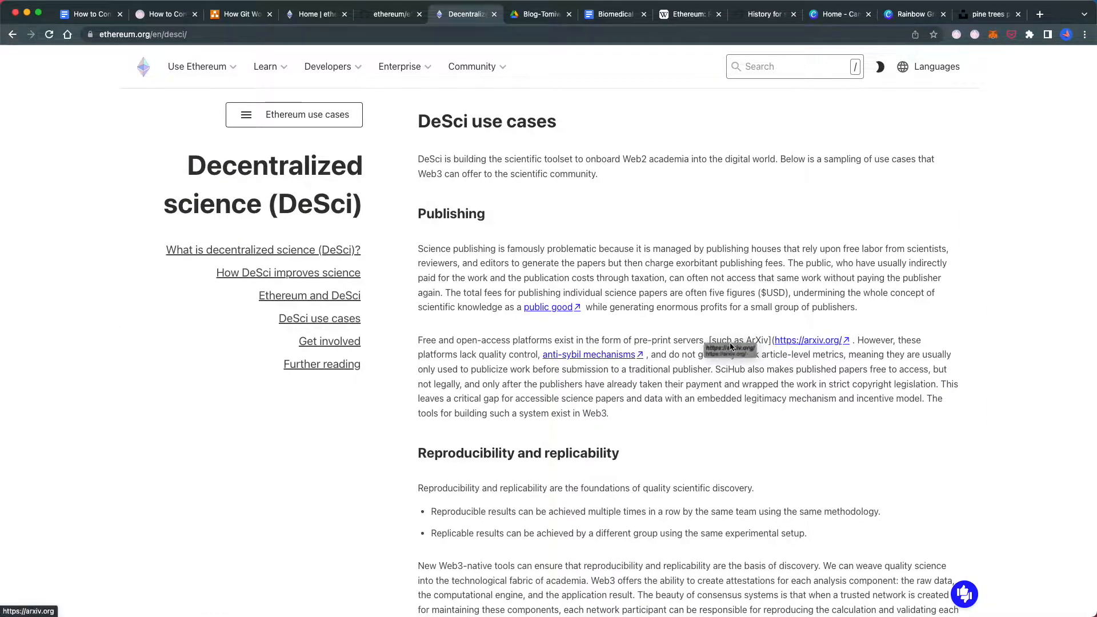
scroll(down, 3)
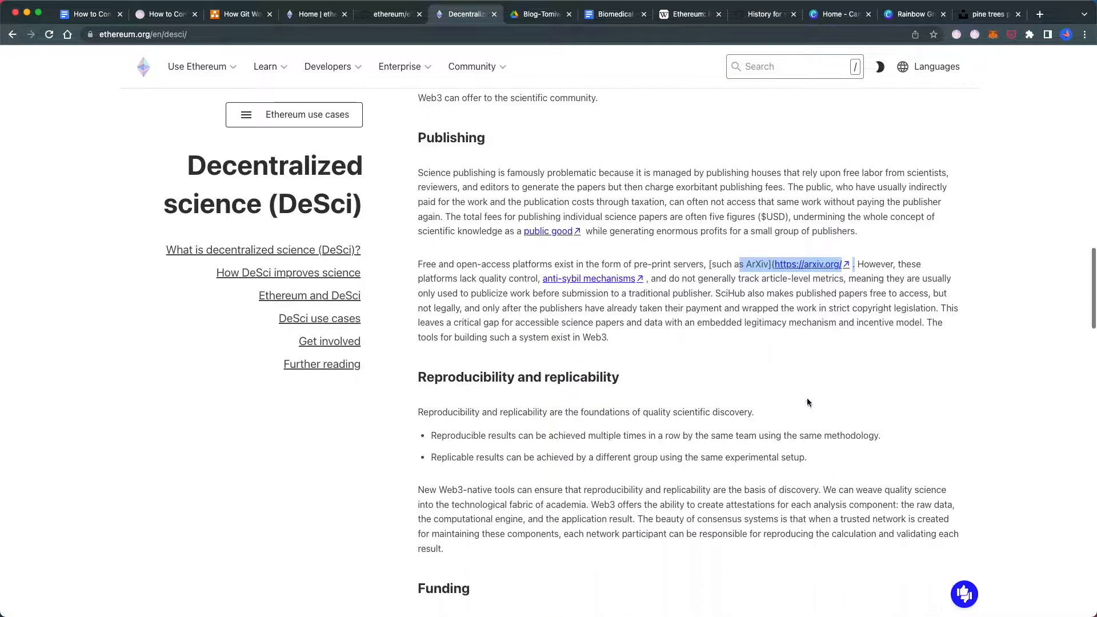
scroll(down, 3)
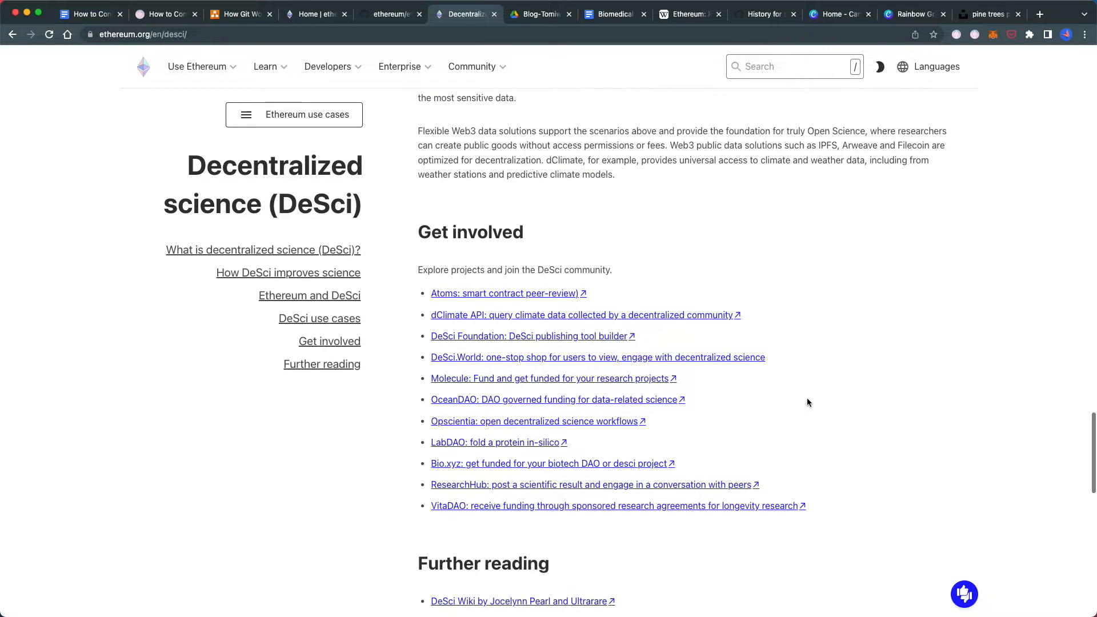
scroll(down, 3)
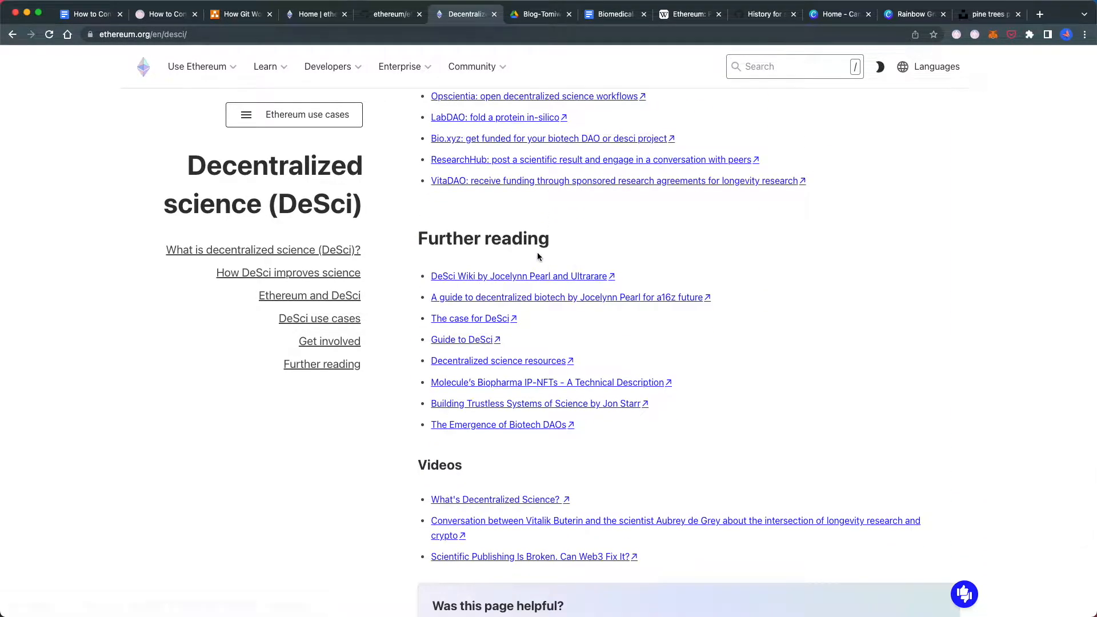
View the Ethereum article's revision history, then the Biomedical Google Doc's version history
click(389, 14)
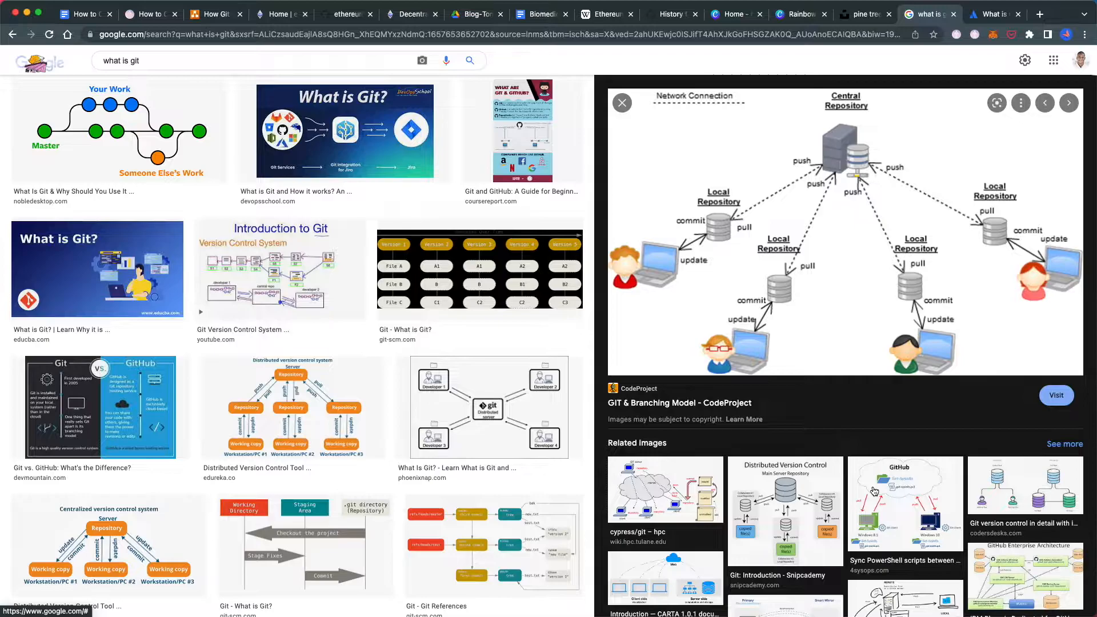
click(604, 14)
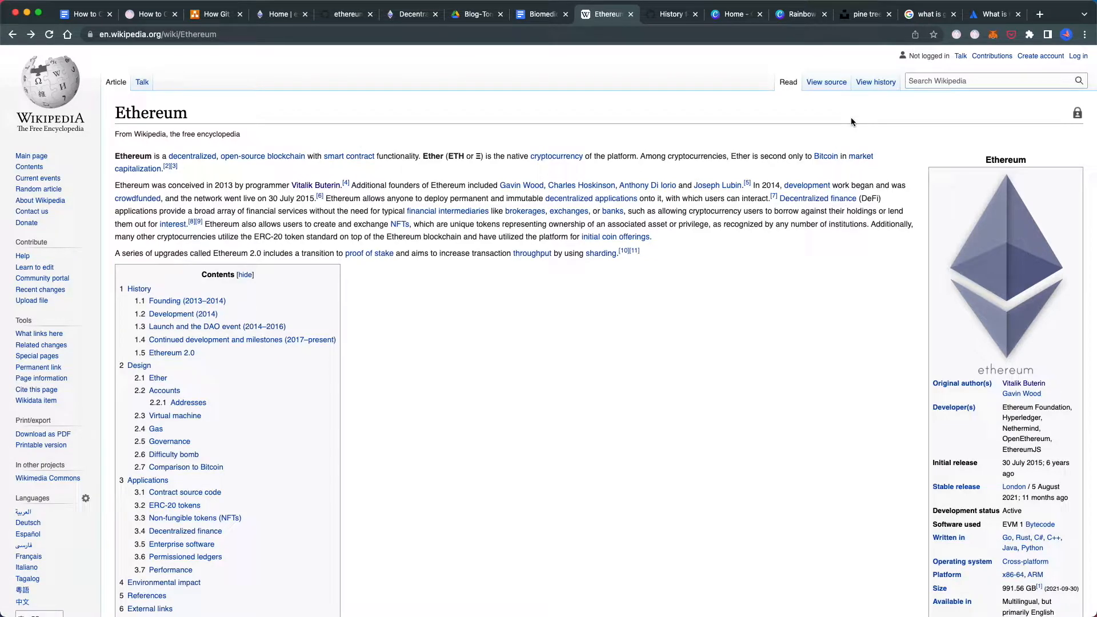
mouse_move(876, 82)
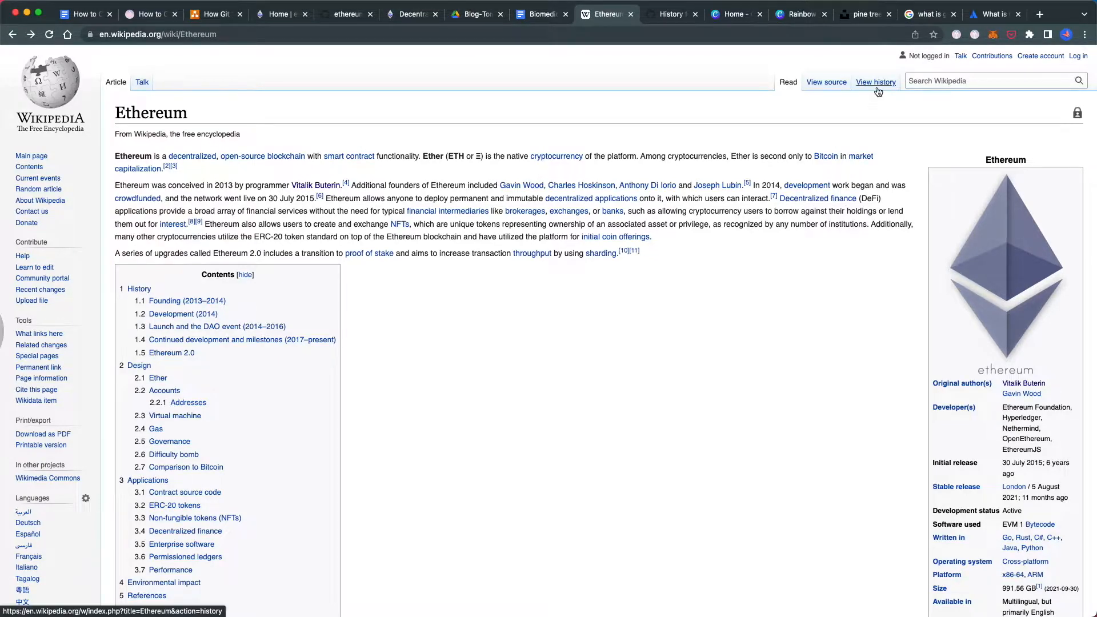
click(876, 82)
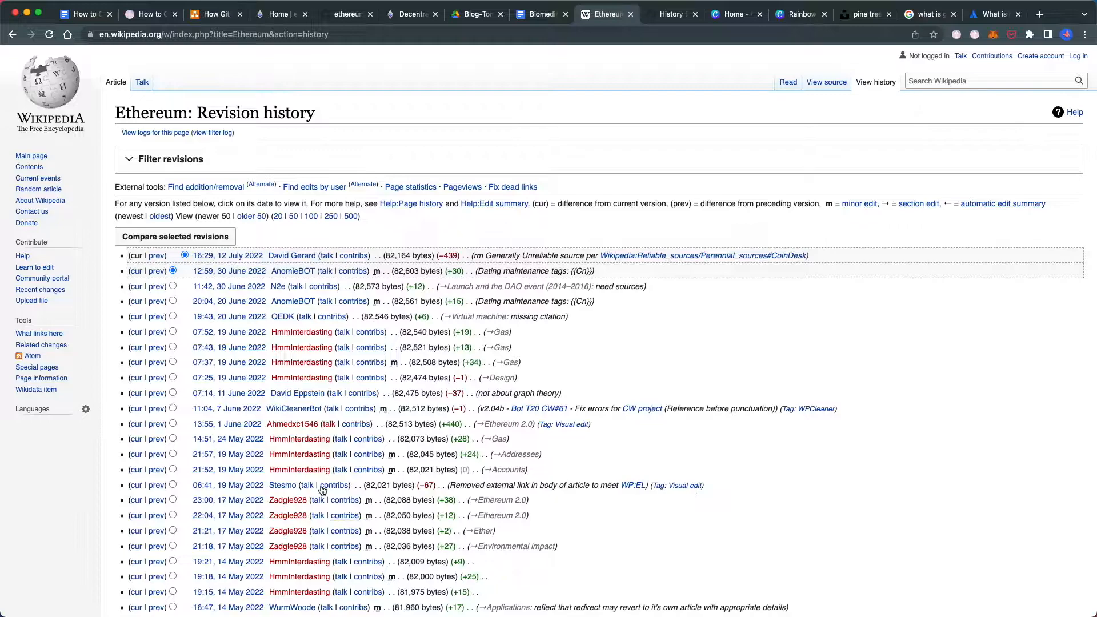
mouse_move(423, 388)
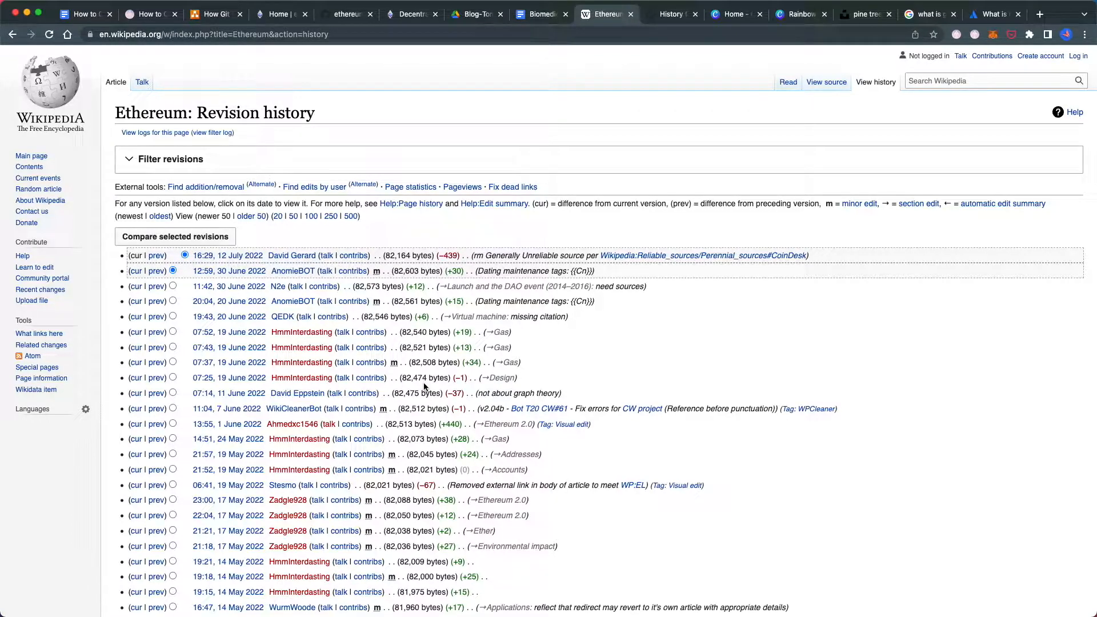
click(538, 13)
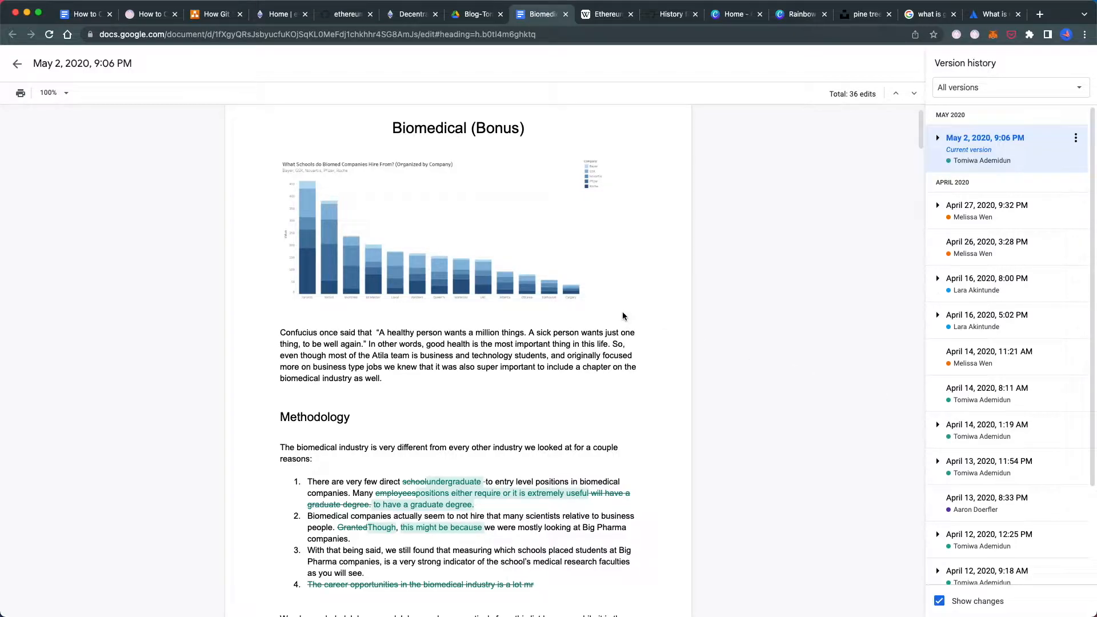
mouse_move(560, 199)
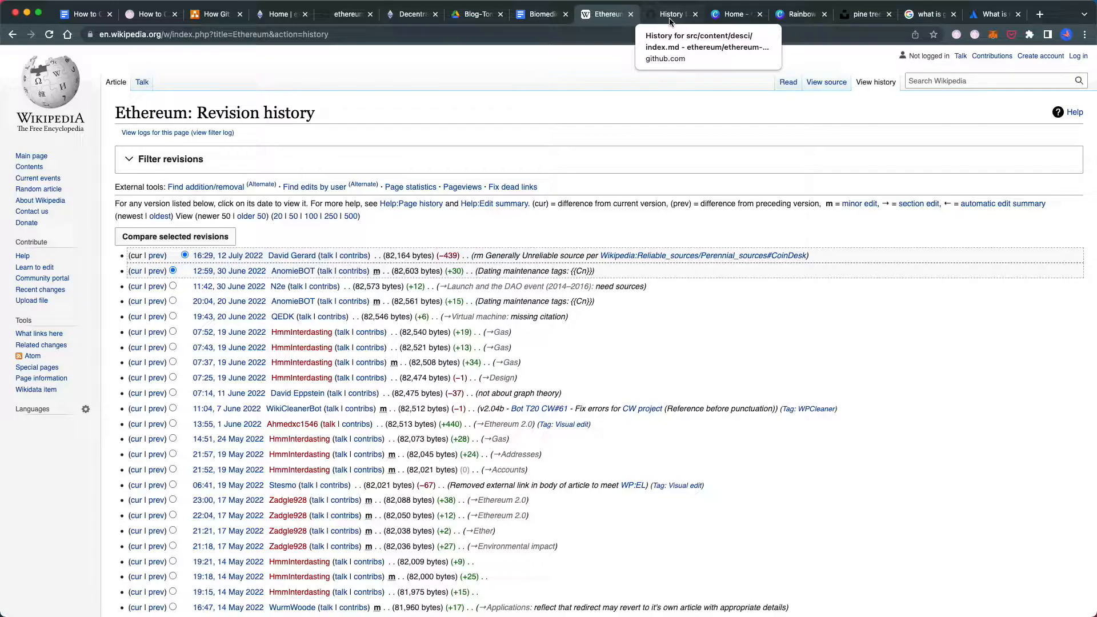
Browse the DeSci index.md commit history, then bring up the How Git Works diagram
click(670, 14)
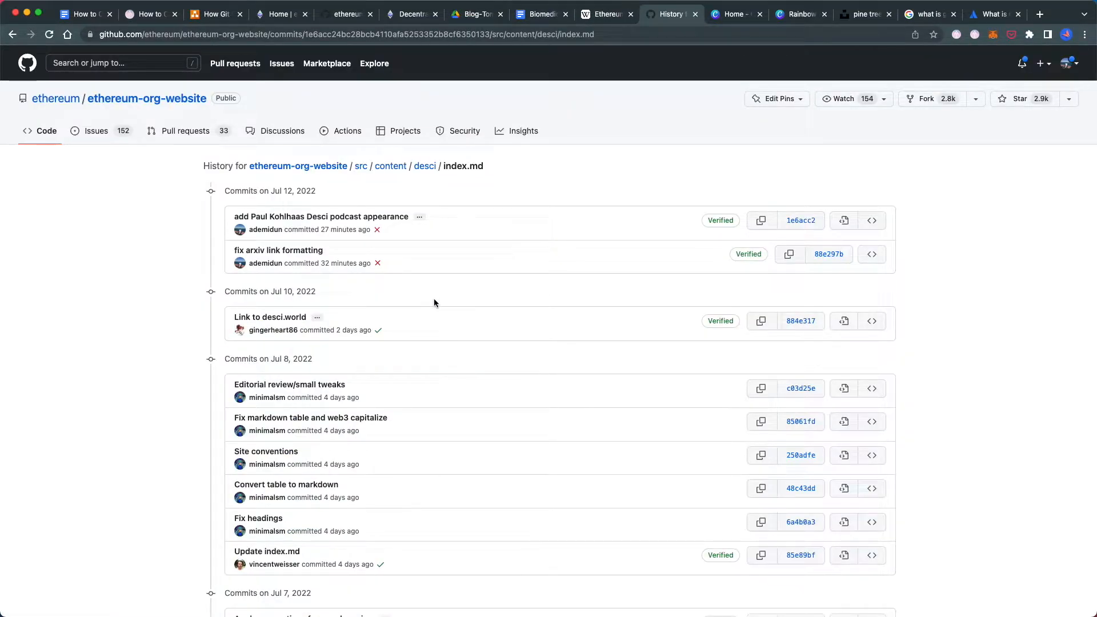
scroll(down, 3)
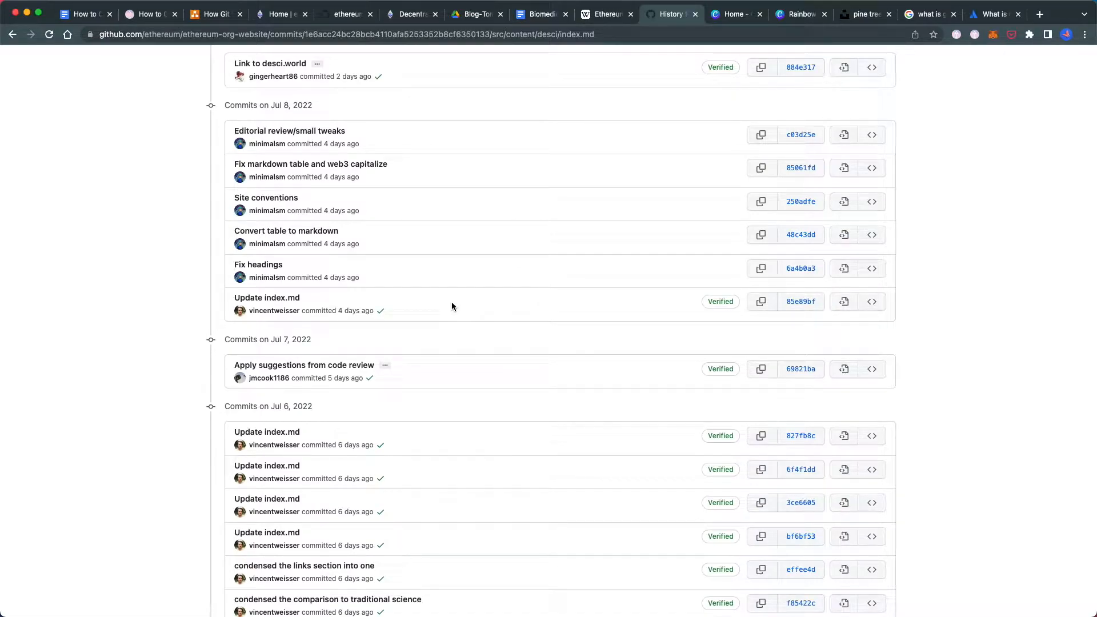
mouse_move(409, 248)
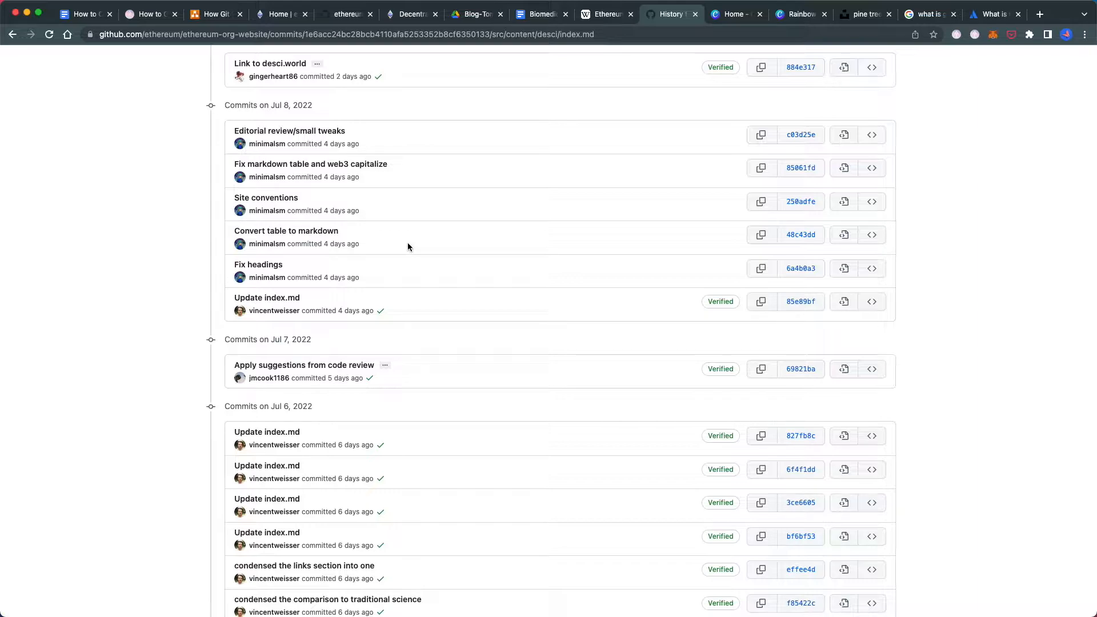
mouse_move(431, 260)
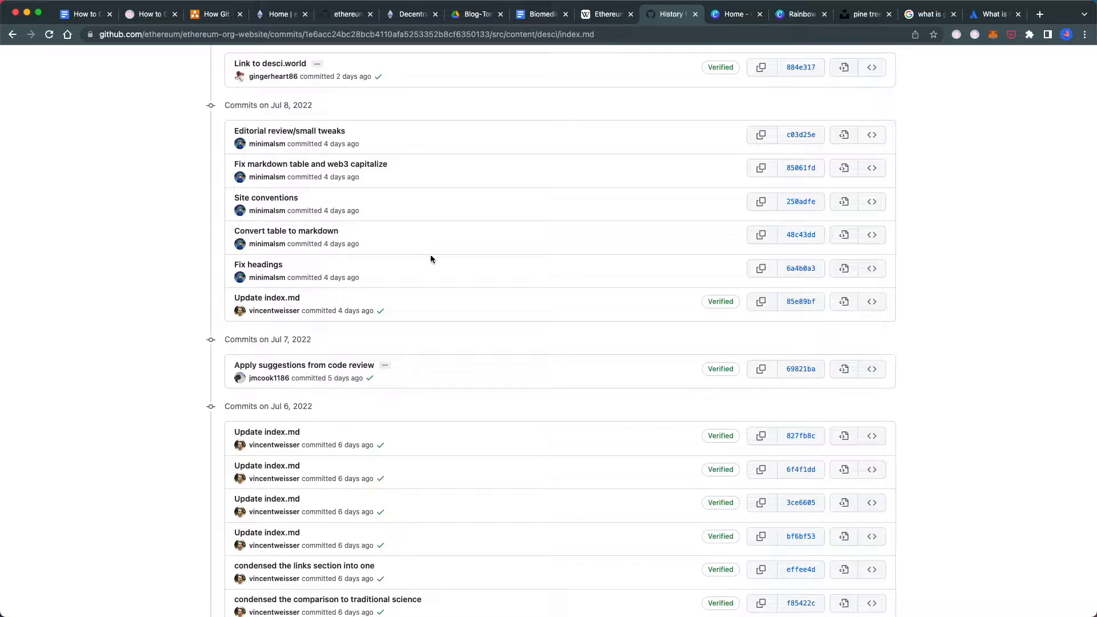
click(216, 14)
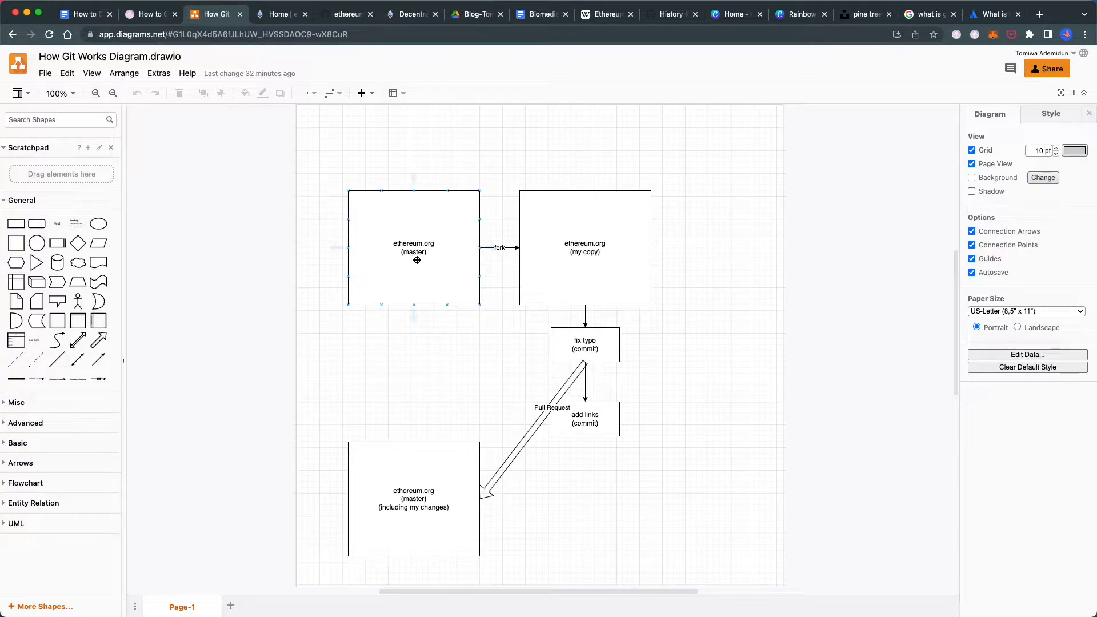
Reroute the Pull Request arrow to start from the add links commit instead of fix typo
click(663, 292)
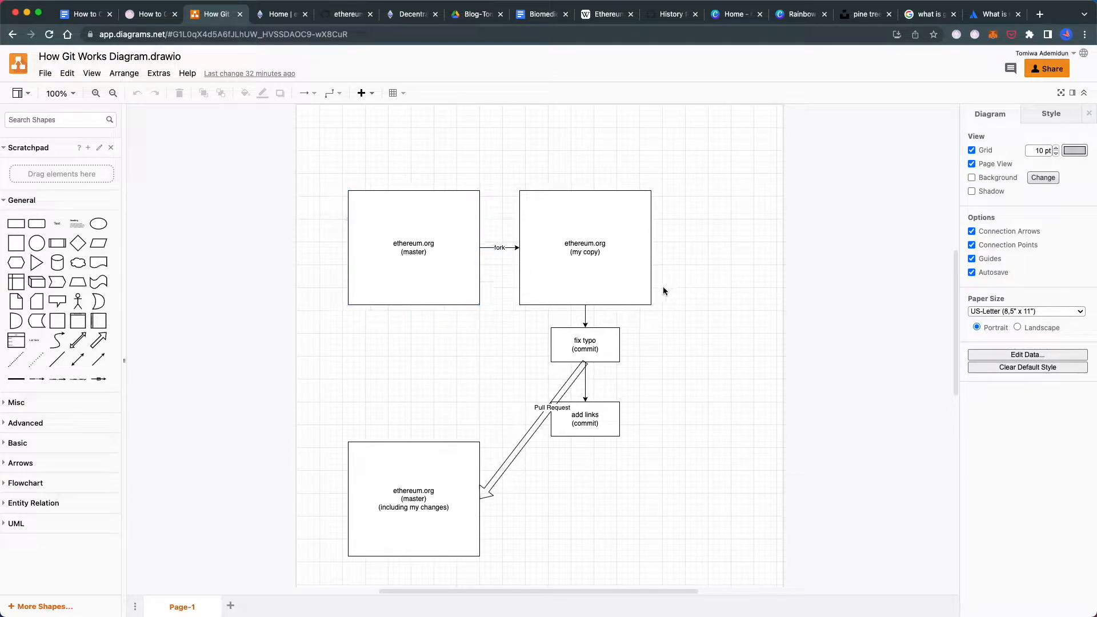
click(584, 247)
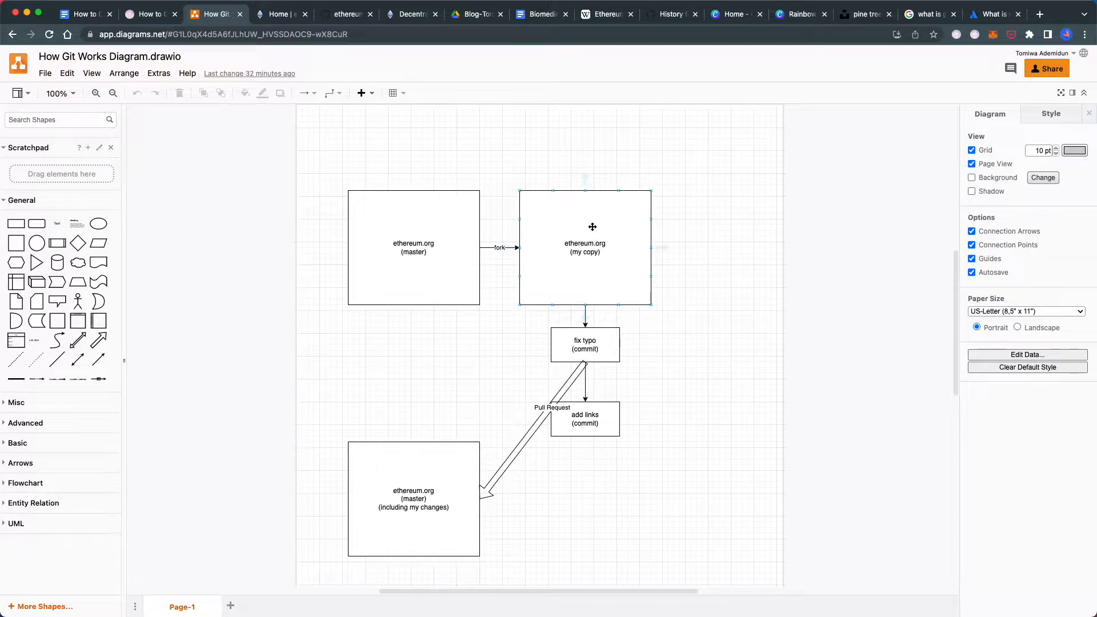
mouse_move(586, 230)
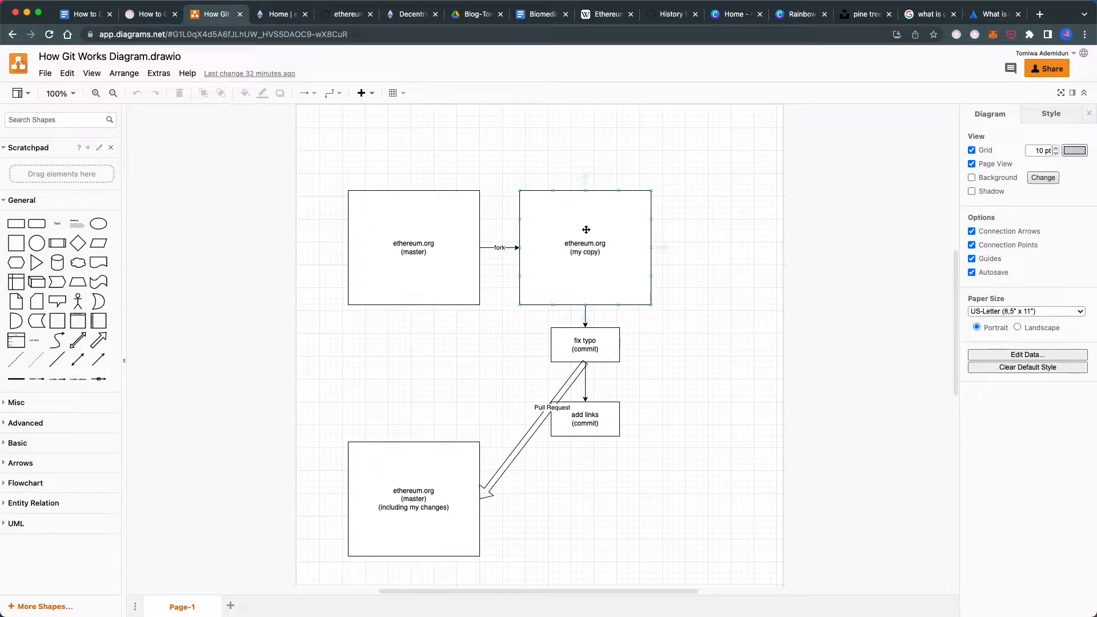
click(585, 344)
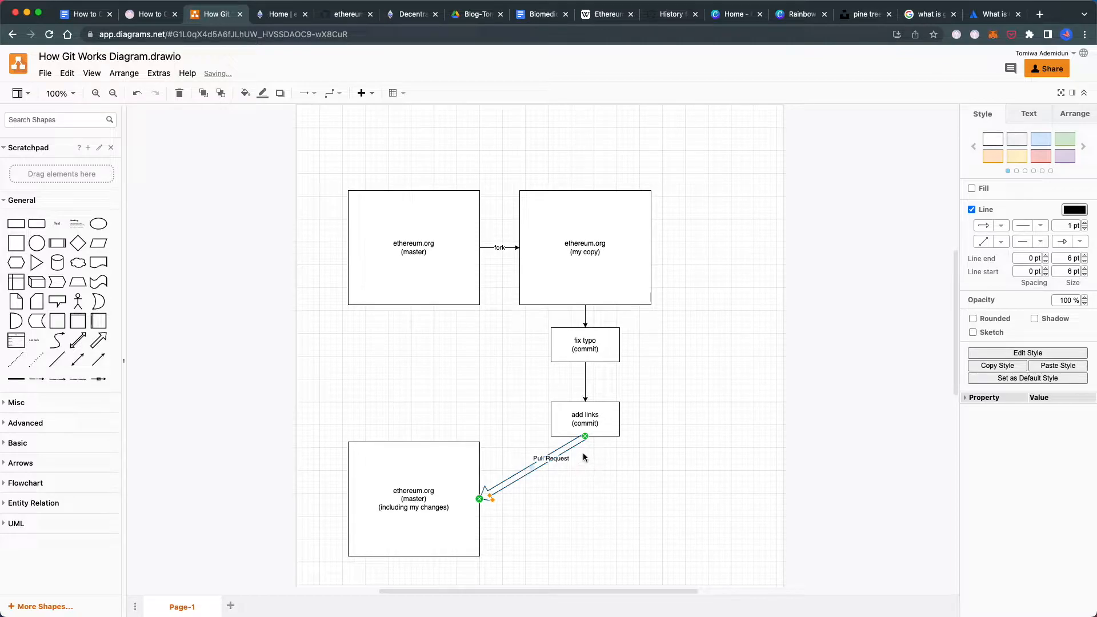
mouse_move(547, 461)
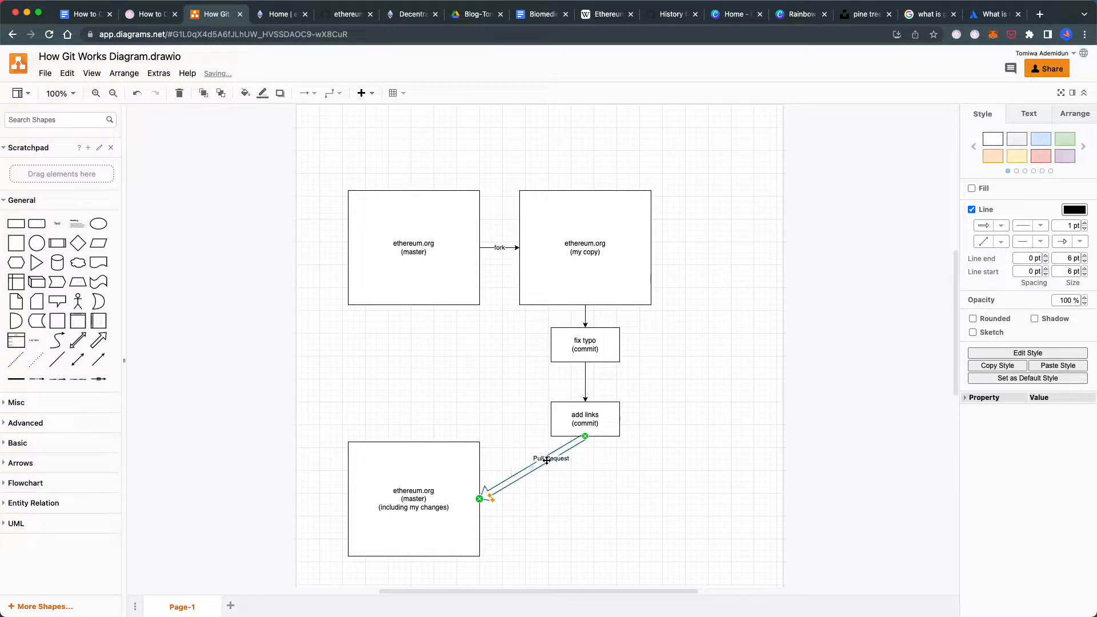
click(413, 499)
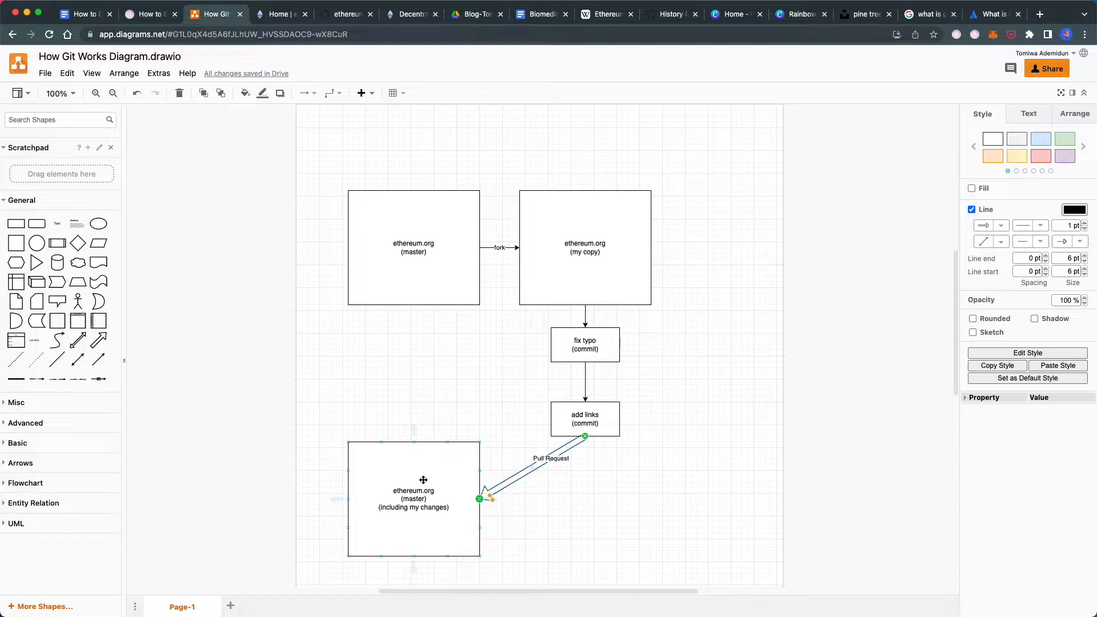
click(413, 248)
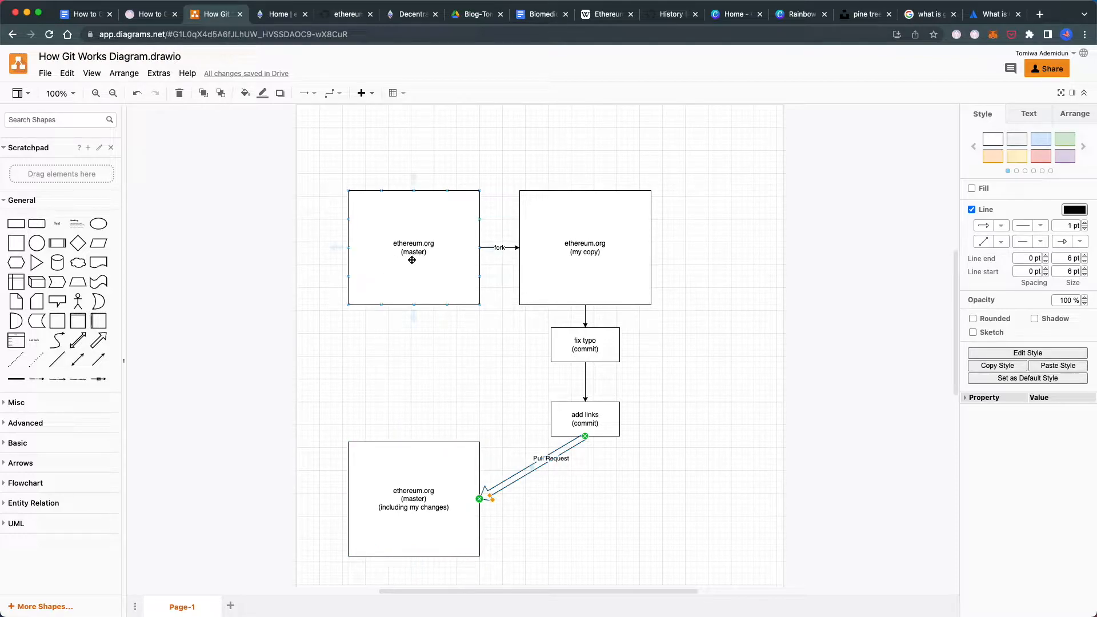
click(584, 345)
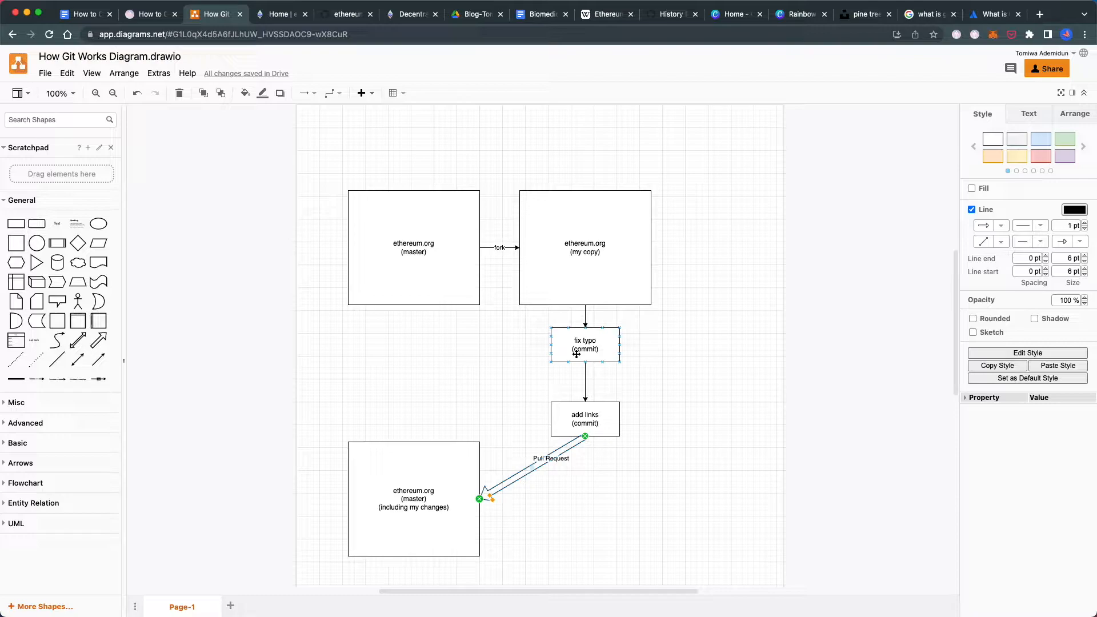
click(413, 498)
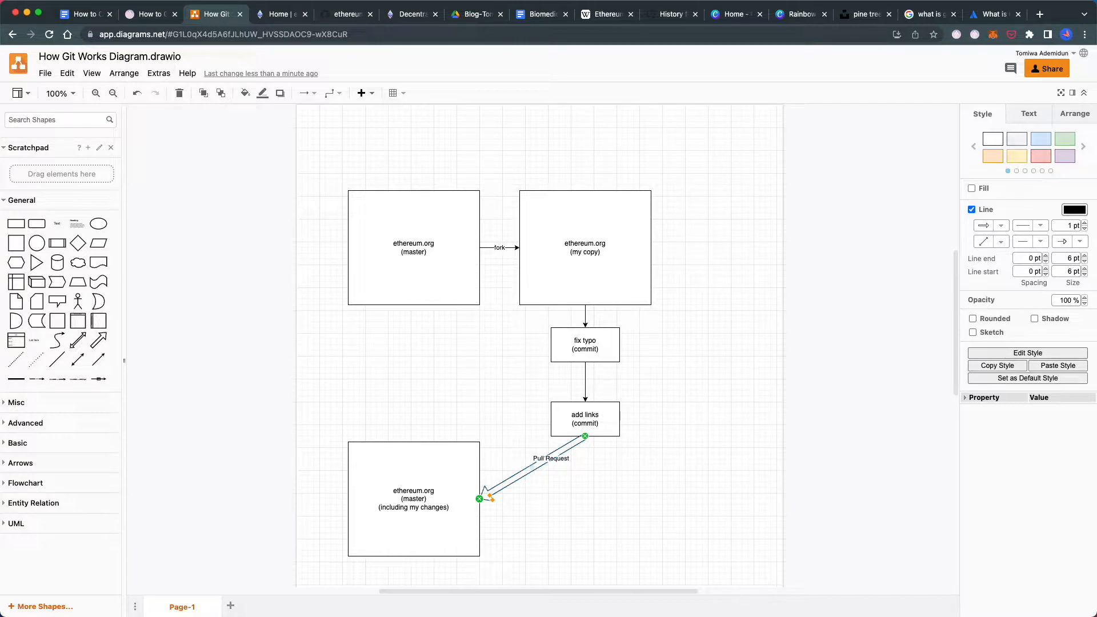
Bring up GitHub's sign-up home page in the private window
click(665, 363)
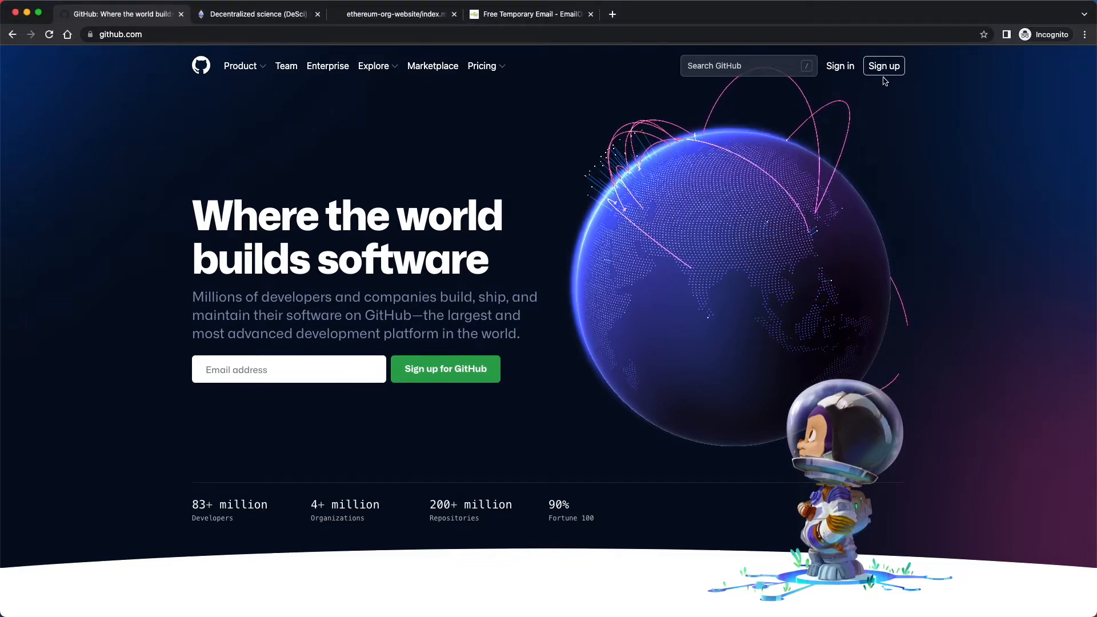
Start creating a new GitHub account and return to the Join GitHub page
click(884, 67)
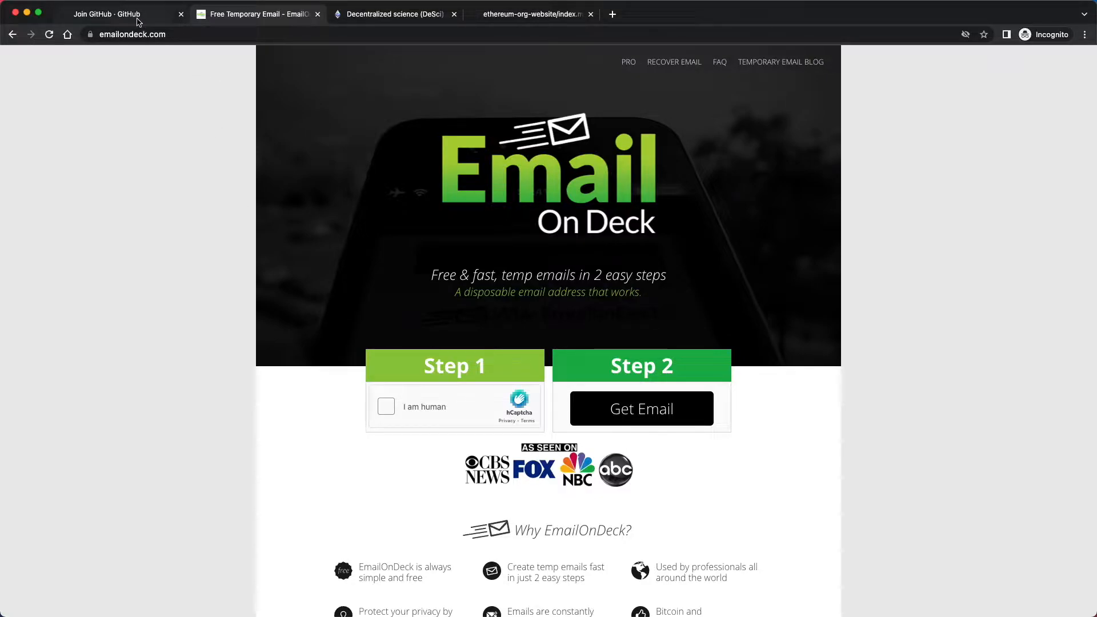
click(106, 13)
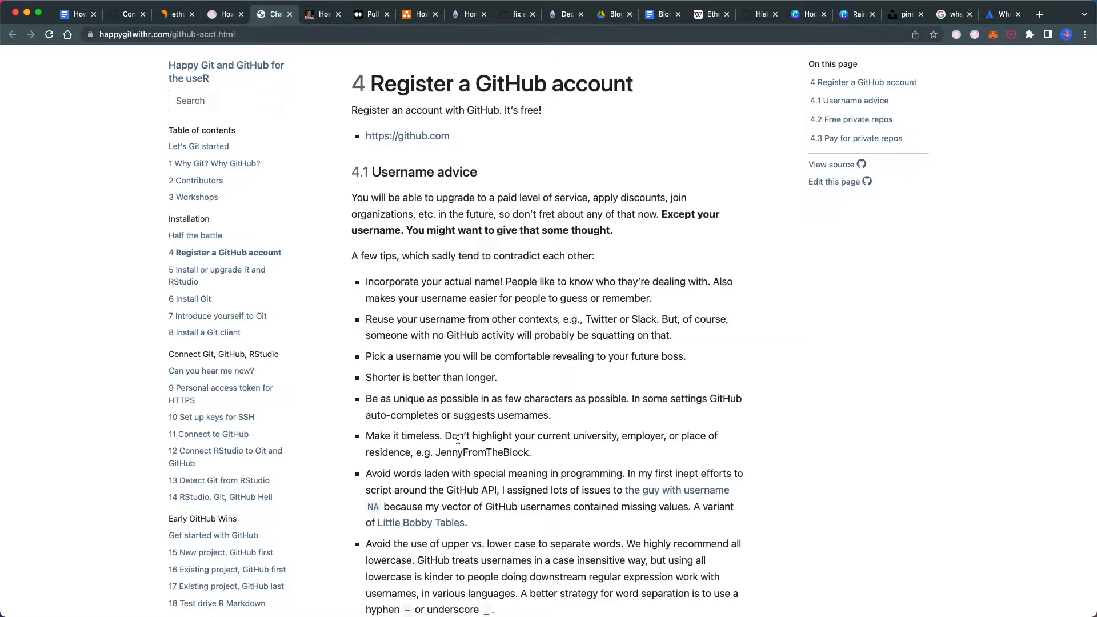
mouse_move(486, 426)
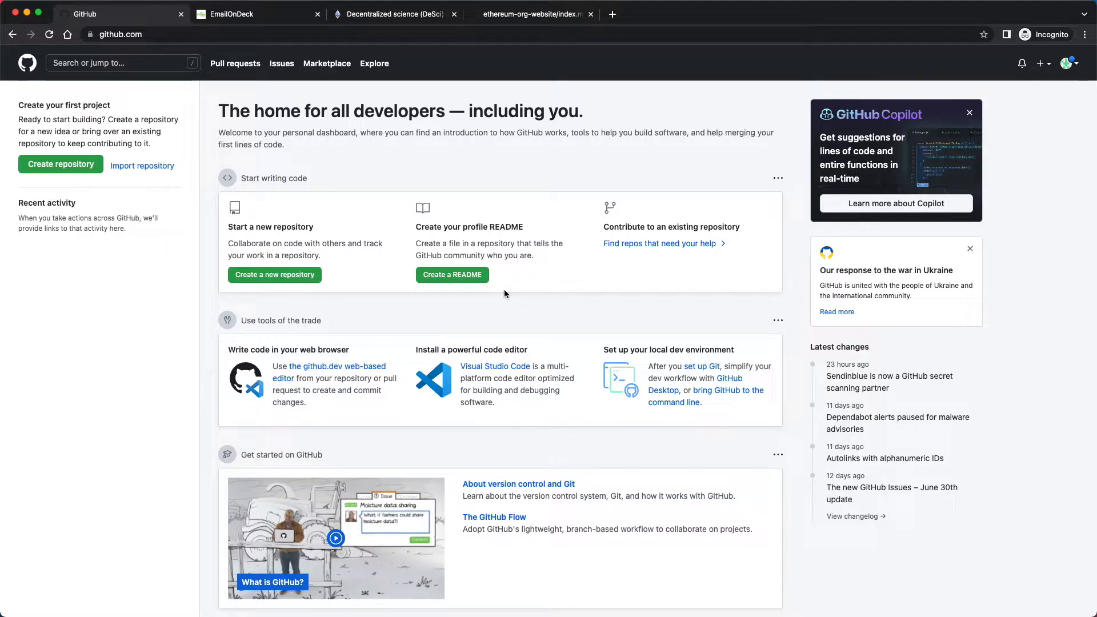
mouse_move(409, 182)
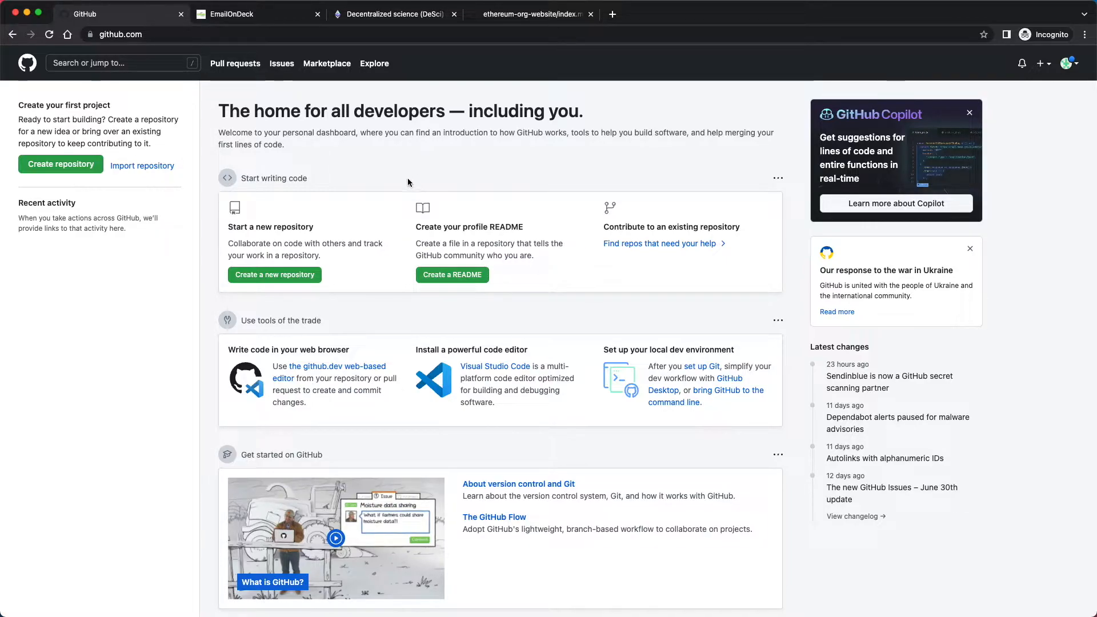
Locate the malformed ArXiv link in the DeSci page's Publishing paragraph
click(394, 14)
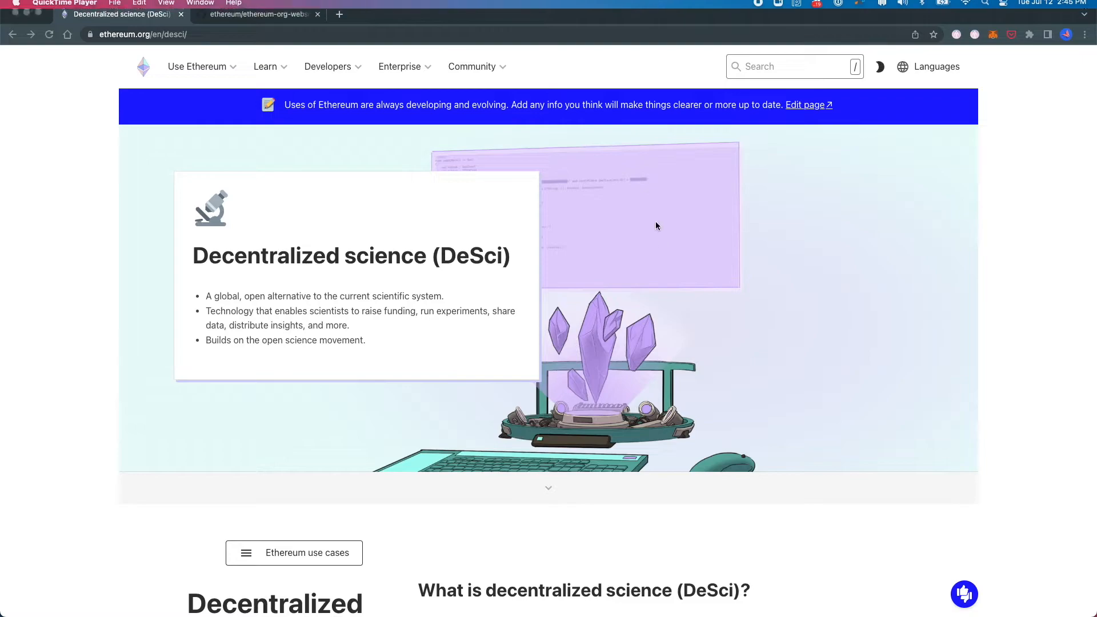
mouse_move(600, 287)
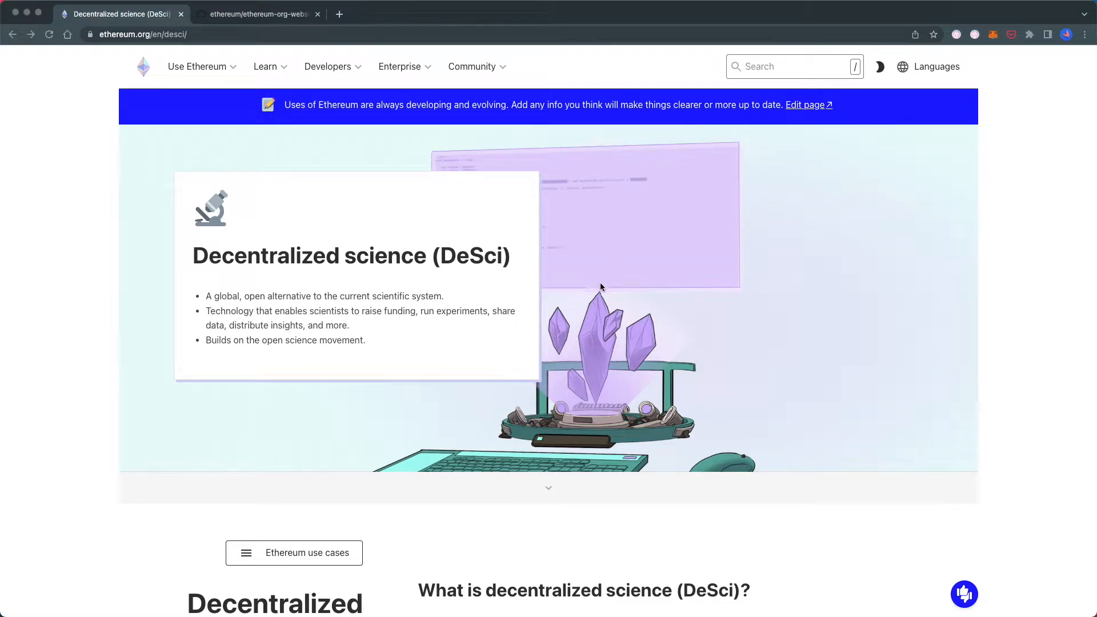
scroll(down, 3)
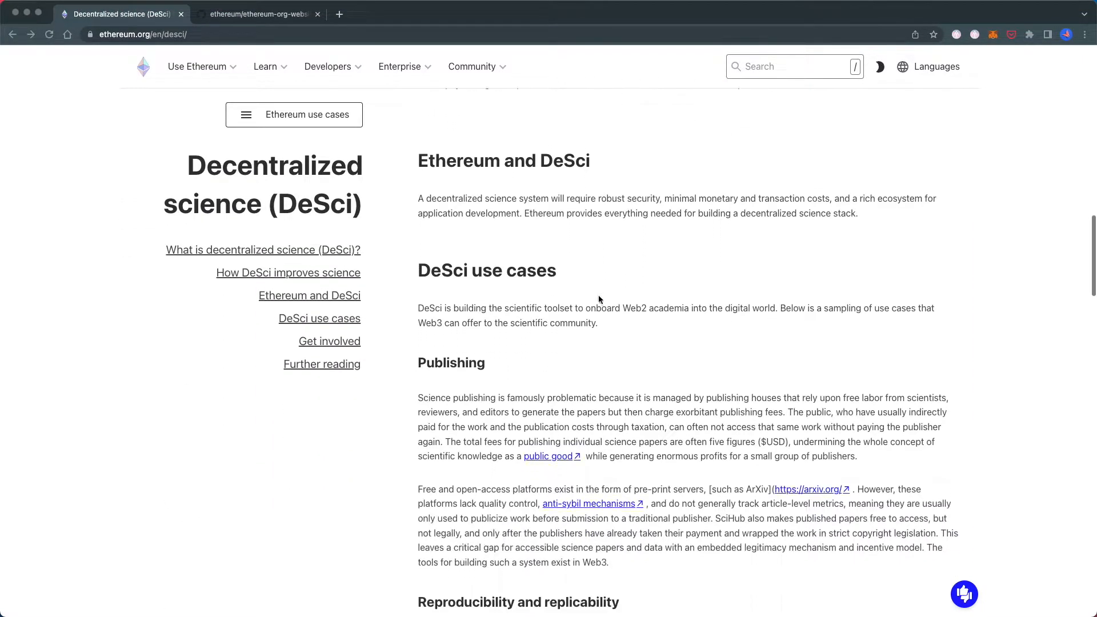
scroll(down, 3)
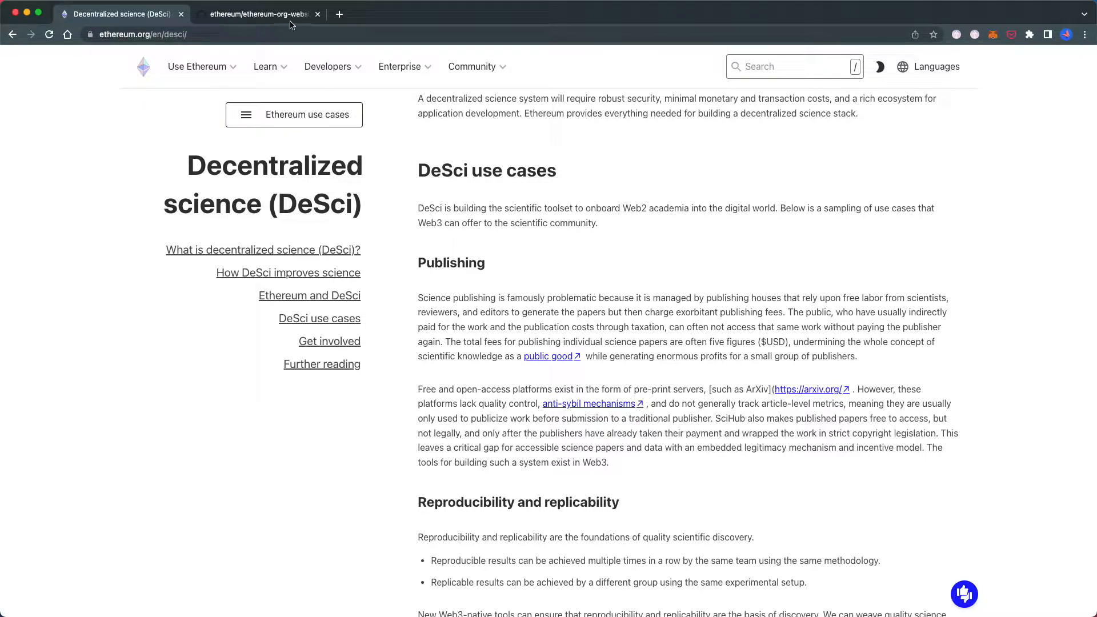
click(258, 13)
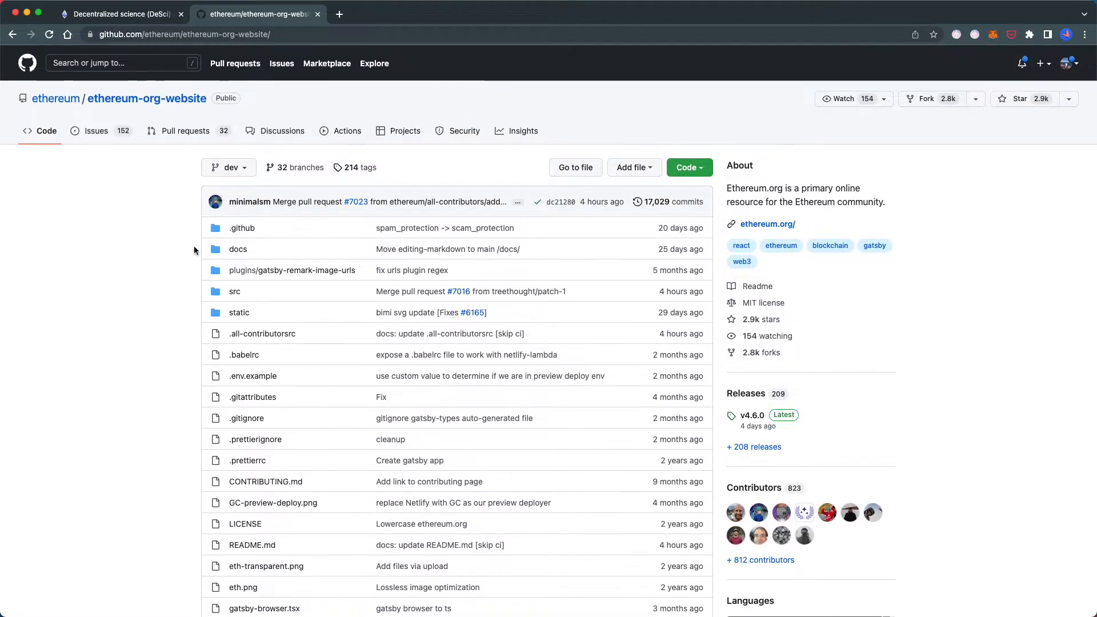
click(119, 14)
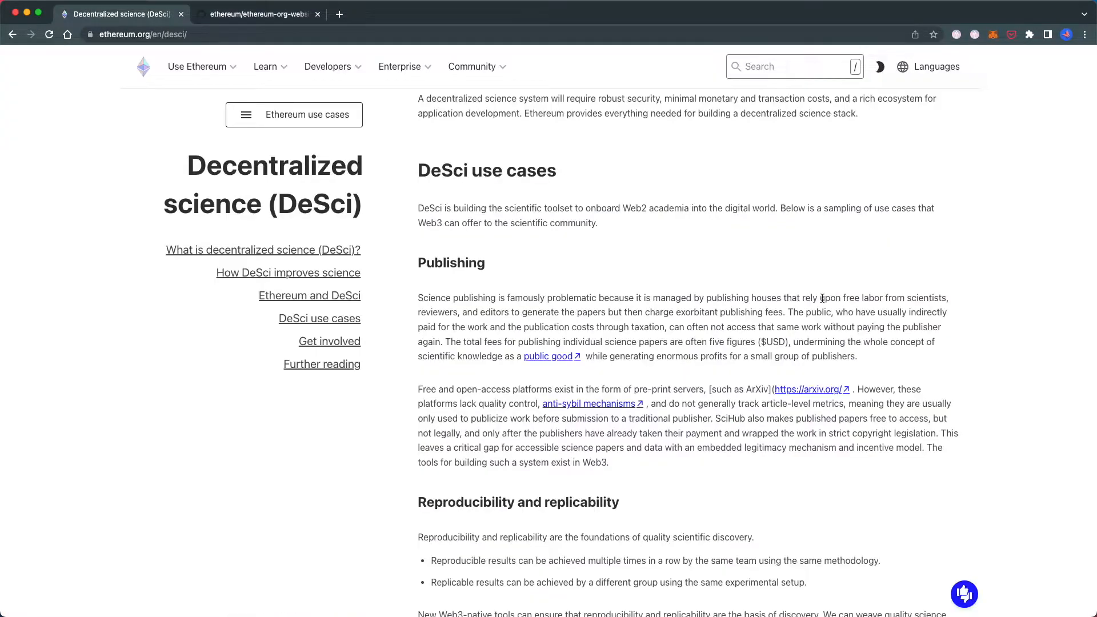
scroll(up, 3)
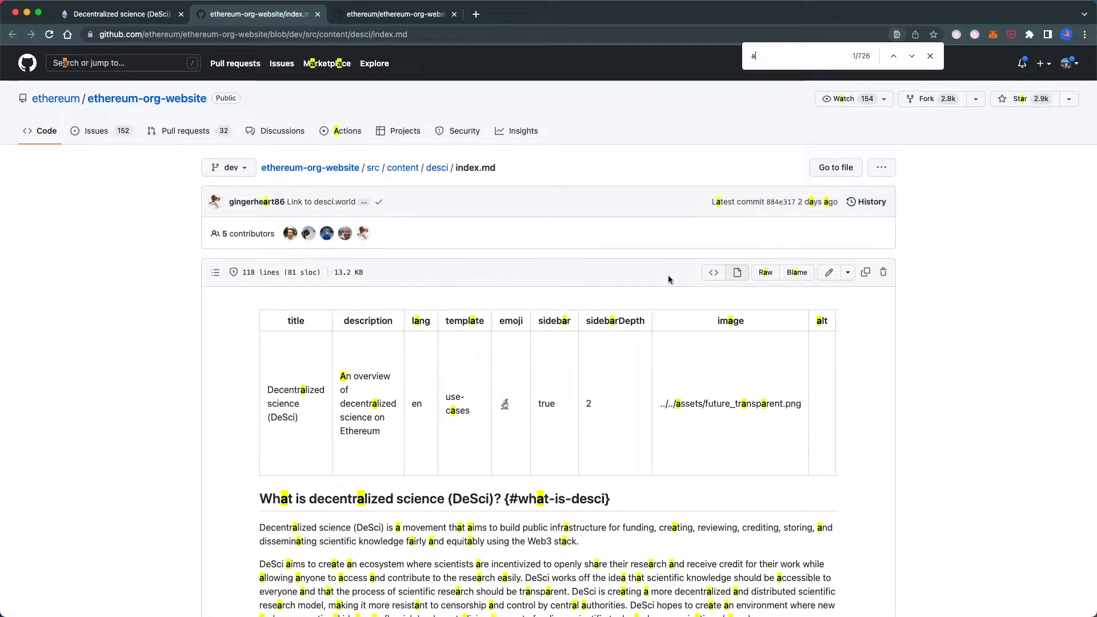
Find 'arxiv' in the index.md source, then return to the live DeSci page
text(x)
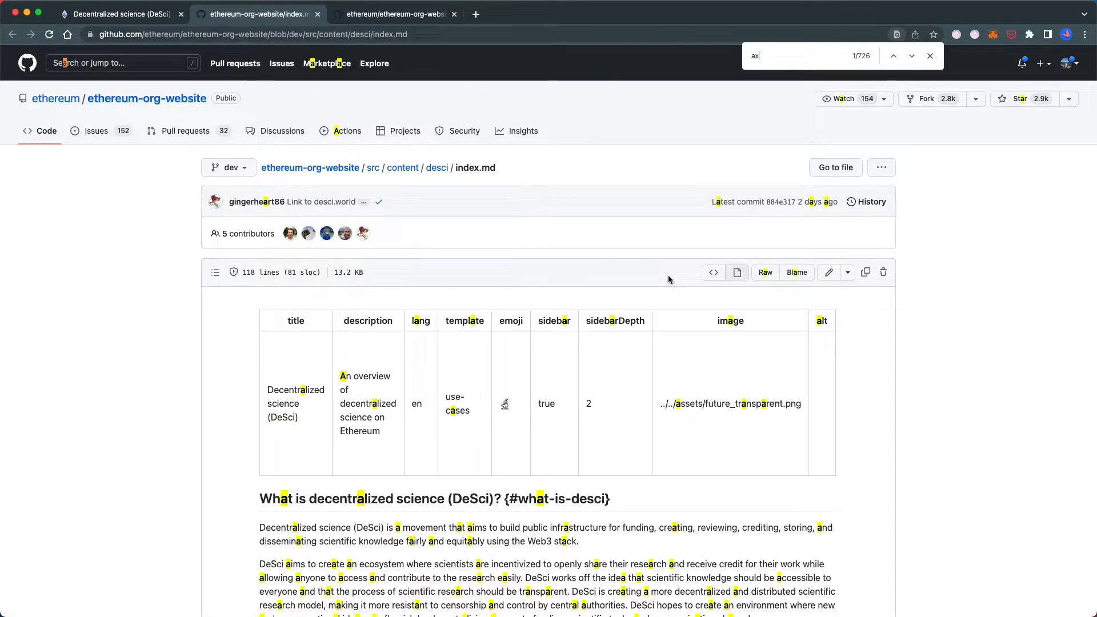
text(rxiv)
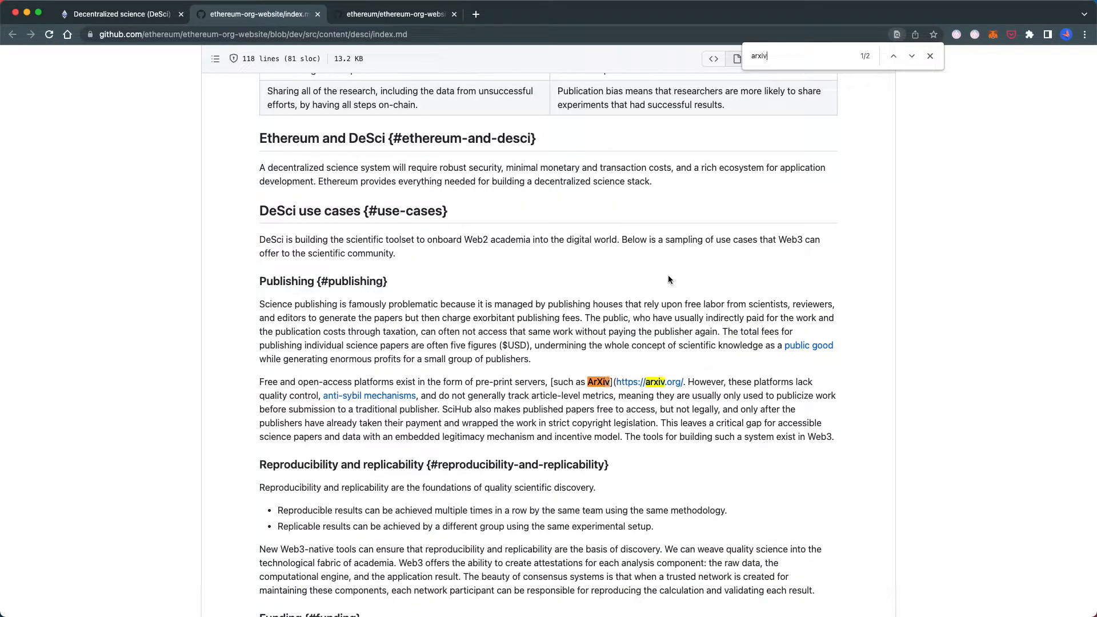
mouse_move(618, 366)
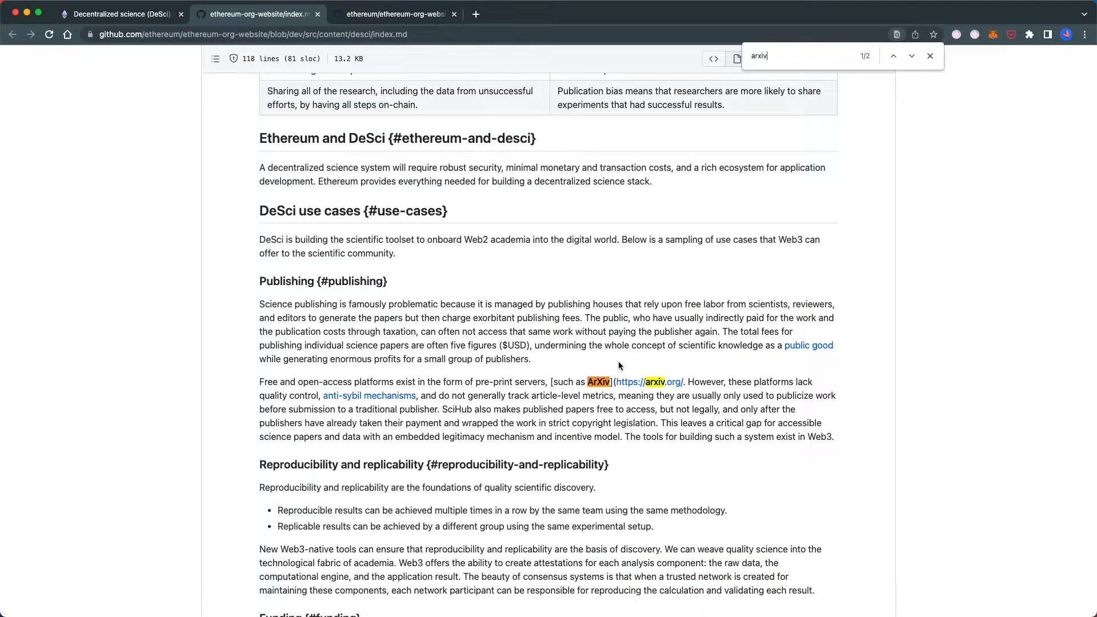
mouse_move(128, 30)
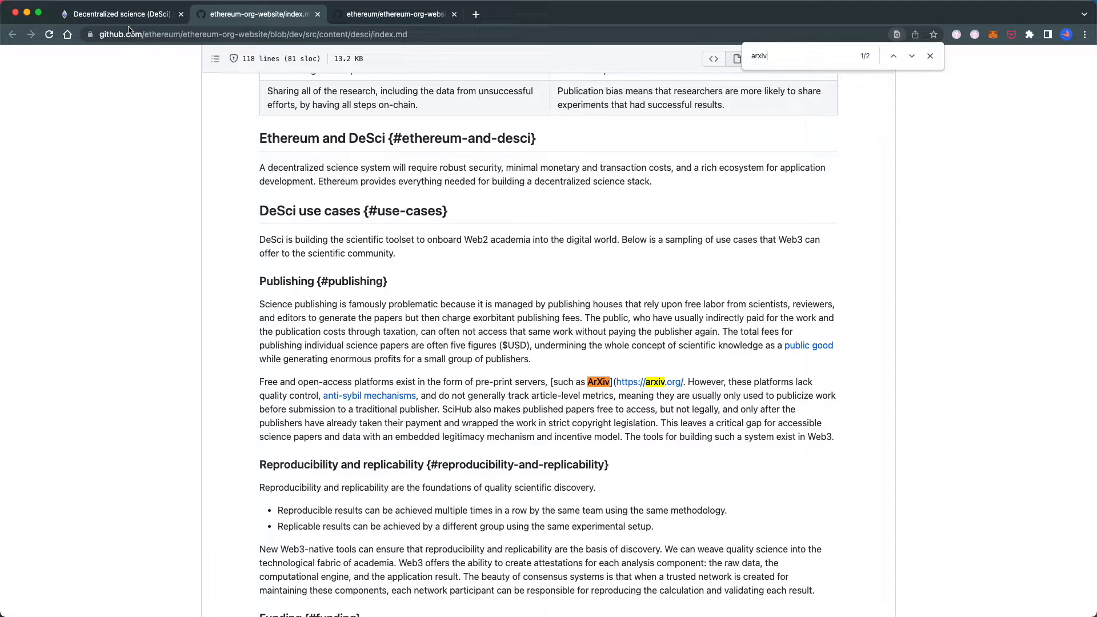
click(119, 14)
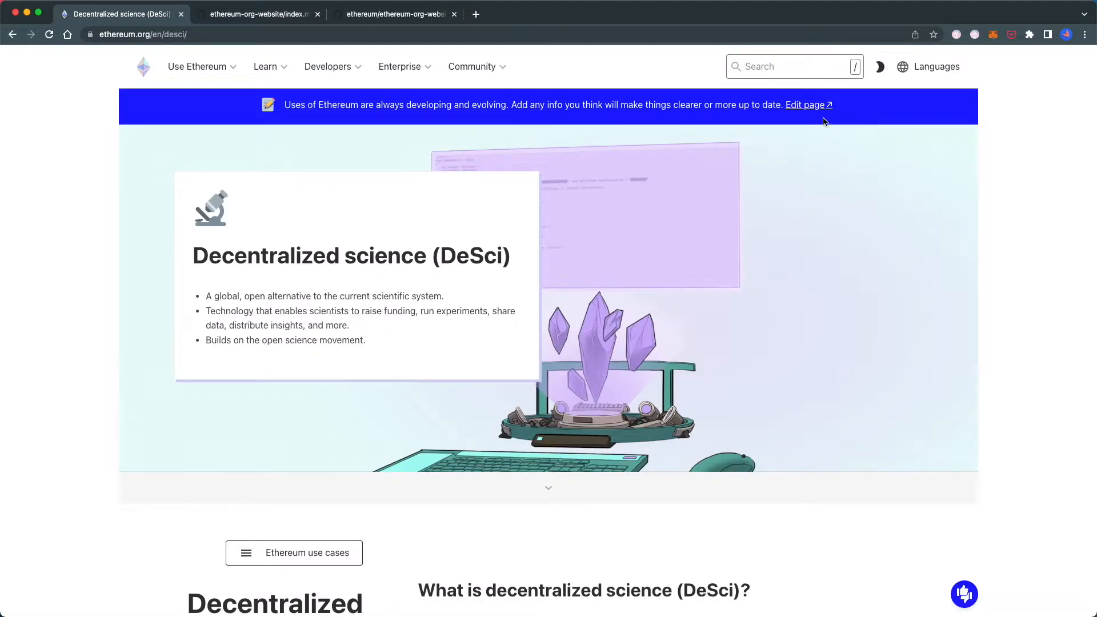
mouse_move(255, 39)
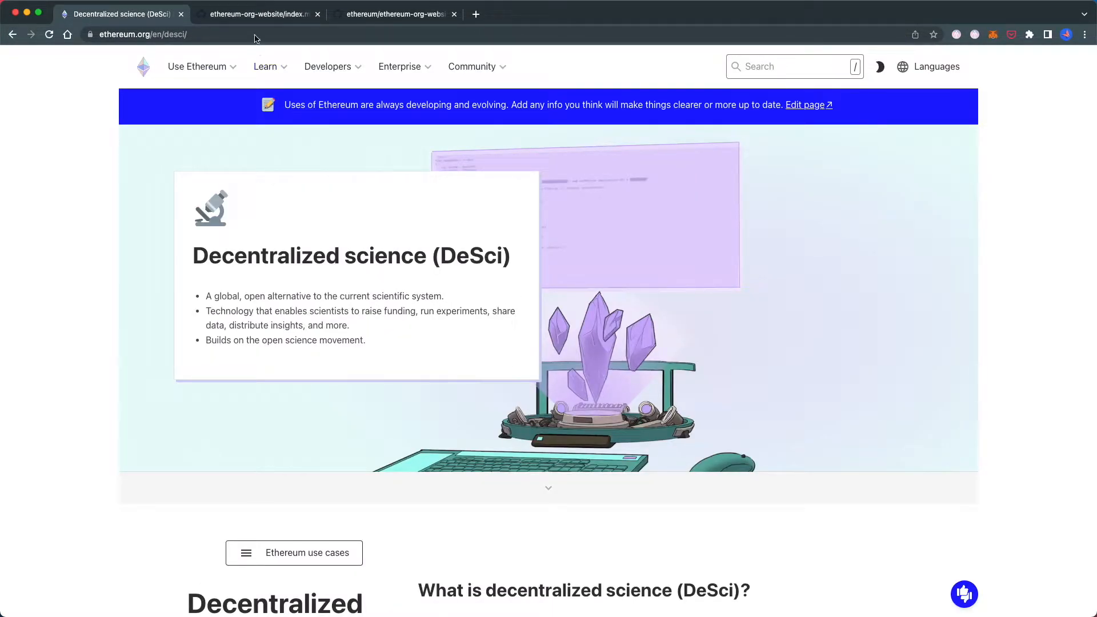
Highlight the word ArXiv in the broken Publishing link and return to the ethereum-org-website repository
scroll(down, 3)
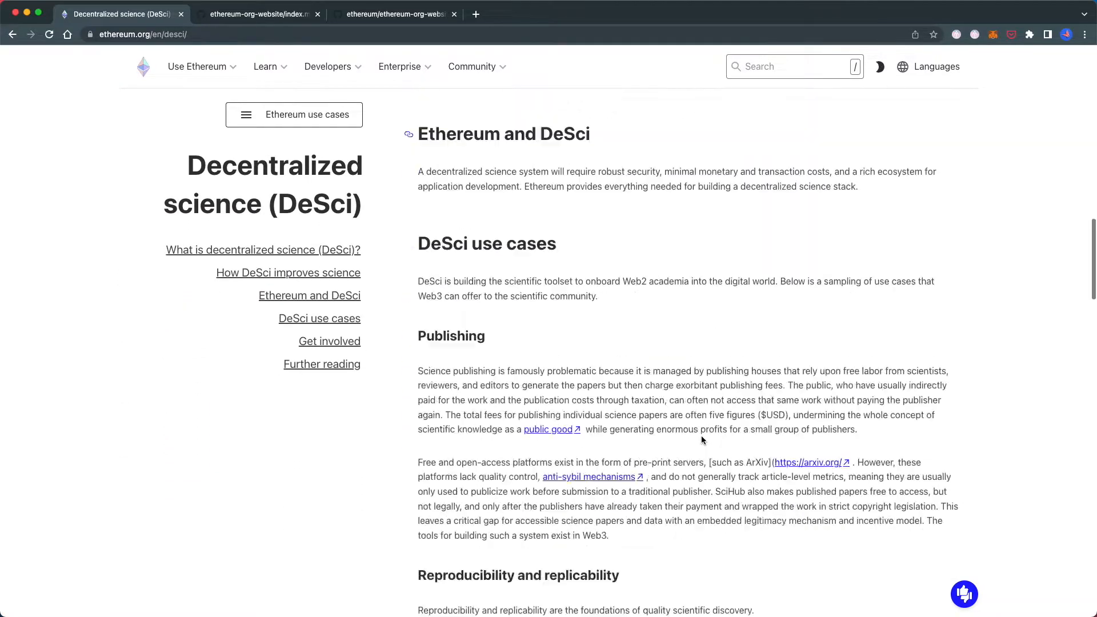
scroll(down, 3)
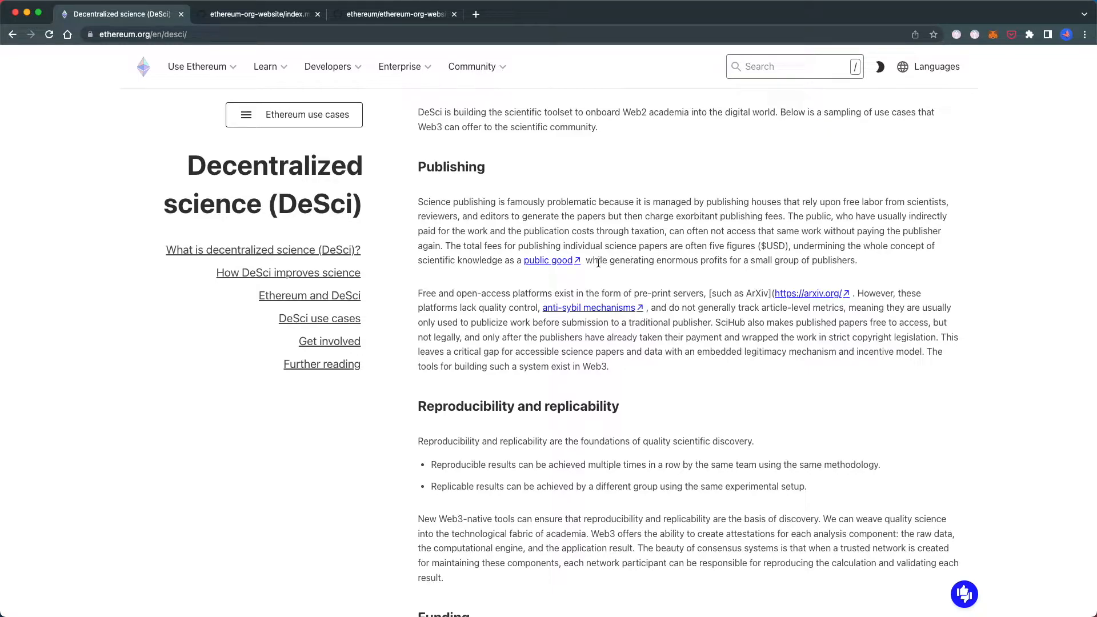
double_click(500, 201)
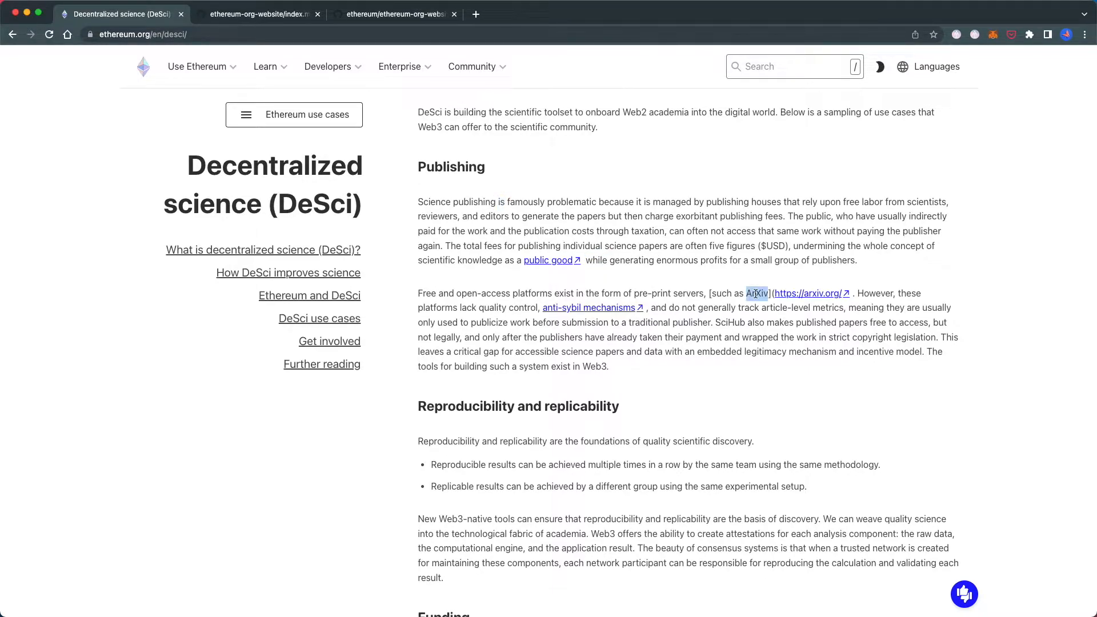
mouse_move(327, 66)
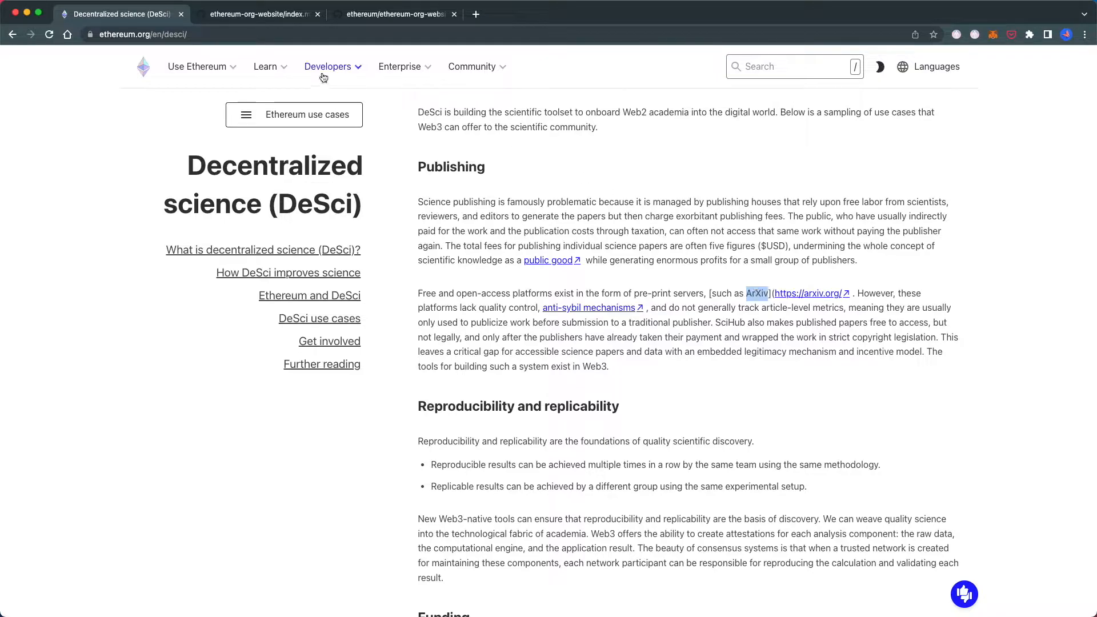
click(260, 14)
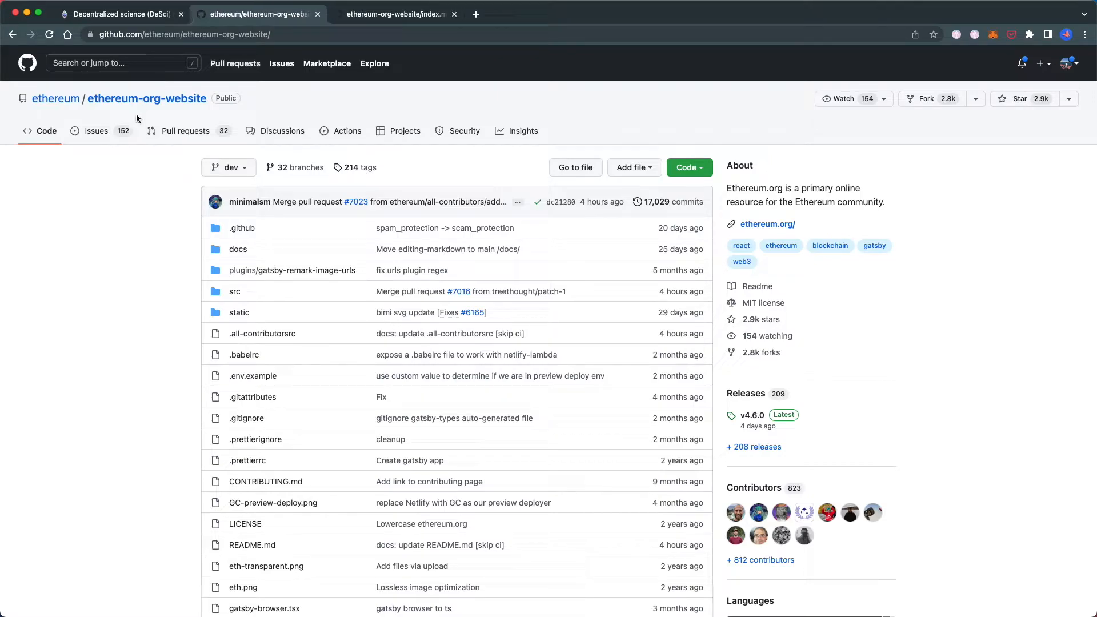
Search the ethereum-org-website repository for 'ArXiv' and scan the results
click(123, 62)
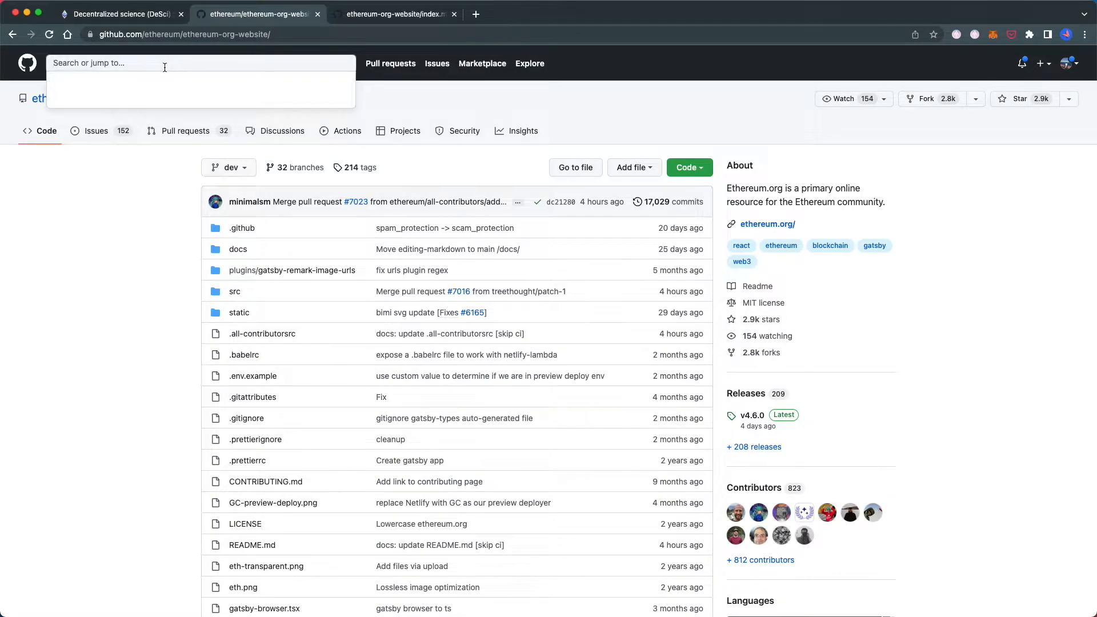
text(ArXiv)
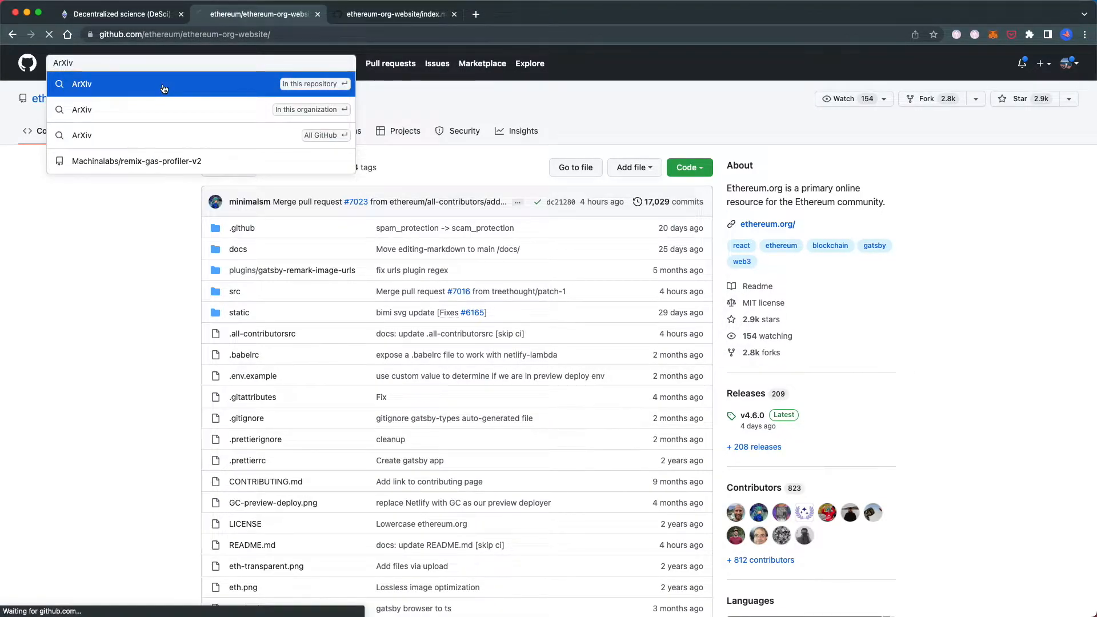
click(163, 84)
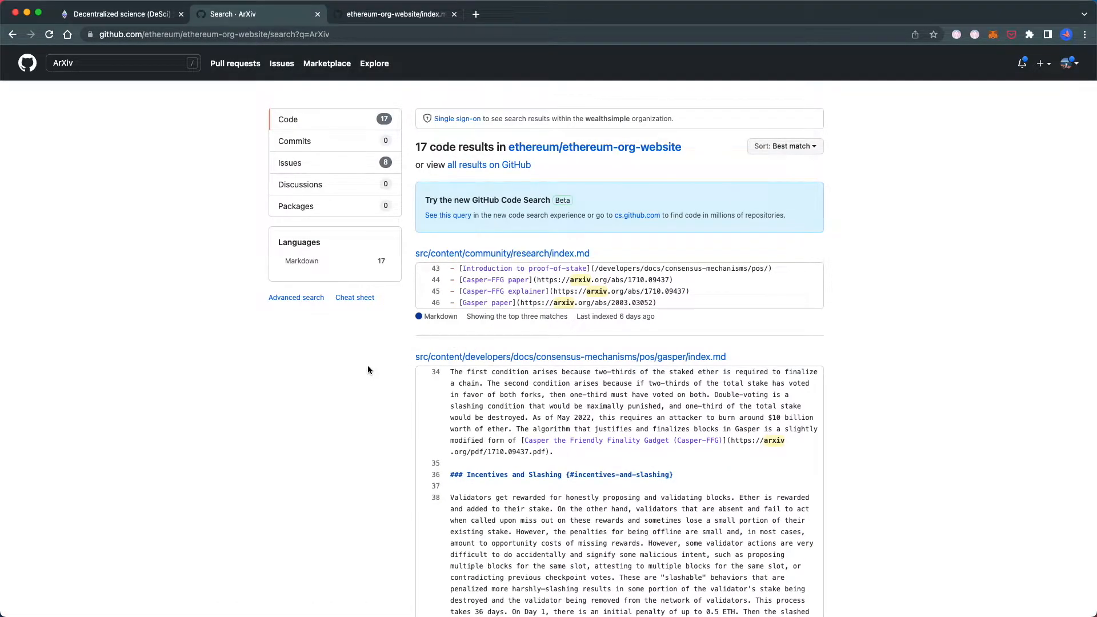
scroll(down, 3)
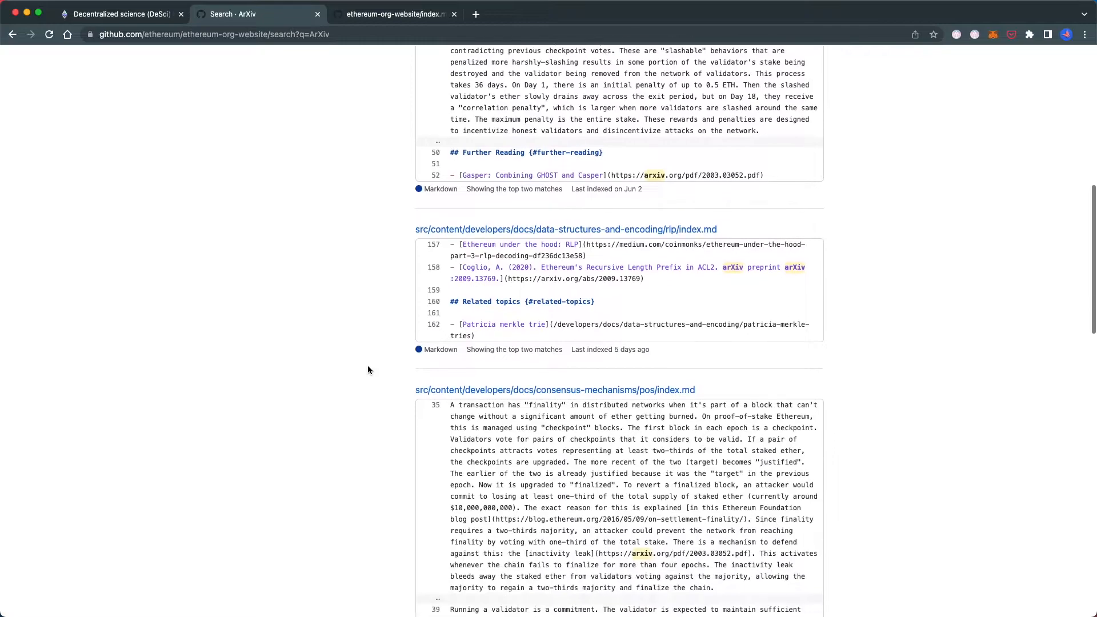
scroll(down, 3)
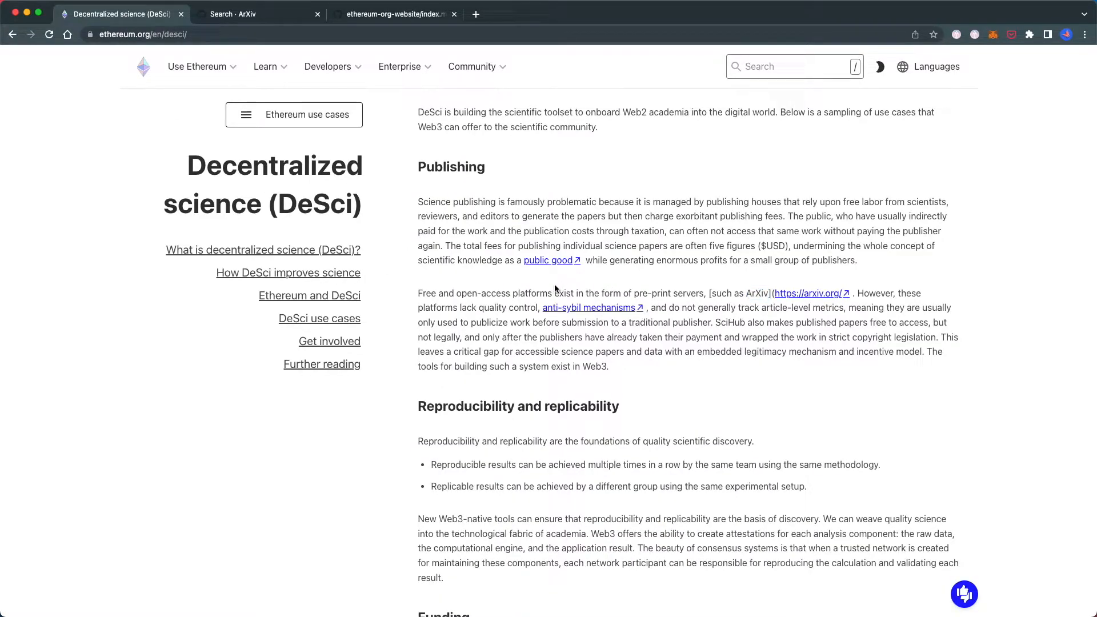
scroll(down, 3)
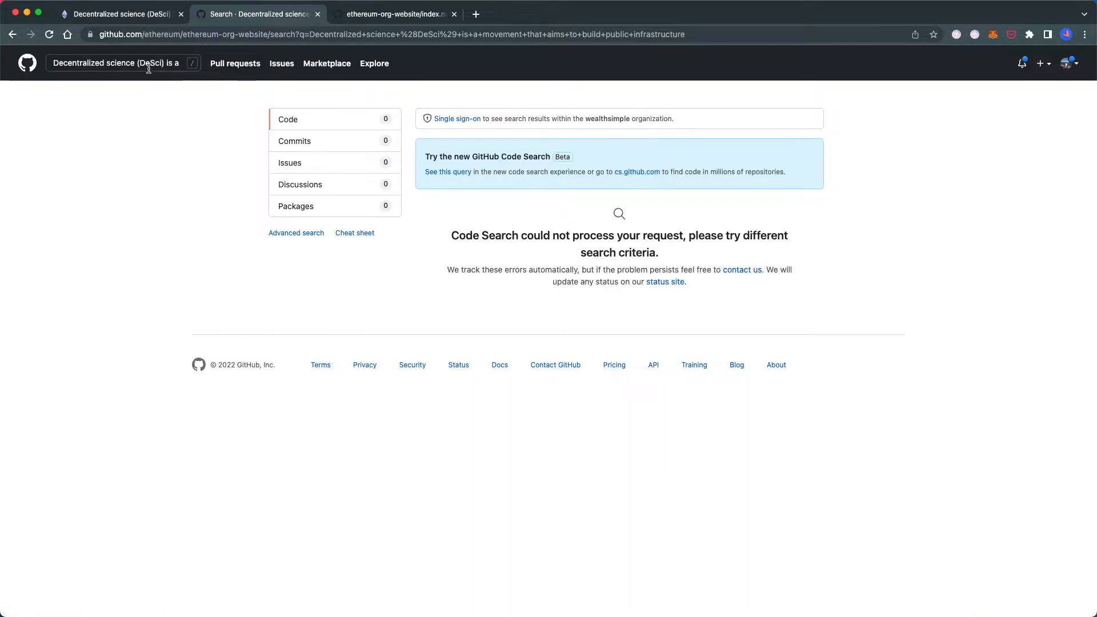
Search for 'Bio.xyz' and open the src/content/desci/index.md source file
text(Bio.xyz)
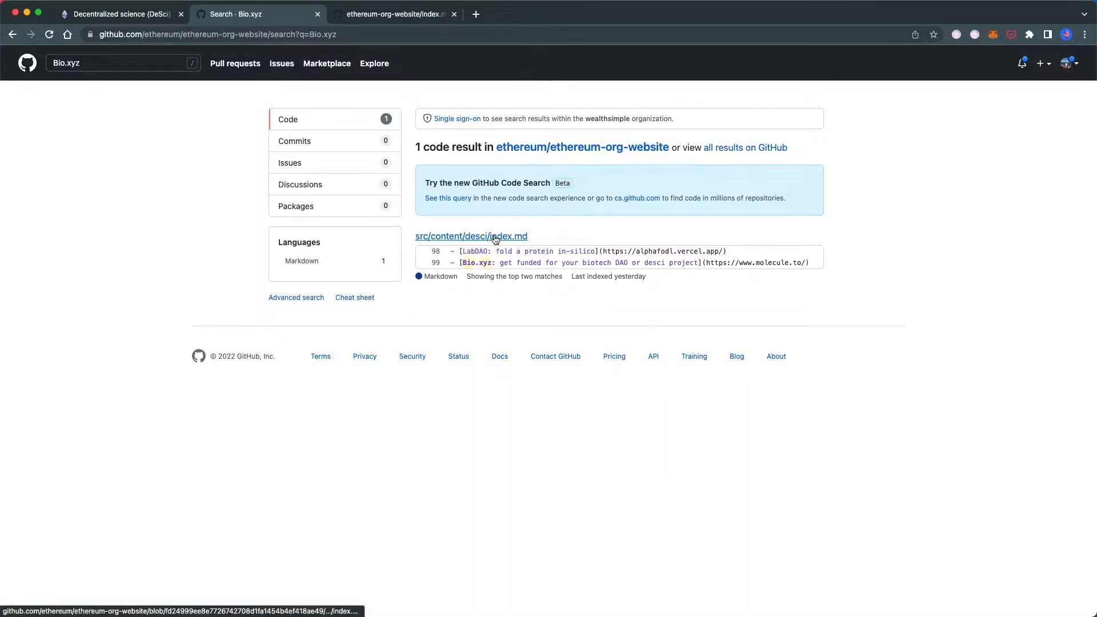
click(471, 236)
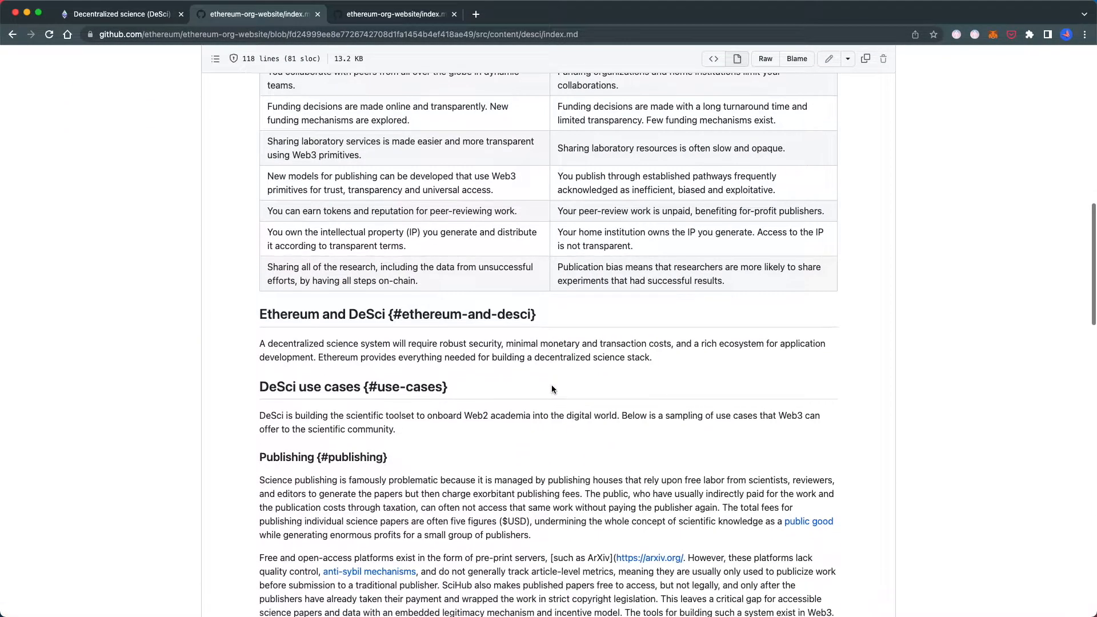
Highlight the Markdown link syntax example on the cheat sheet and return to the DeSci index.md file
scroll(down, 3)
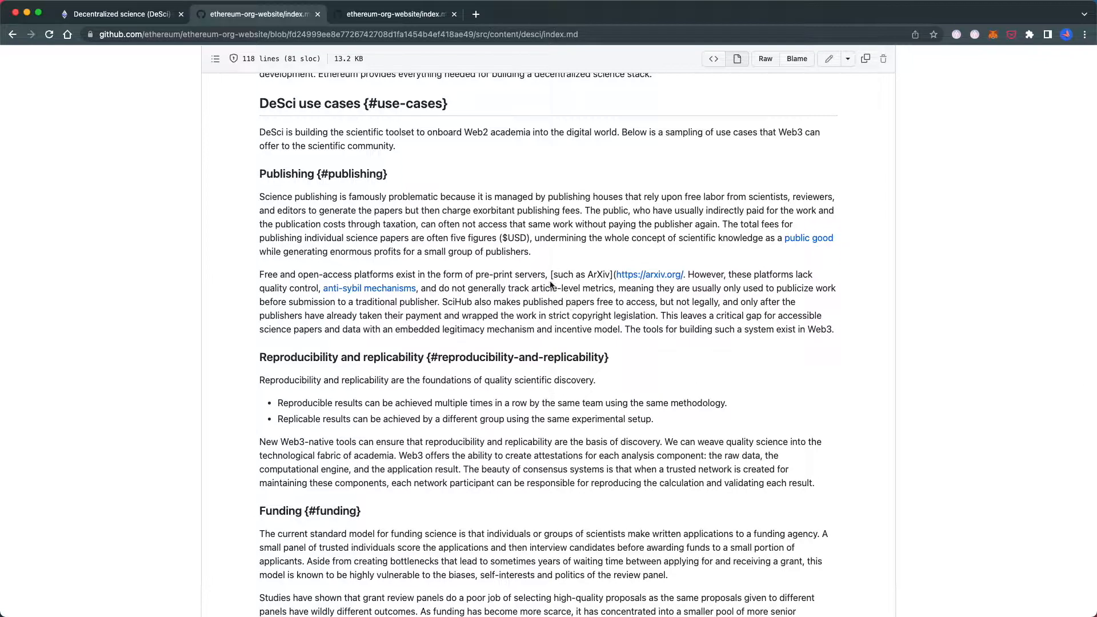
drag(552, 274, 686, 274)
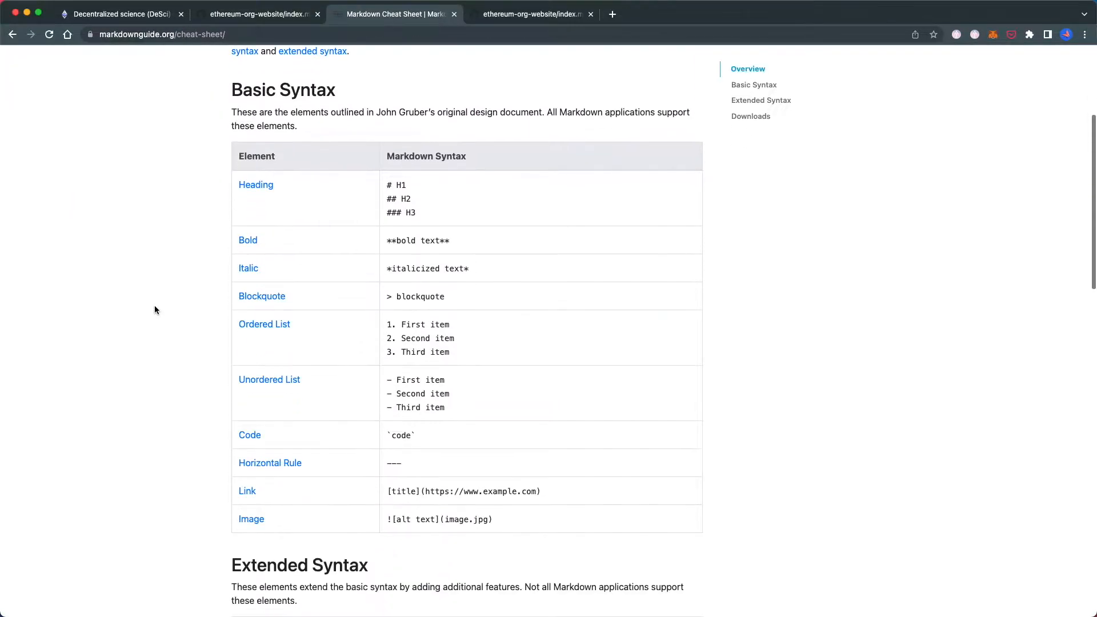
scroll(down, 3)
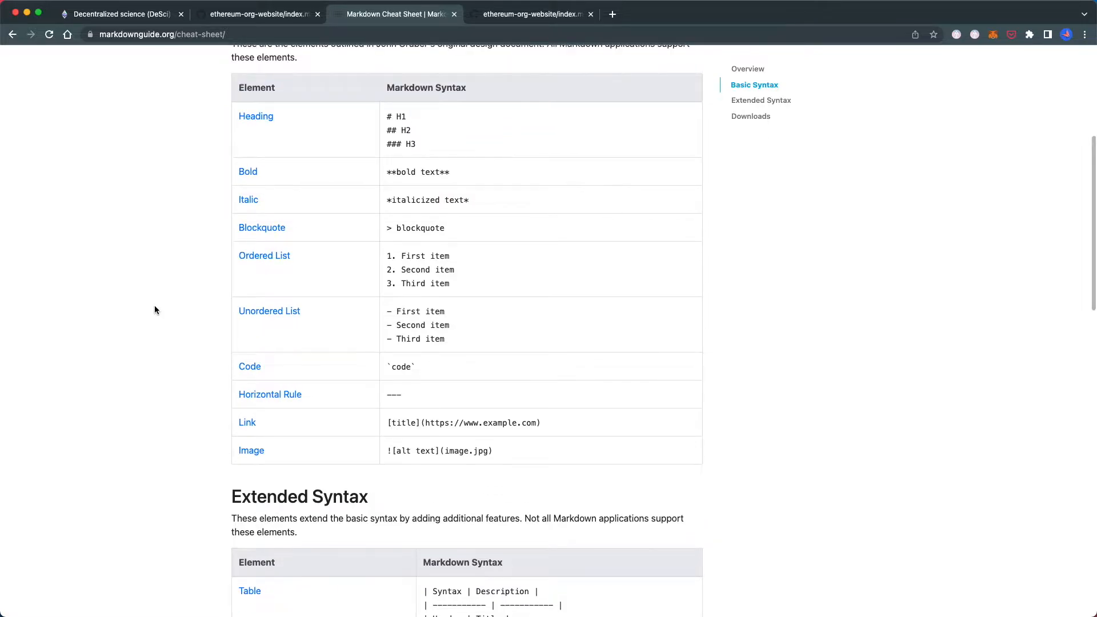
scroll(down, 3)
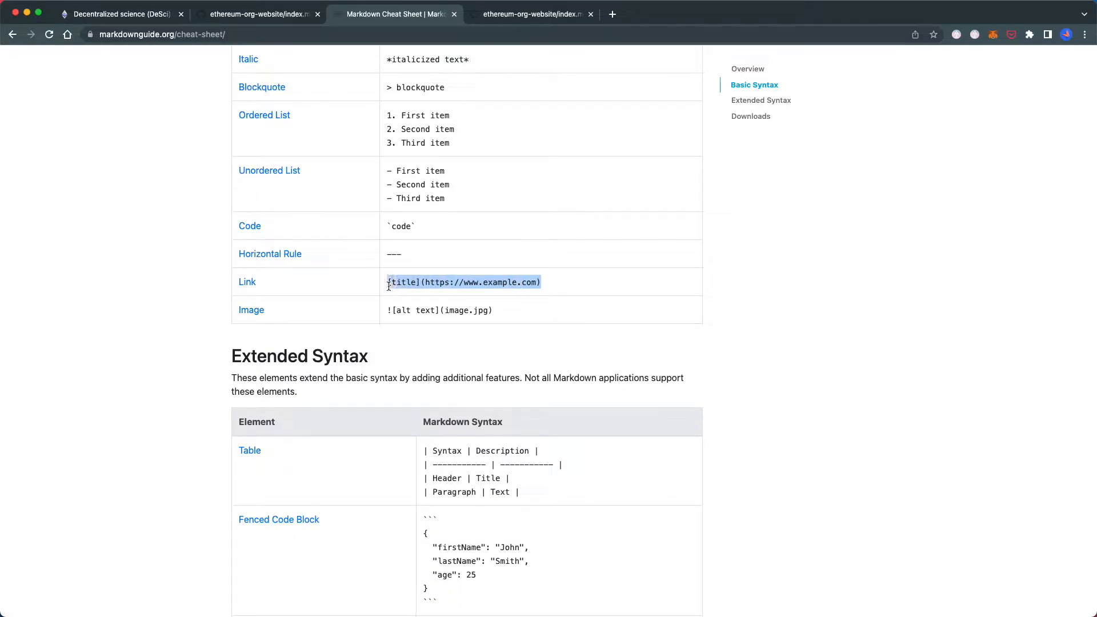
click(260, 14)
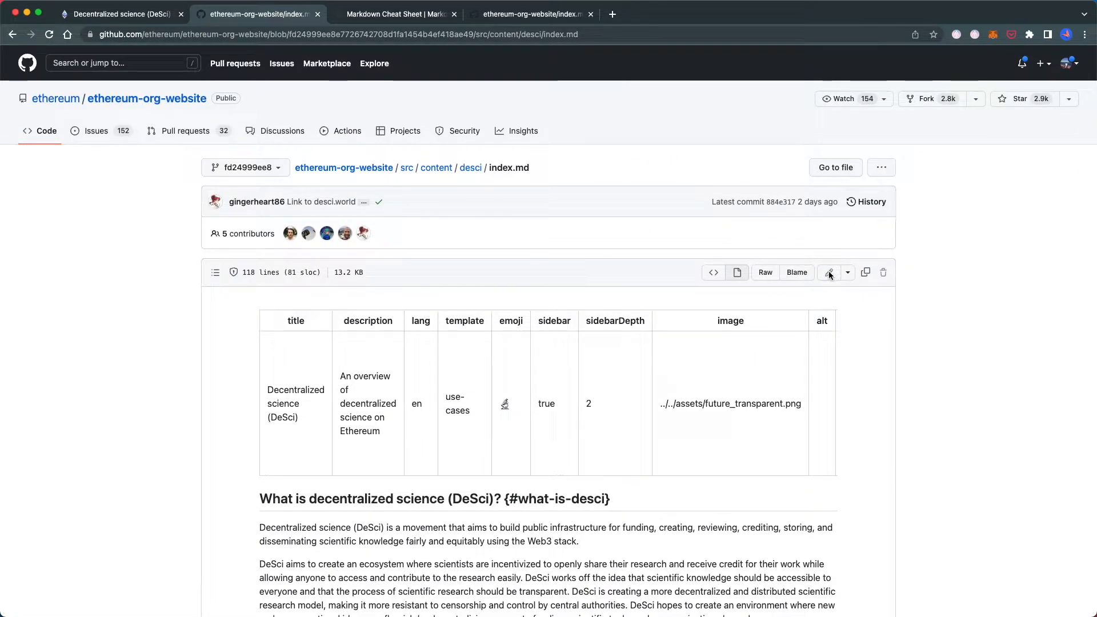
mouse_move(830, 273)
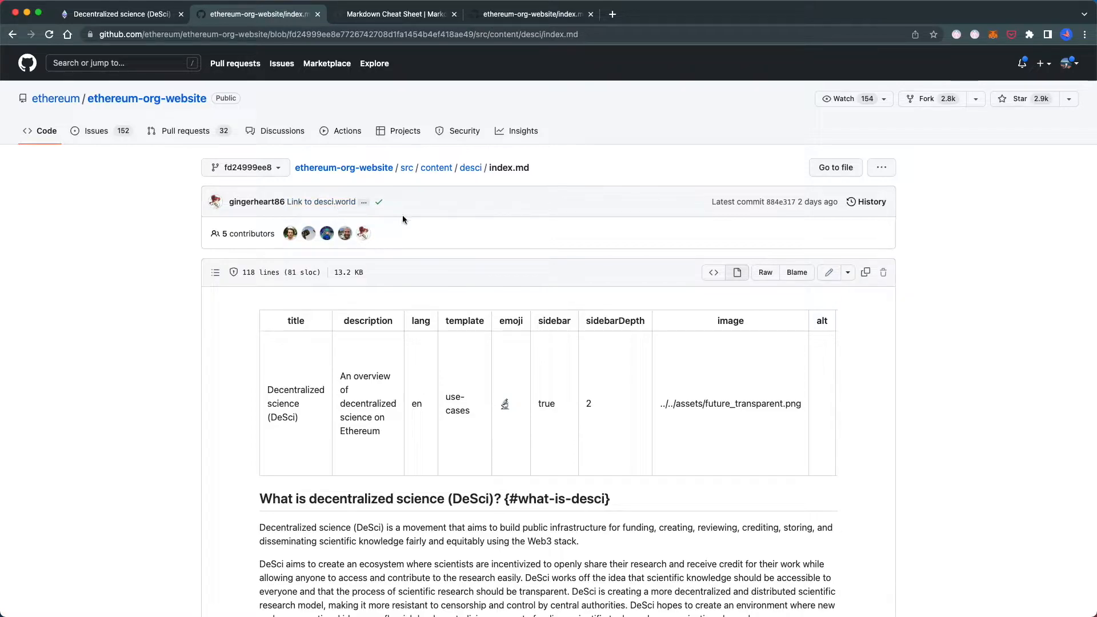
mouse_move(145, 241)
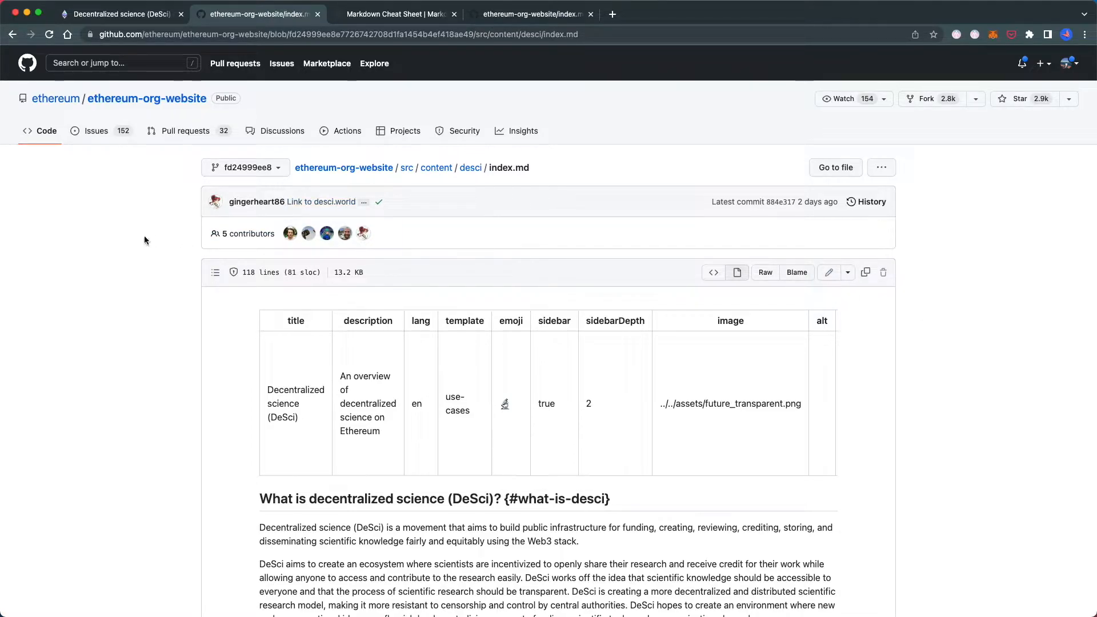
View index.md on the dev branch and start editing it in an automatically created fork
click(244, 167)
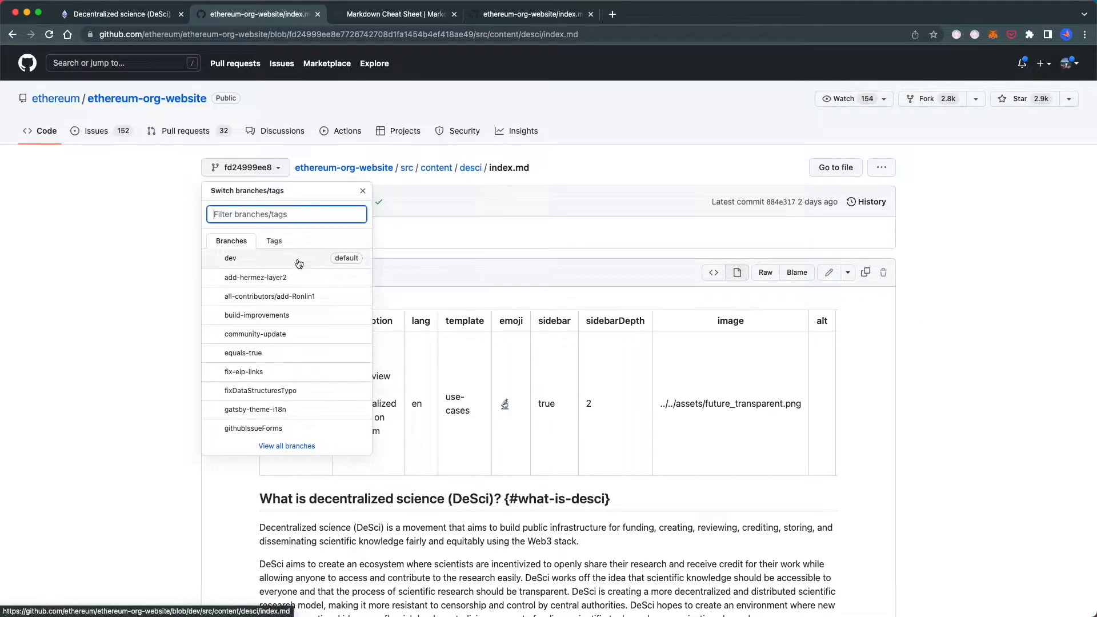
click(230, 257)
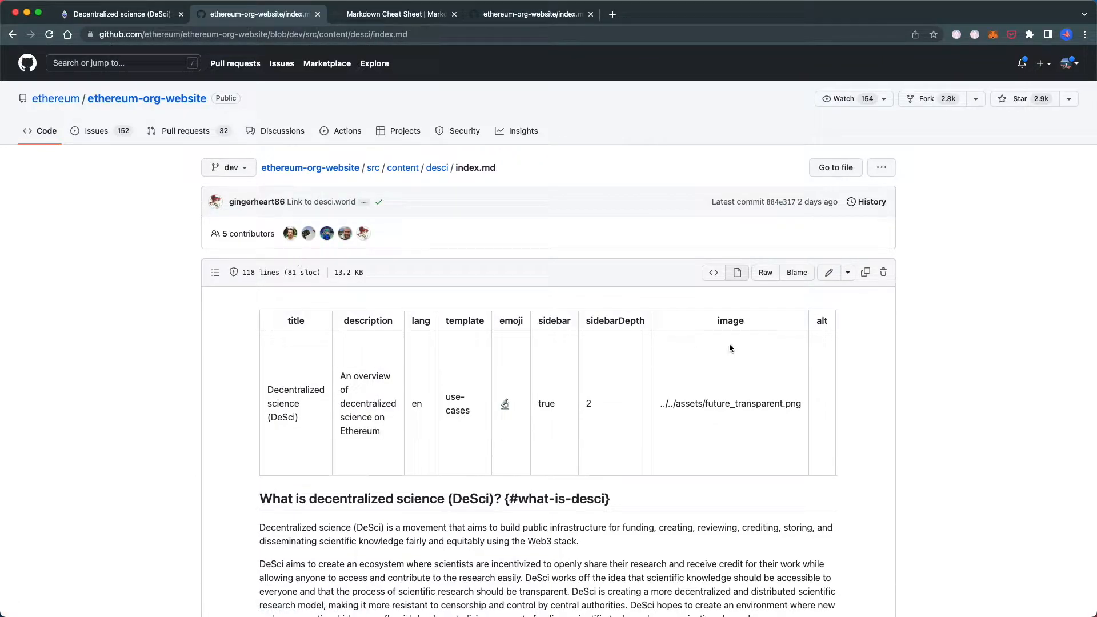
click(830, 273)
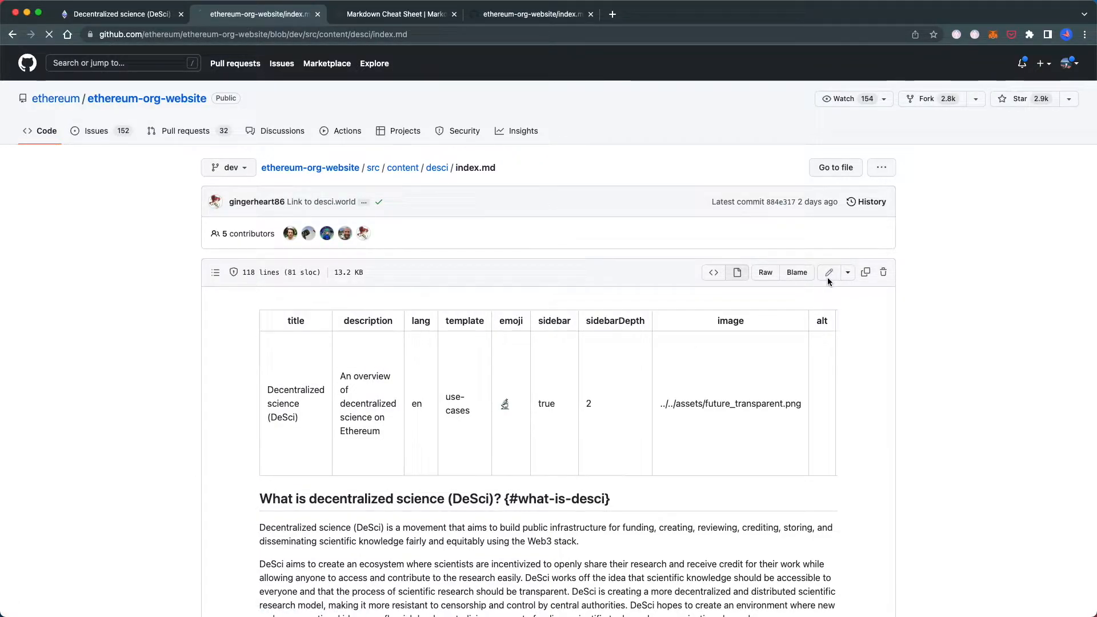
click(828, 272)
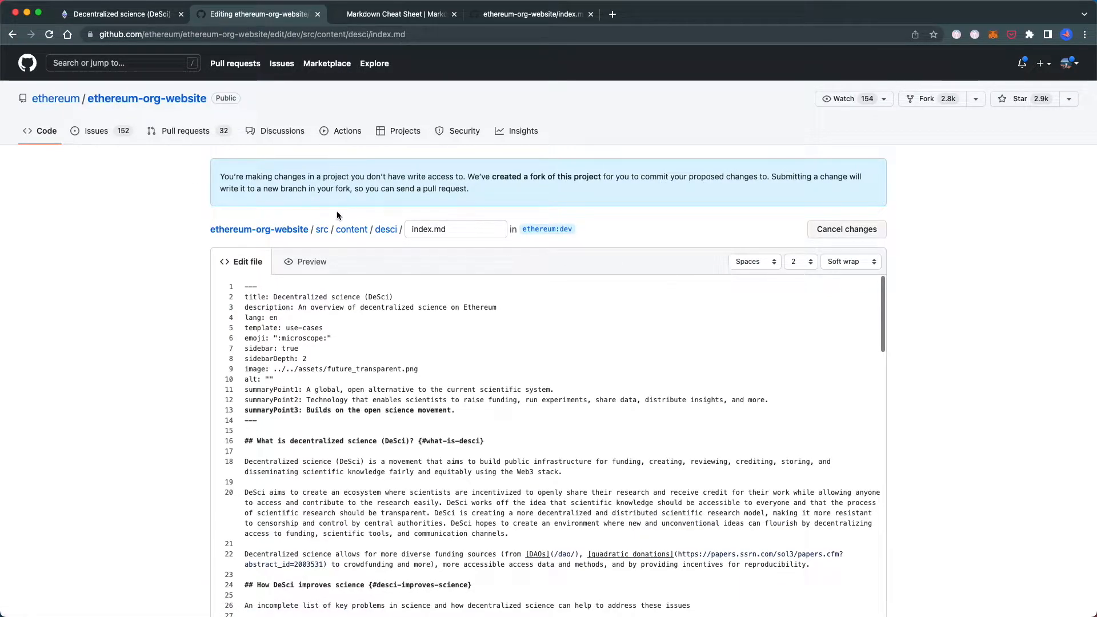
Bring the How Git Works Diagram.drawio forward in its own browser tab
click(762, 14)
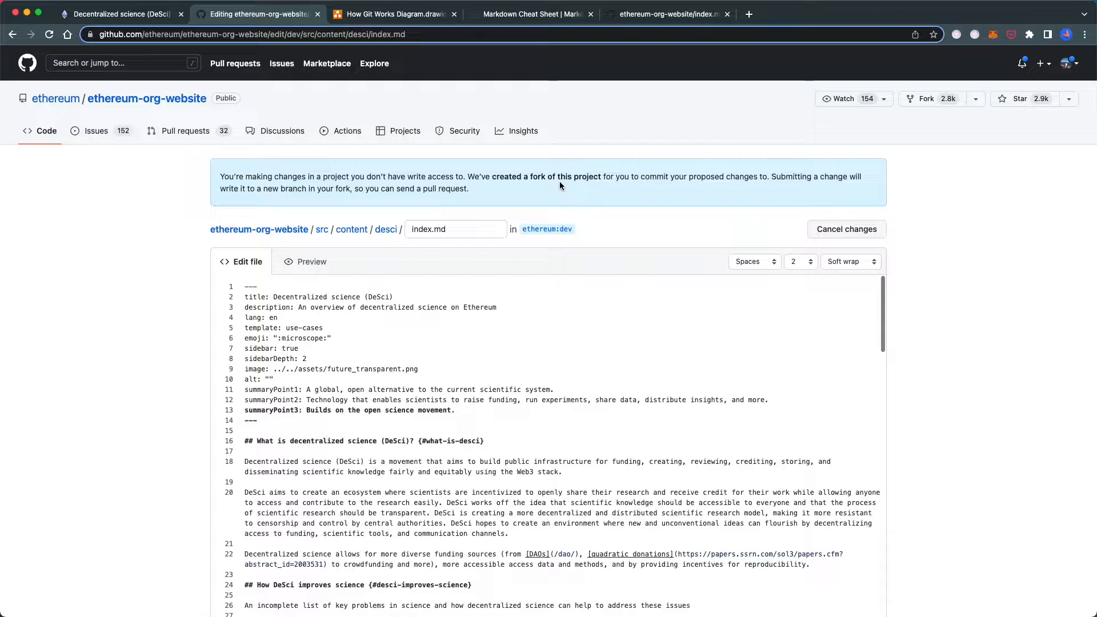
mouse_move(851, 180)
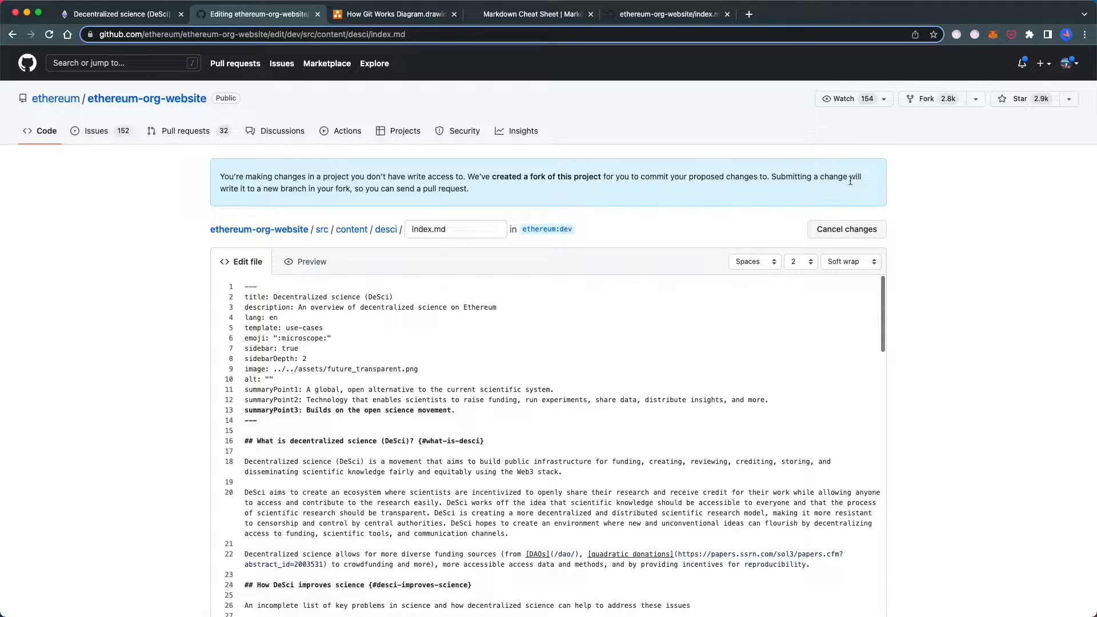
mouse_move(521, 196)
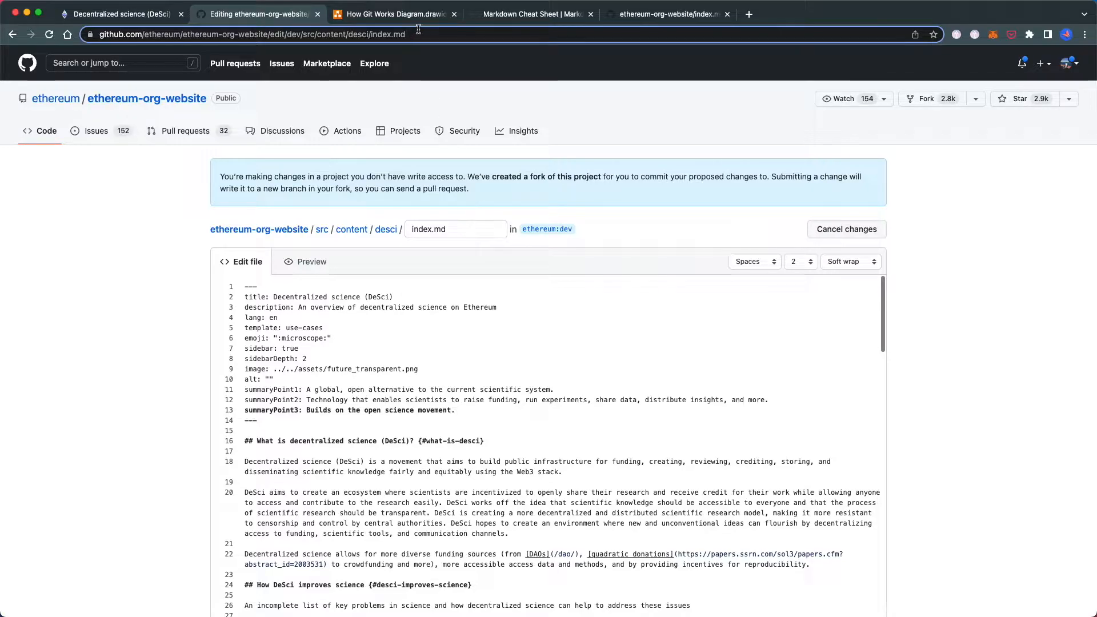
click(392, 13)
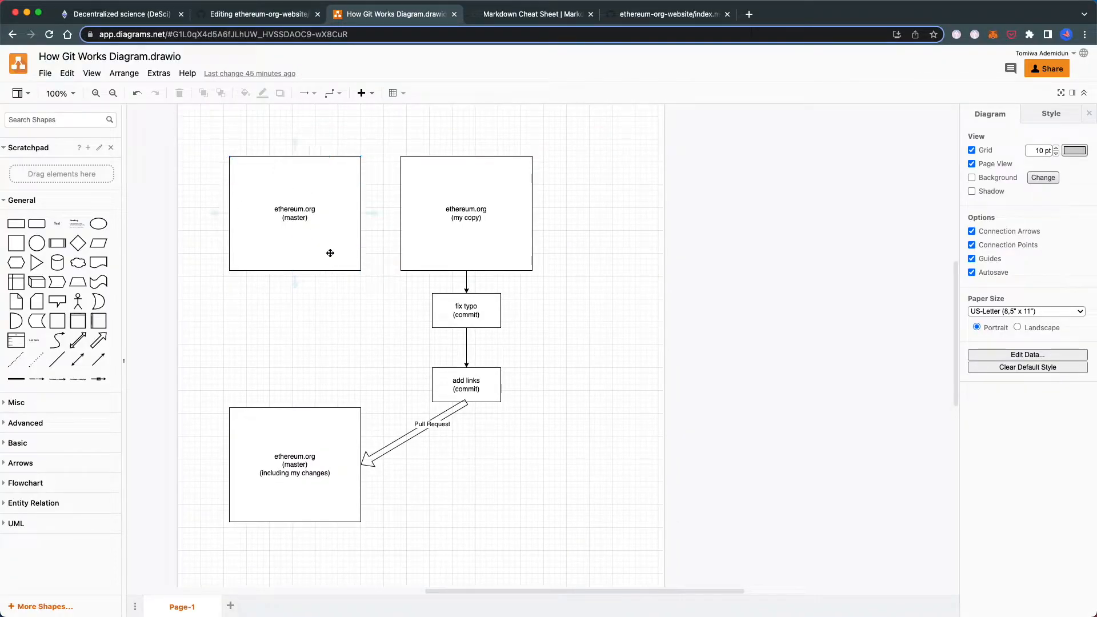
Draw an arrow from the master box to my copy, label it 'fork', and return to the DeSci edit page
click(293, 214)
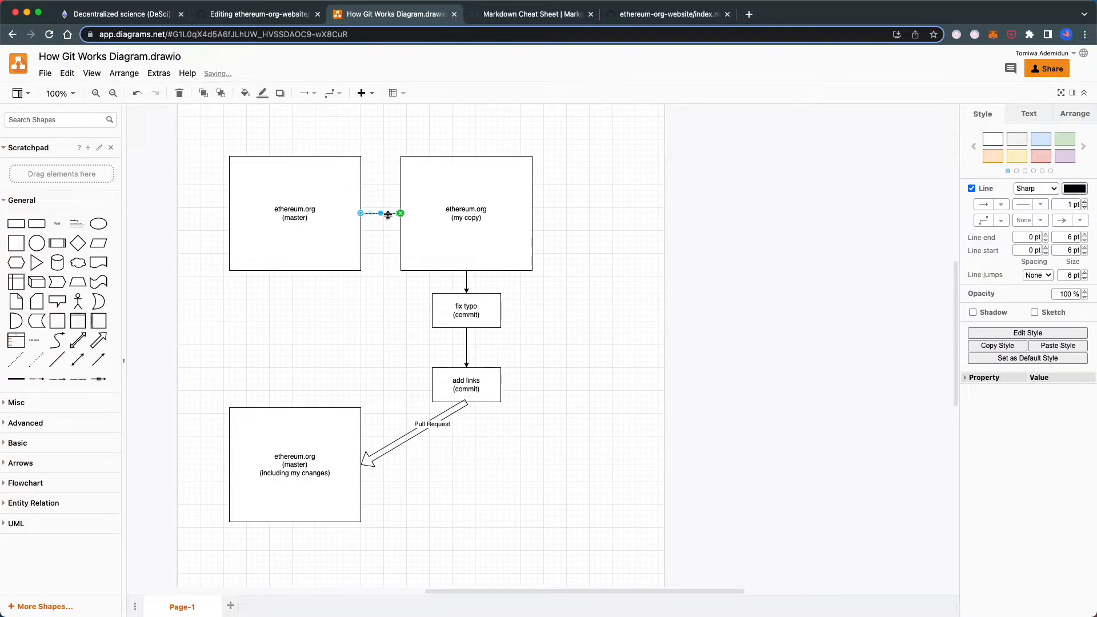
double_click(381, 214)
text(fork)
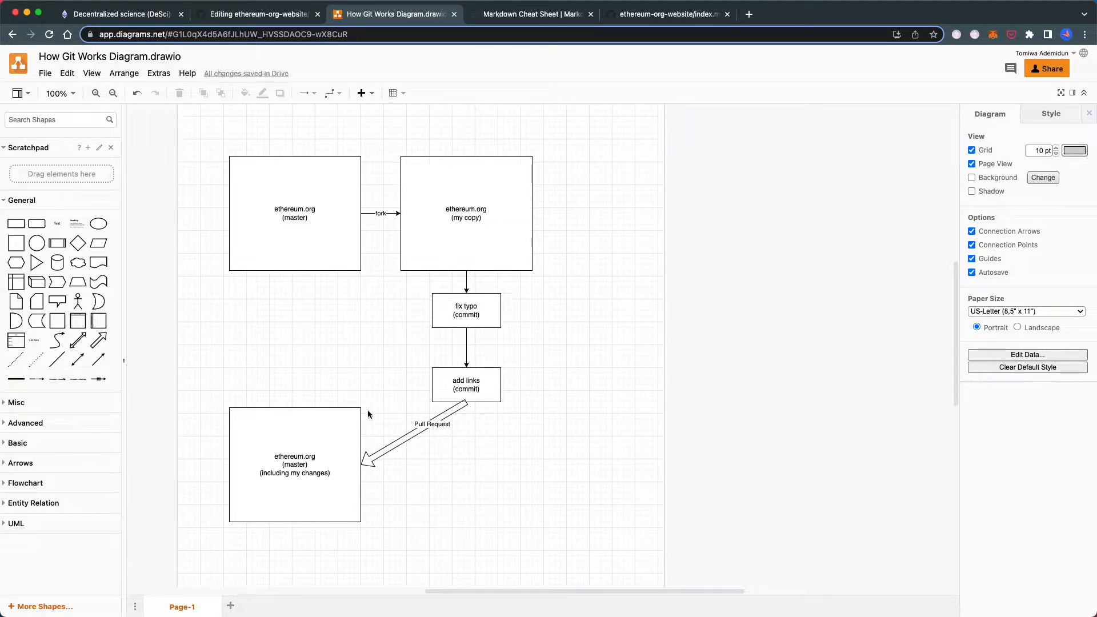
click(257, 13)
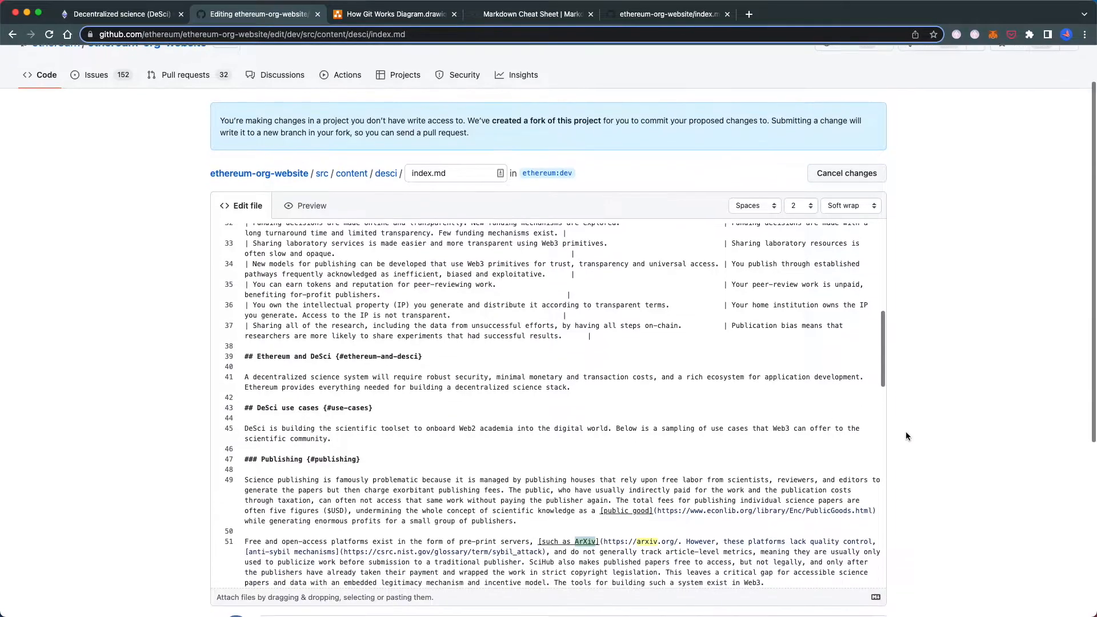
Correct the ArXiv URL on line 51, preview it, and propose the change titled 'fix arxiv link formatting'
scroll(down, 3)
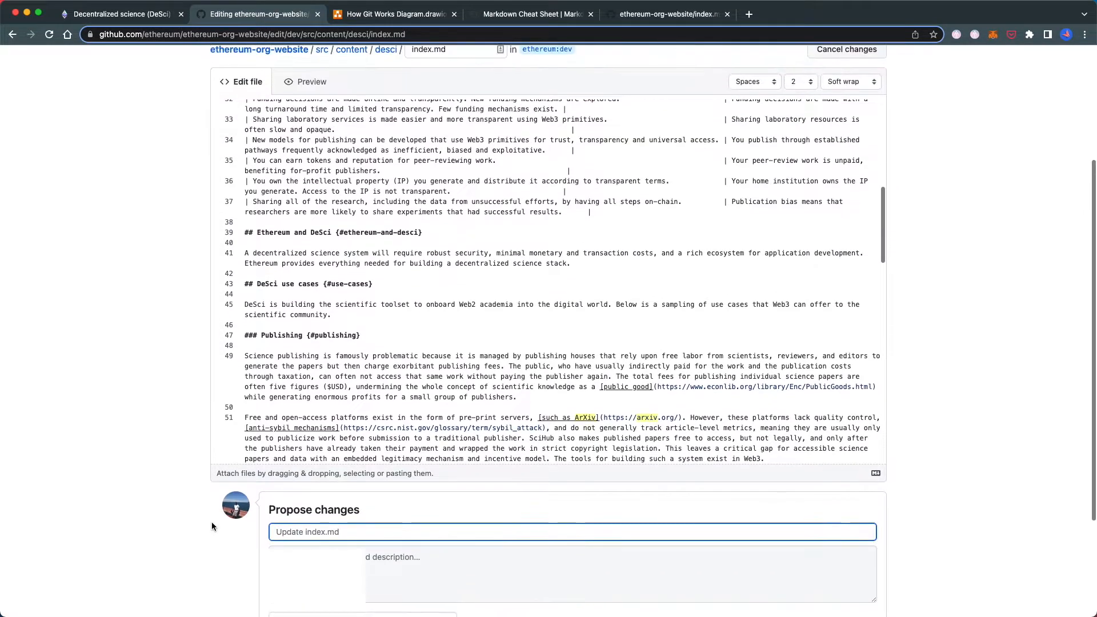
text(fix arxiv typo)
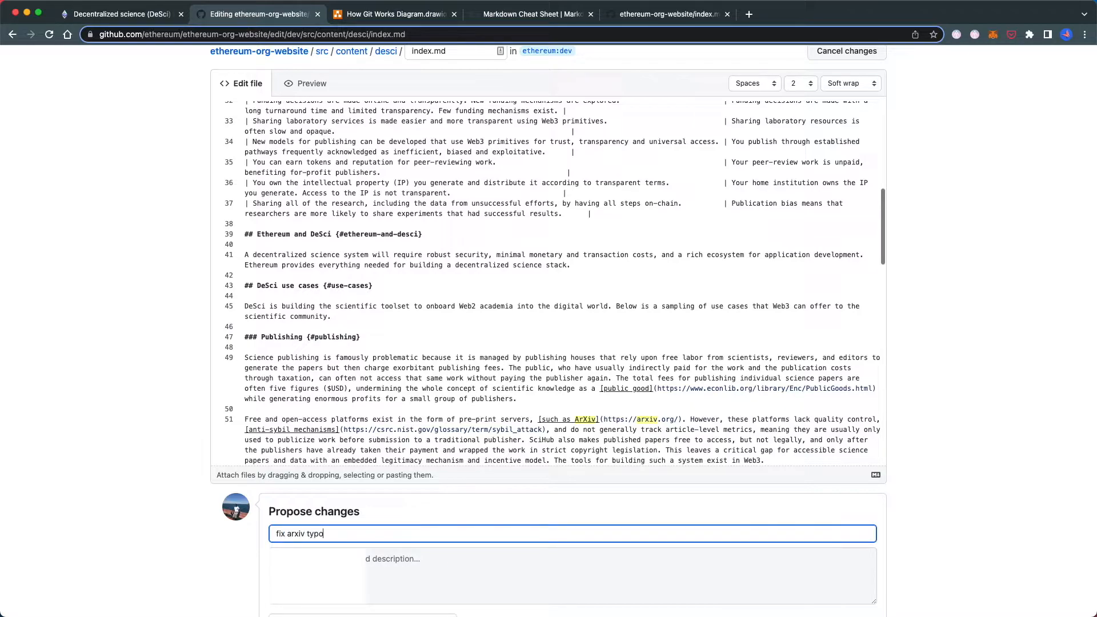
click(572, 575)
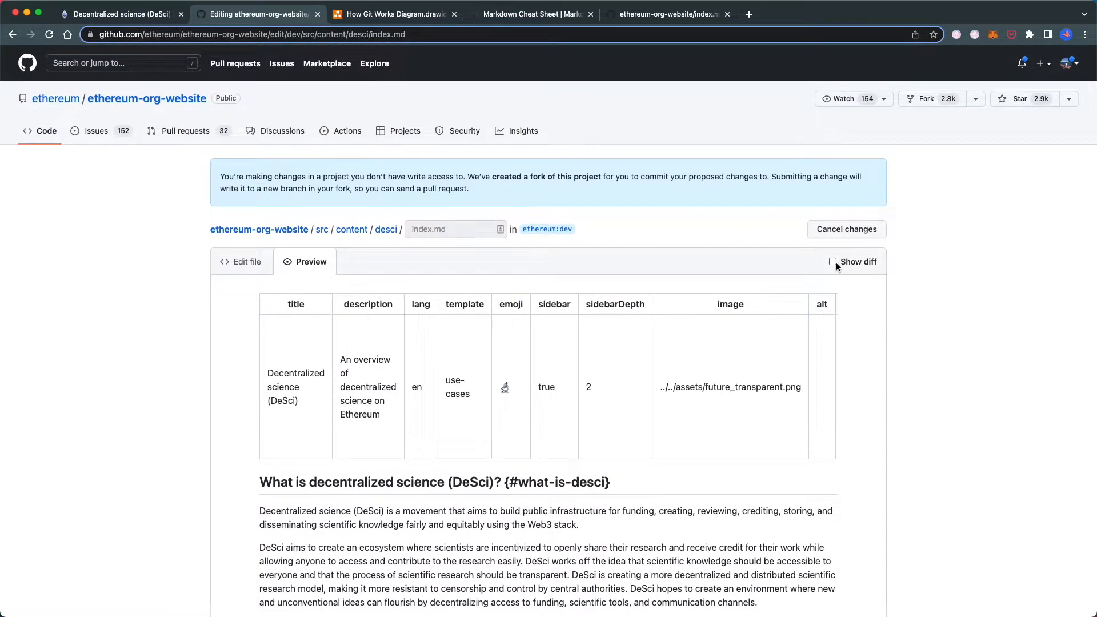
scroll(down, 3)
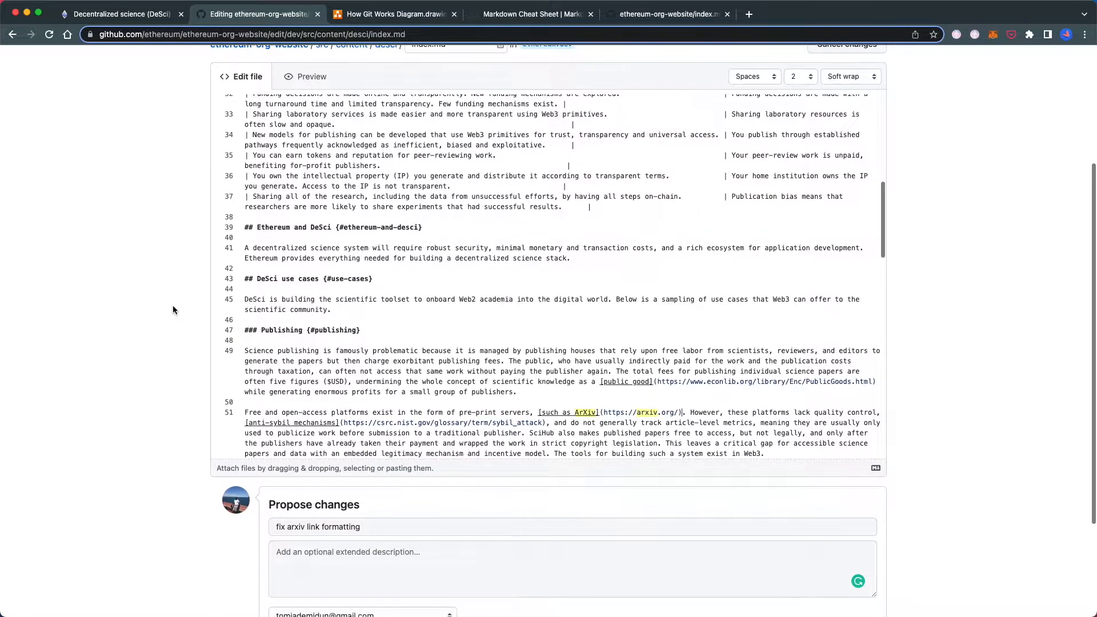
click(285, 542)
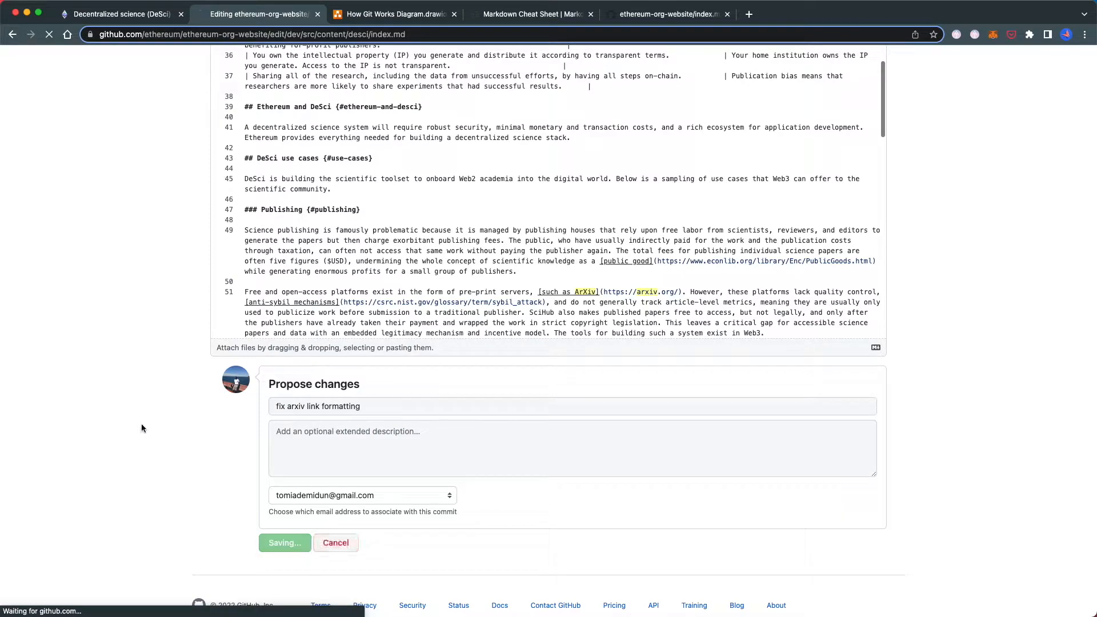
click(284, 542)
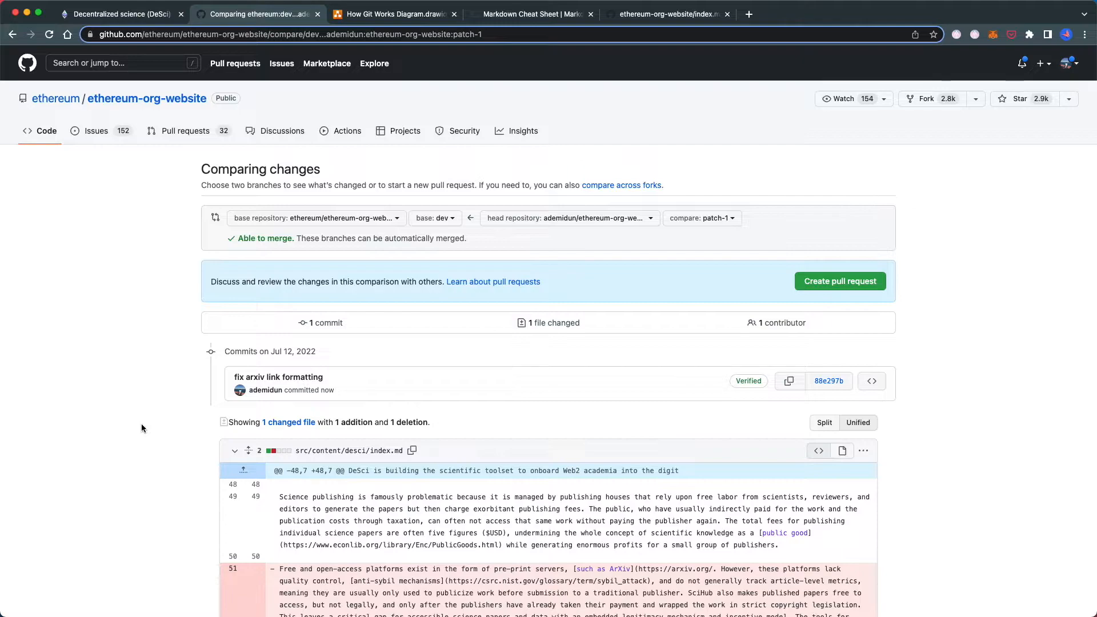
Scroll the Comparing changes page to the one-line diff of src/content/desci/index.md
scroll(down, 3)
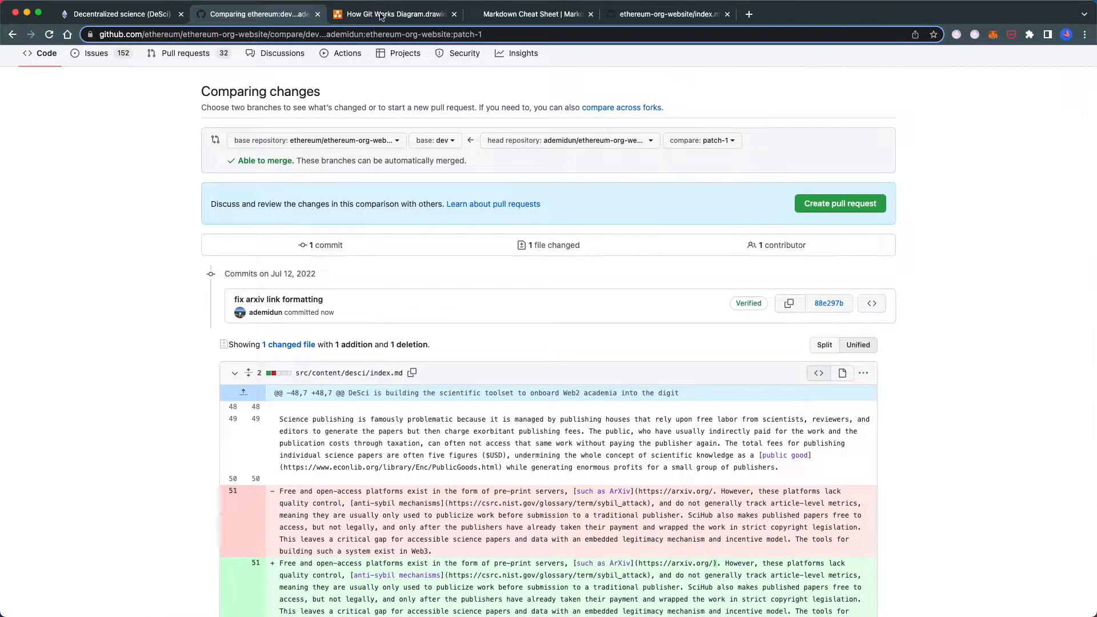
scroll(down, 3)
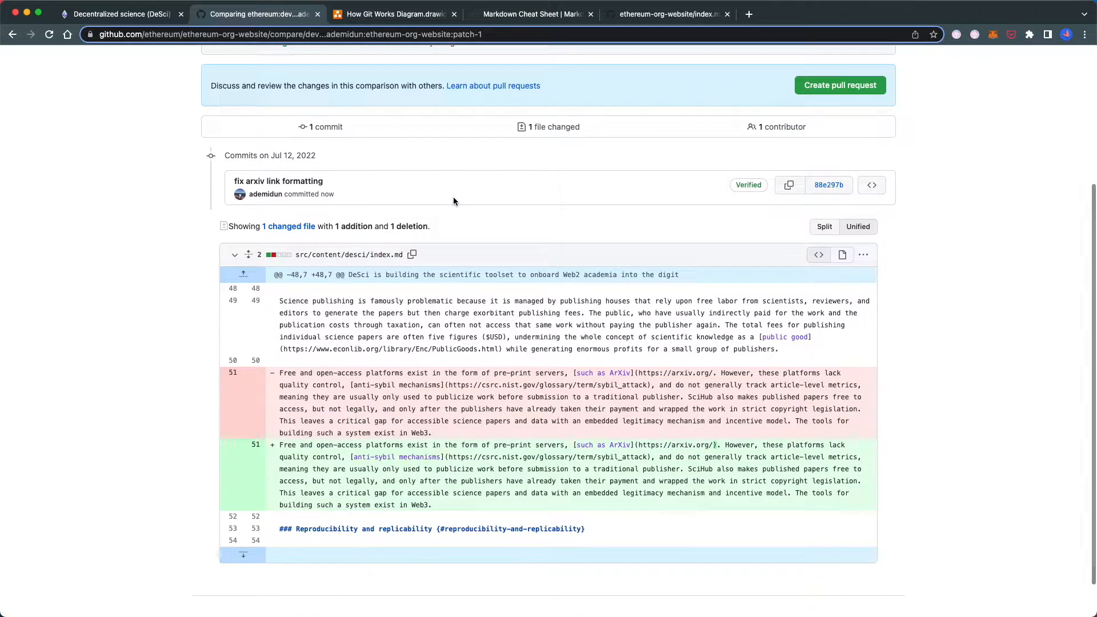
mouse_move(423, 468)
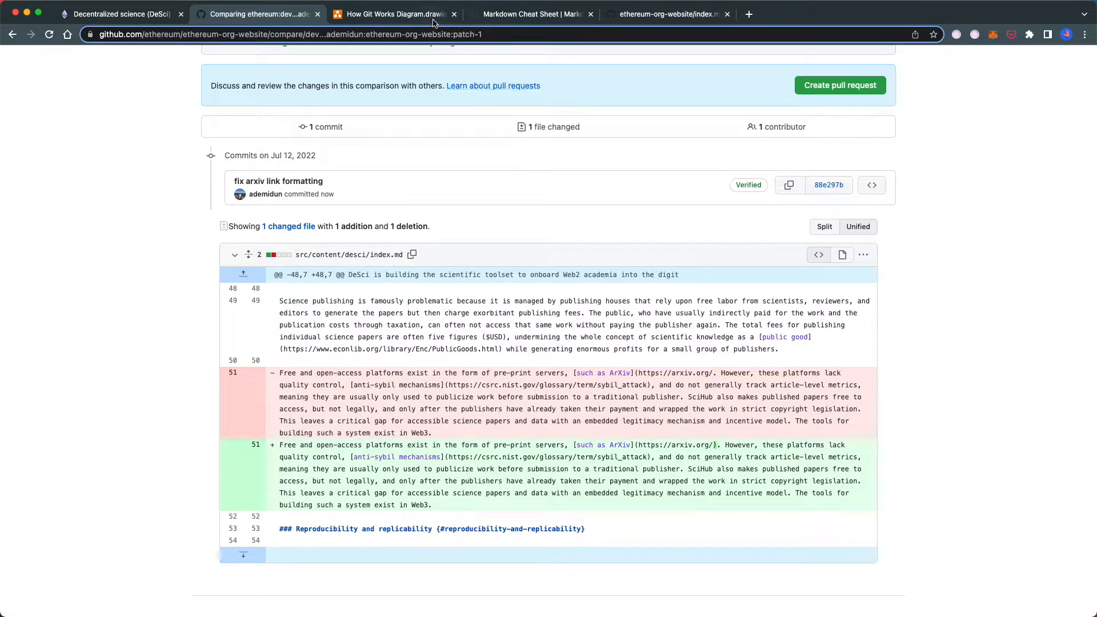
Reattach the Pull Request arrow's start to the fix typo (commit) box, then return to the GitHub comparison
click(394, 13)
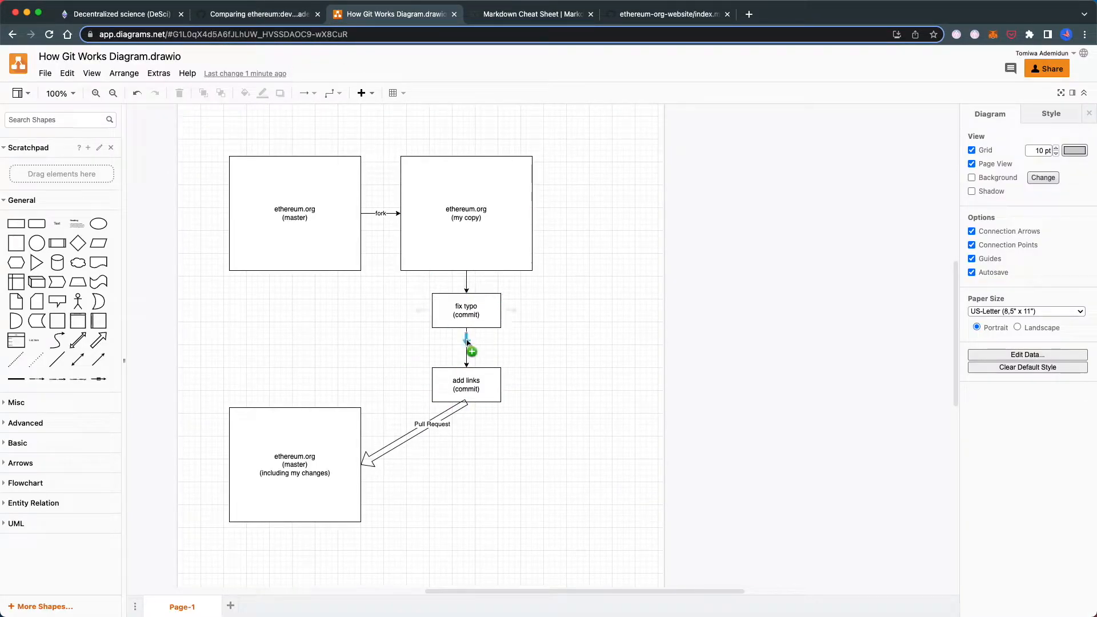
click(419, 434)
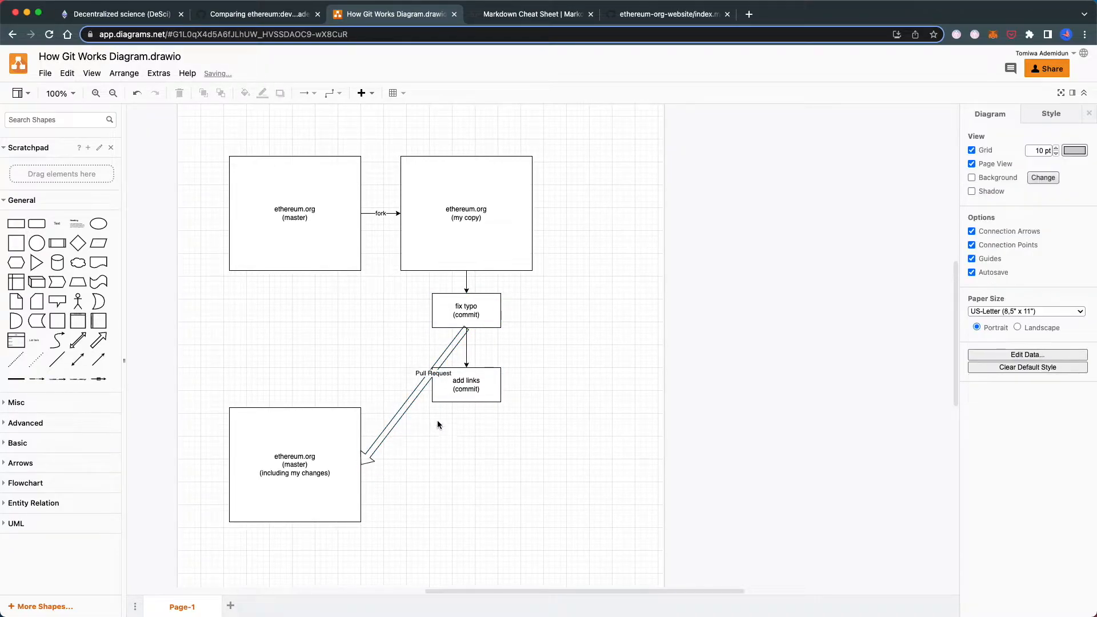
click(465, 311)
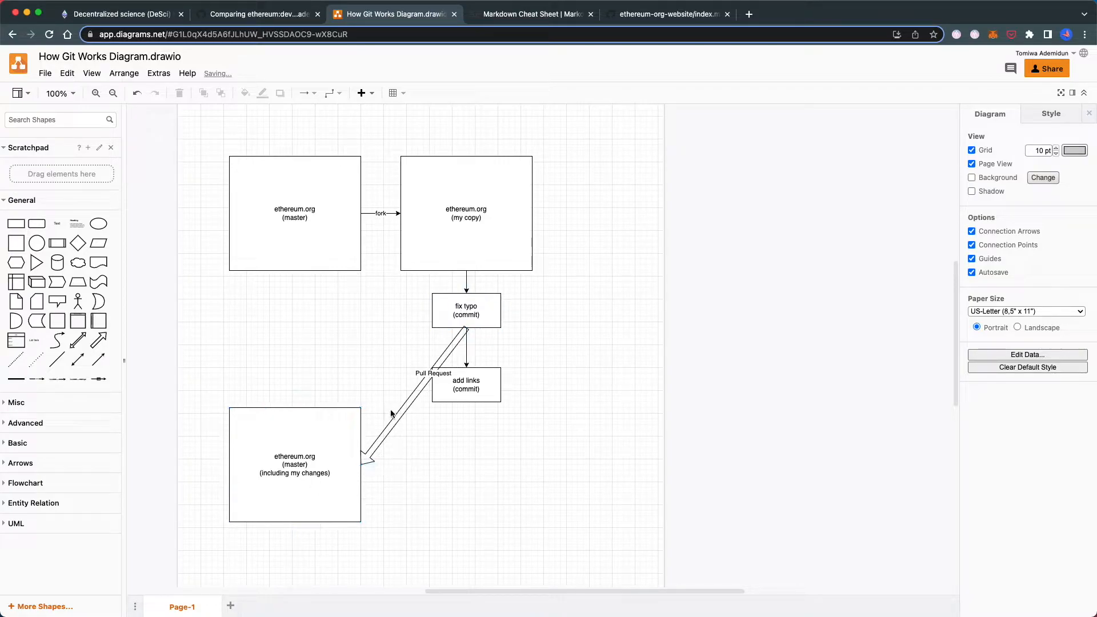
click(257, 13)
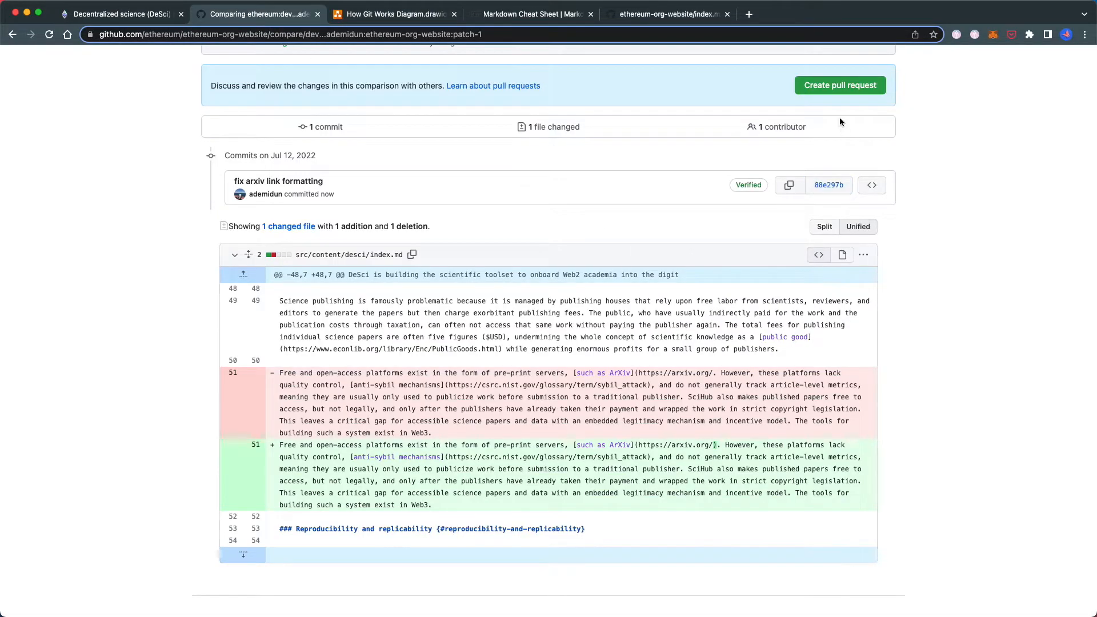
Create pull request #7024 with the description '- Fix link formatting for ArXiv'
click(840, 85)
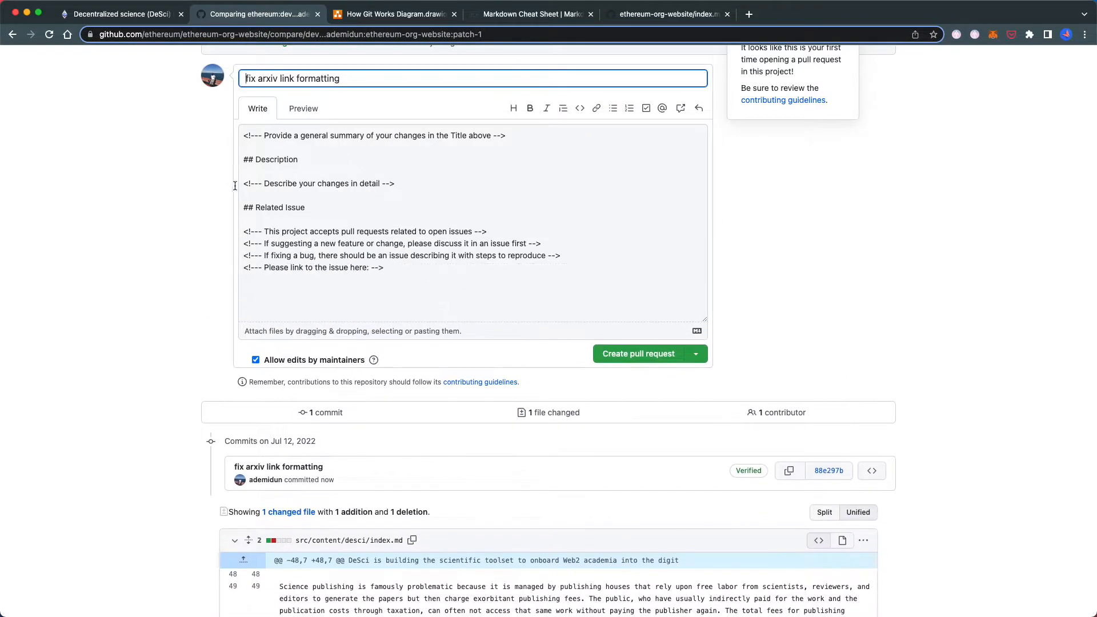
mouse_move(420, 181)
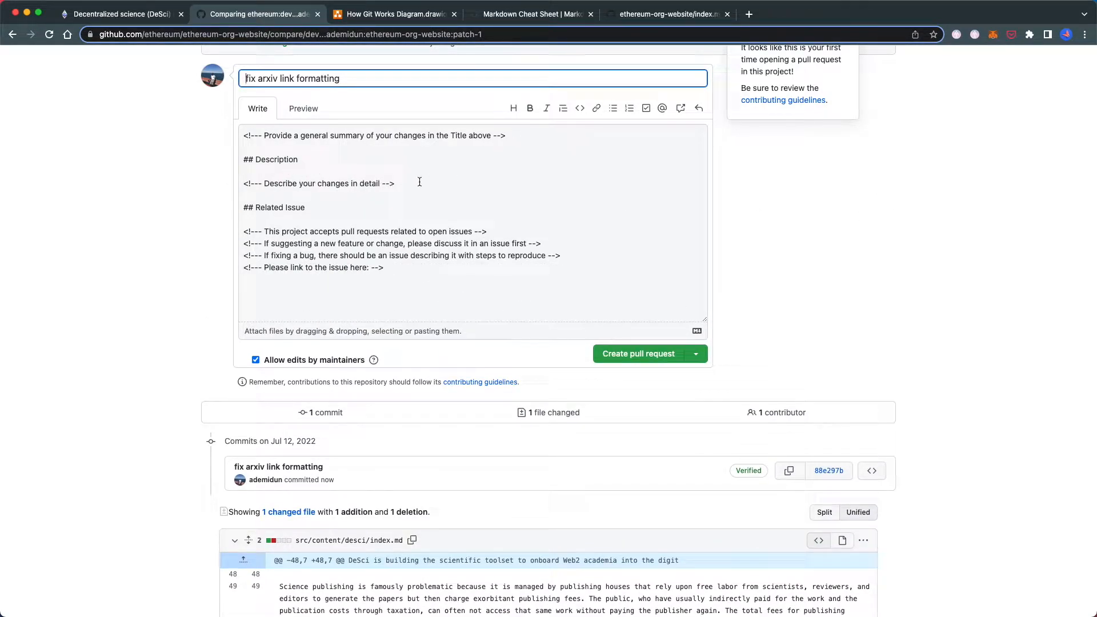
text(- Fix)
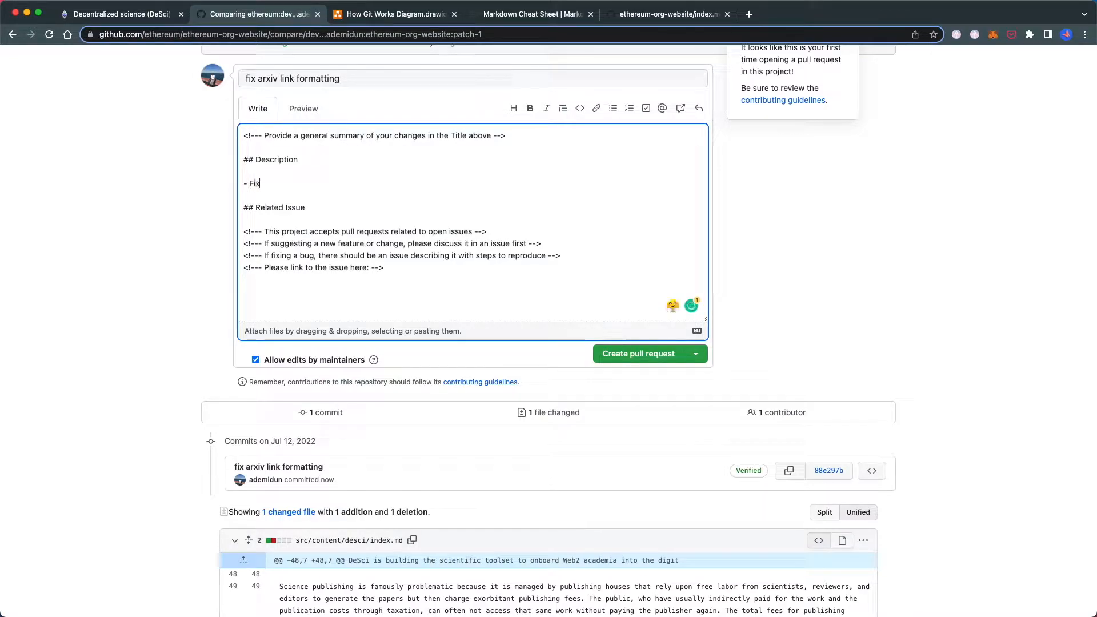
text(link formatting for ArXiv)
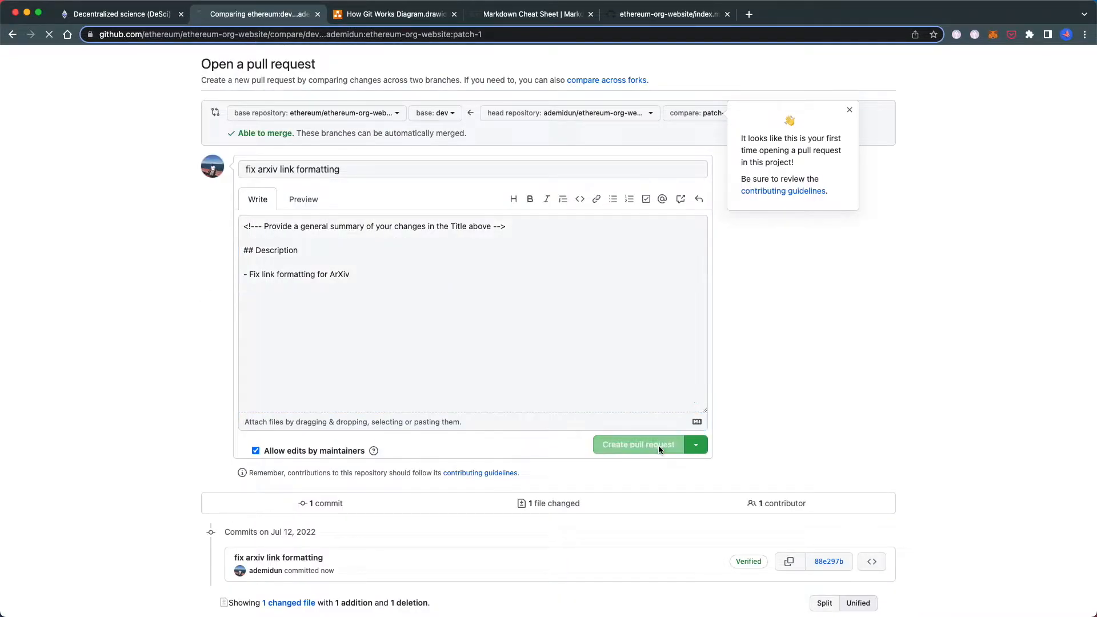
click(637, 445)
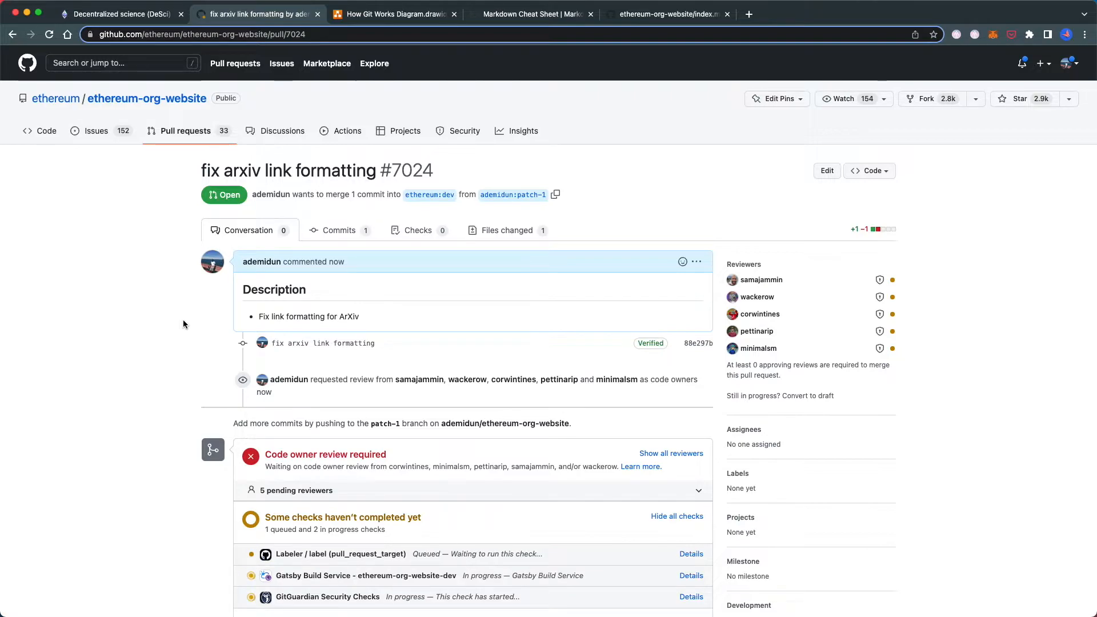
mouse_move(756, 331)
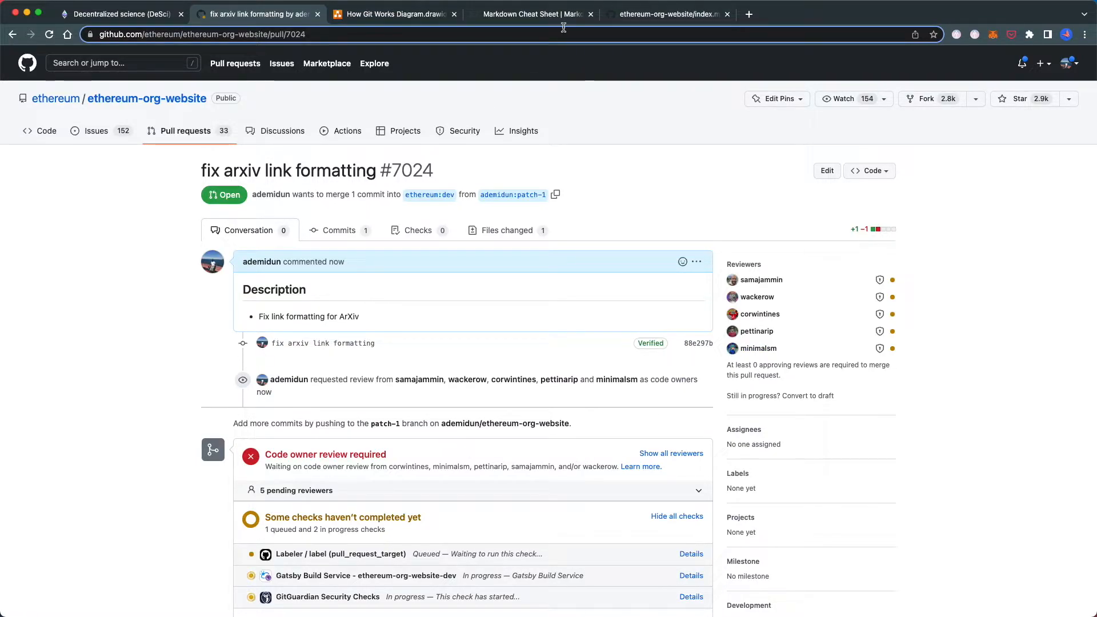
mouse_move(521, 259)
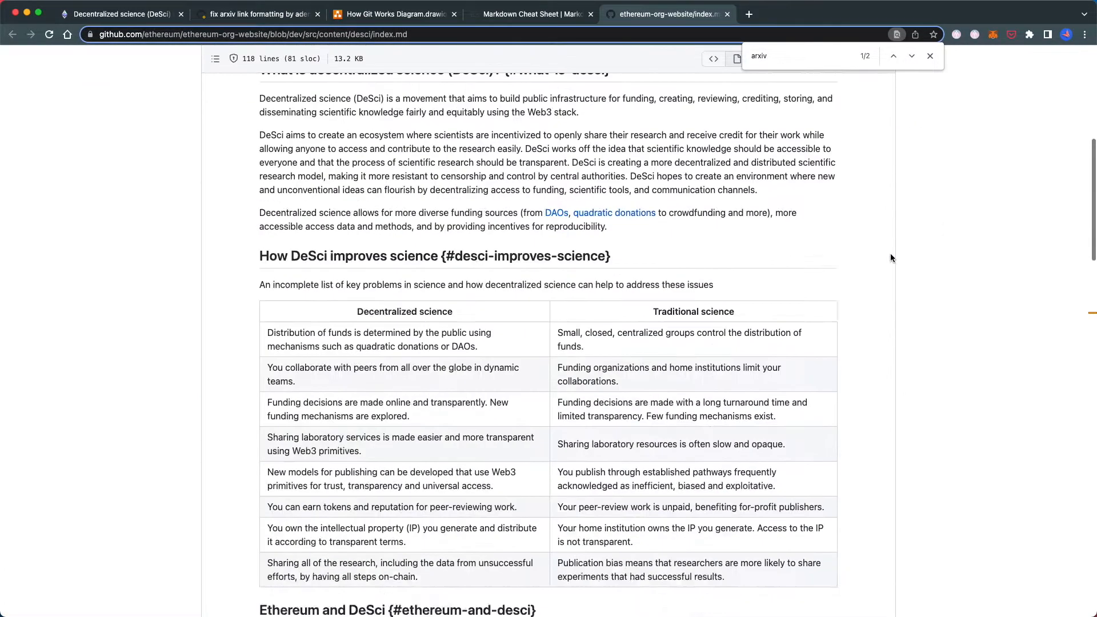
Copy the Anchor episode URL from the address bar and return to pull request #7024
scroll(down, 3)
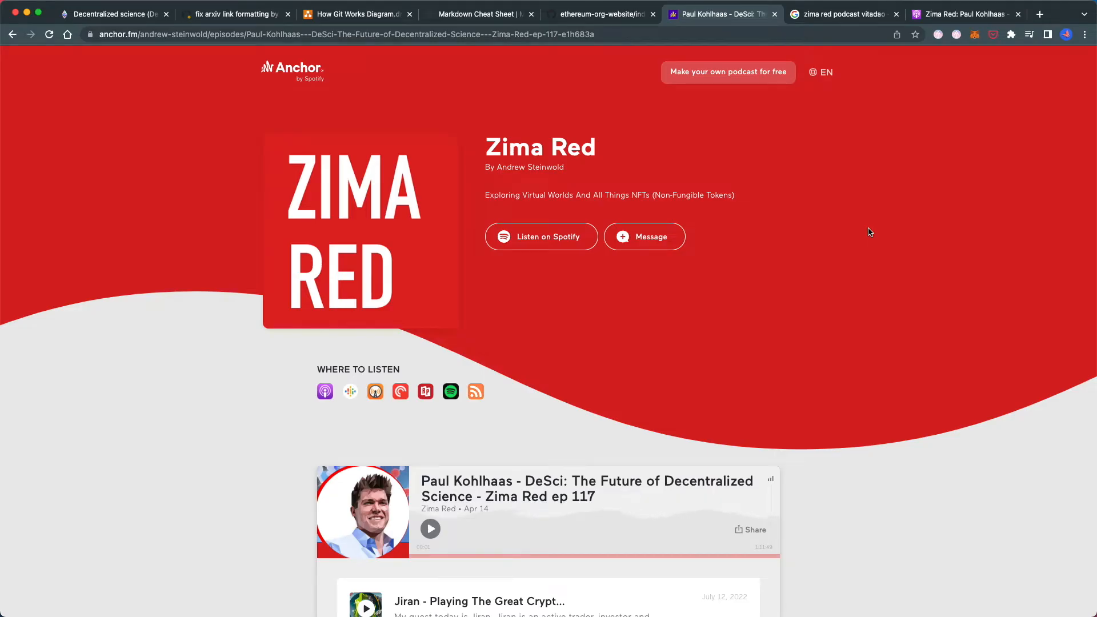
mouse_move(873, 231)
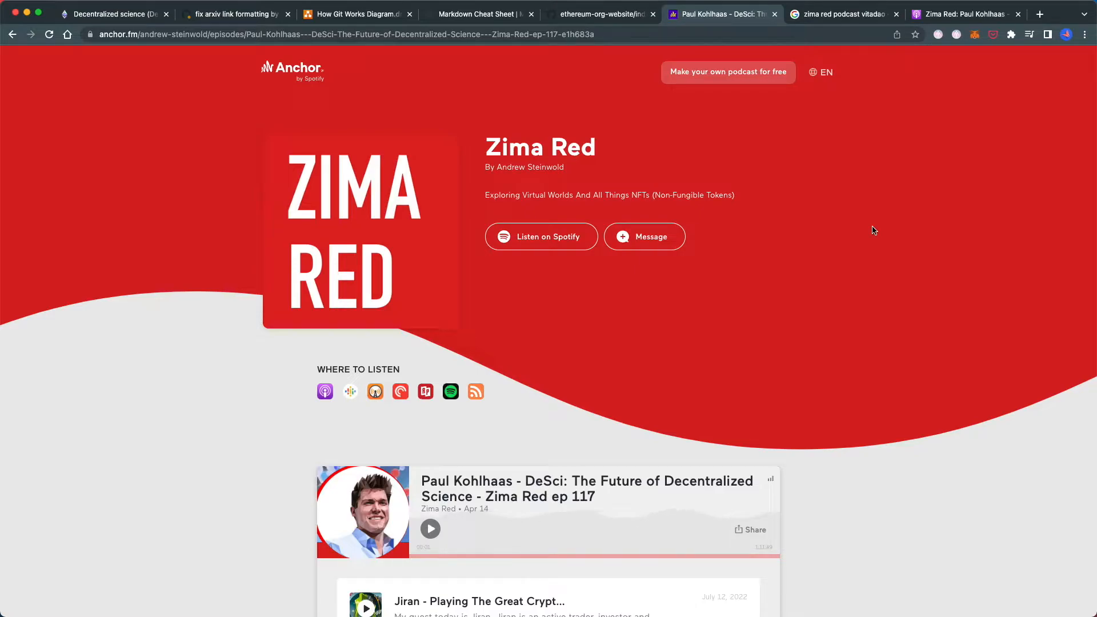
mouse_move(416, 45)
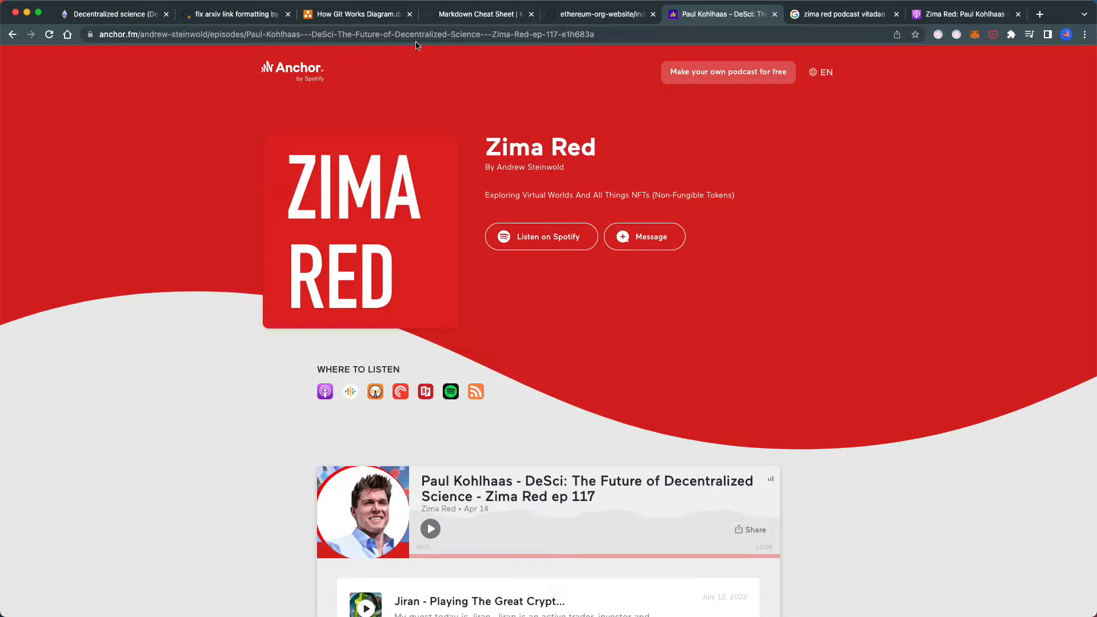
click(343, 33)
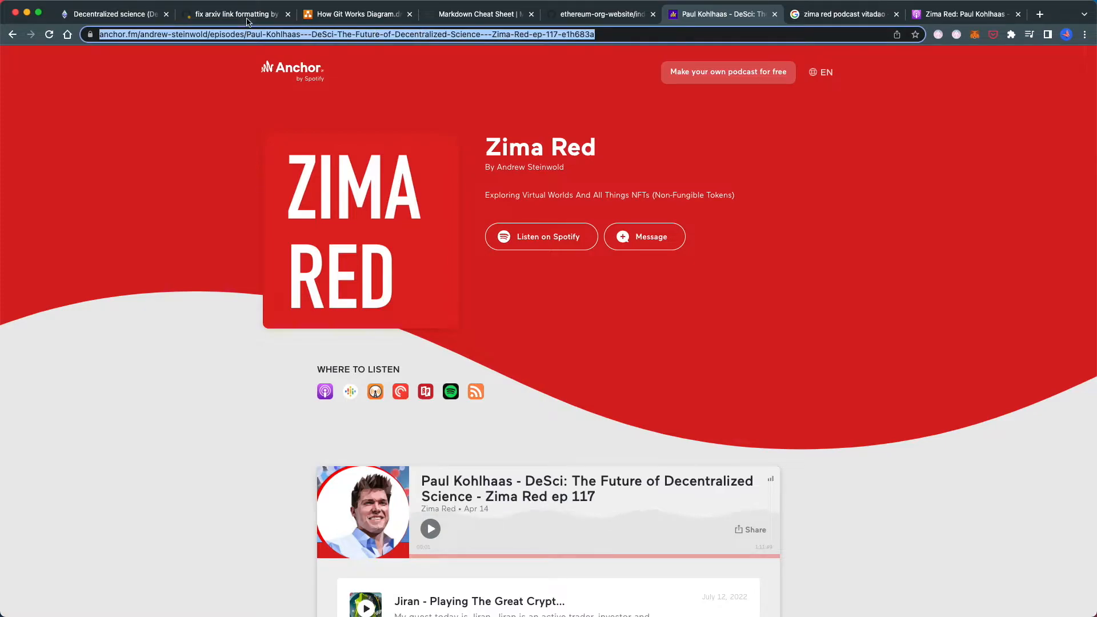
click(235, 13)
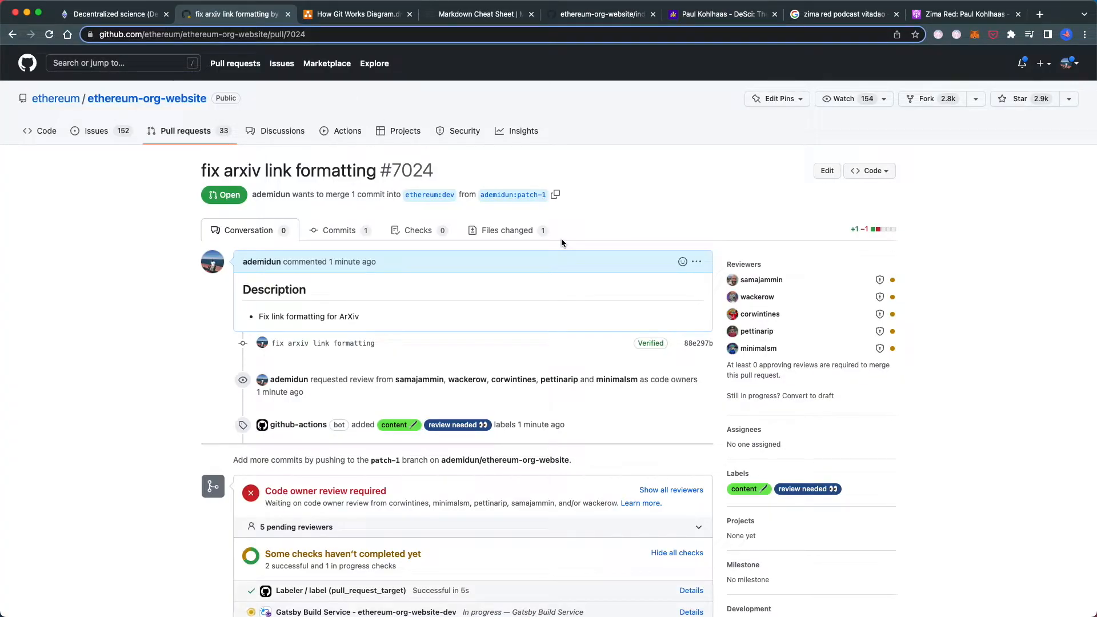
mouse_move(507, 230)
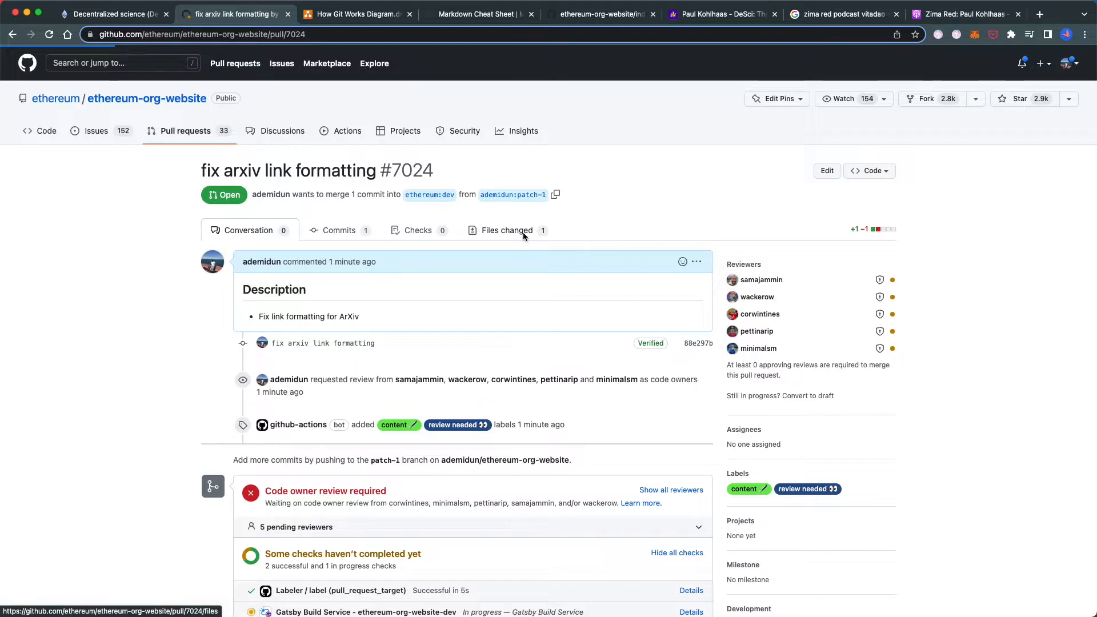
From Files changed, start editing index.md on the patch-1 branch
click(506, 229)
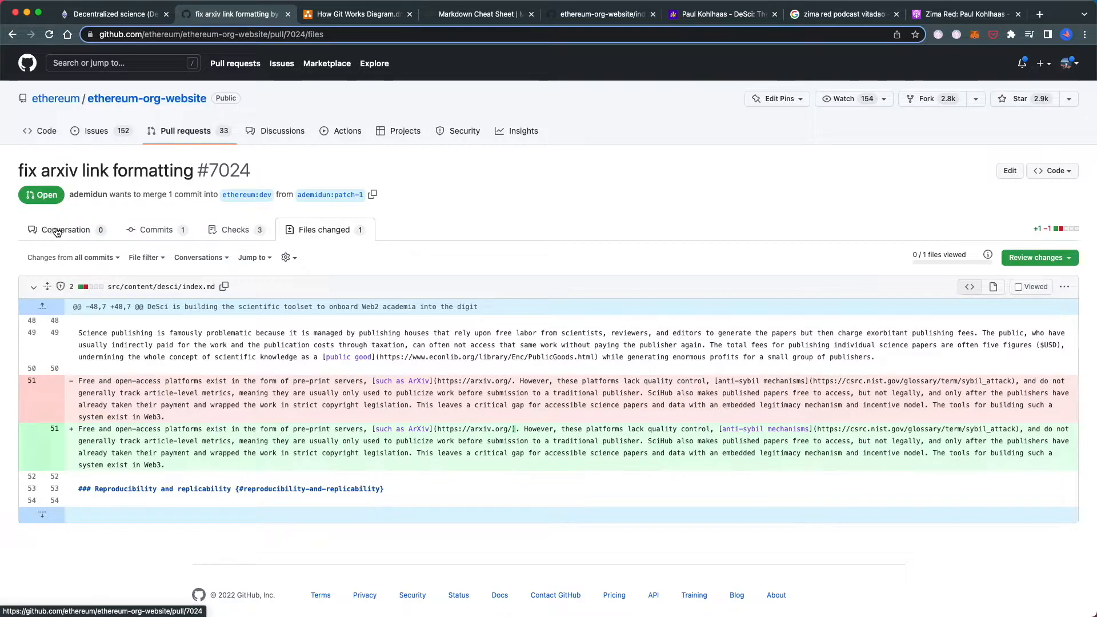
click(1065, 287)
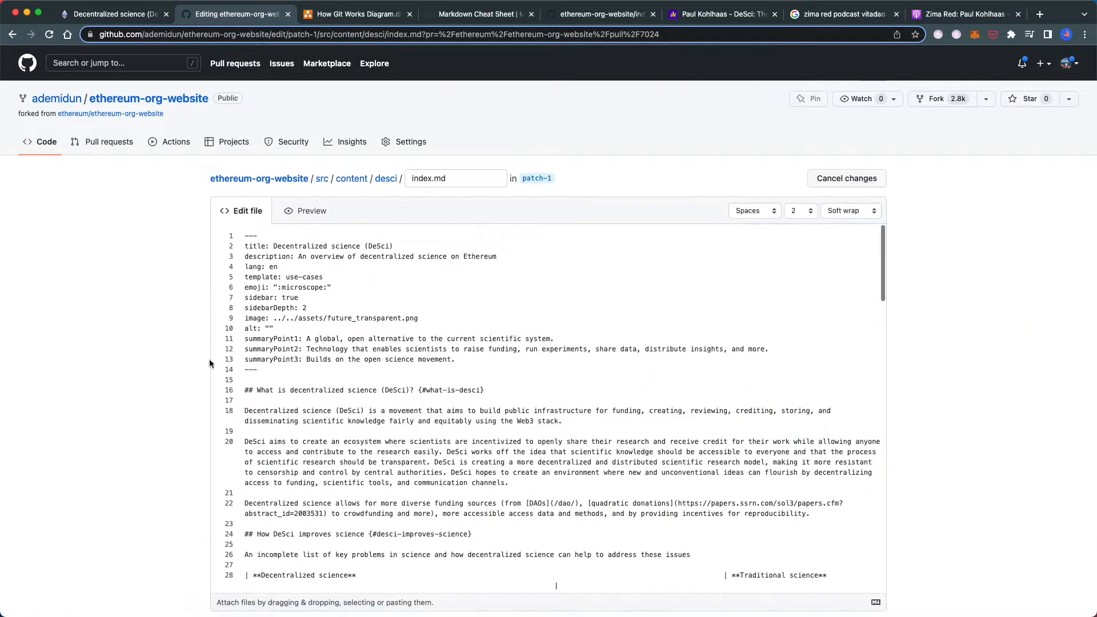
Add a Further reading item '- []' with the Paul Kohlhaas Anchor episode URL in parentheses
scroll(down, 3)
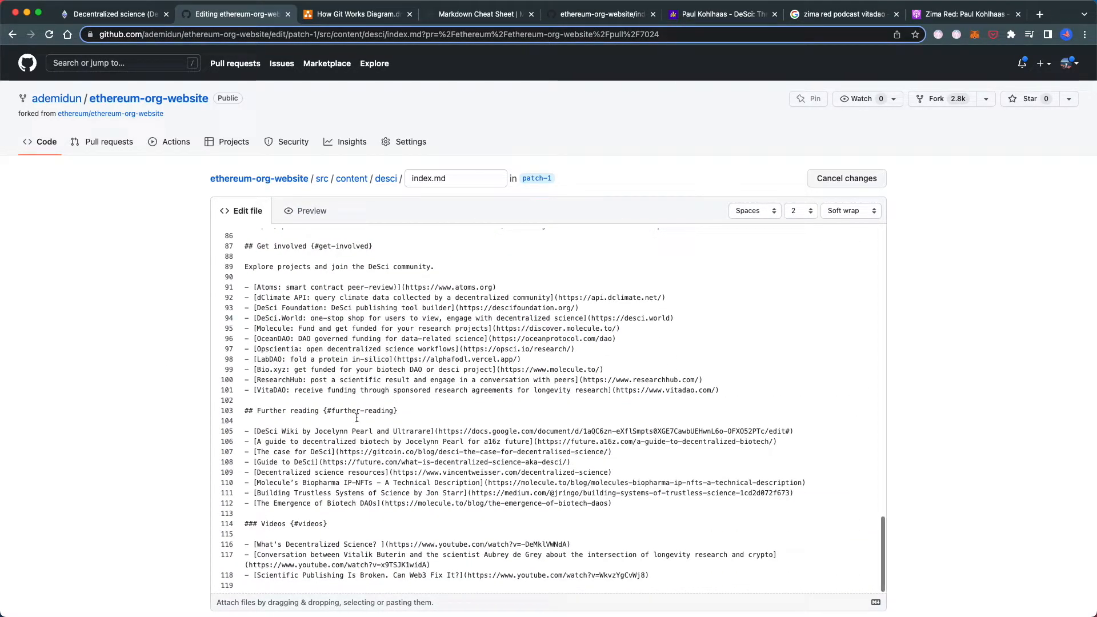
scroll(down, 3)
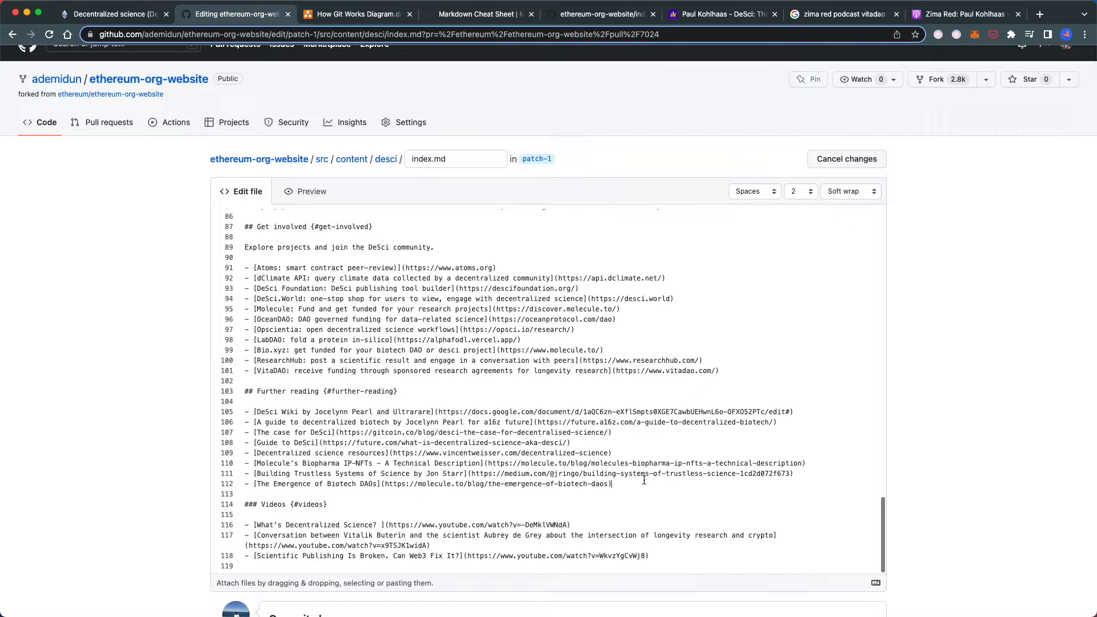
key(Enter)
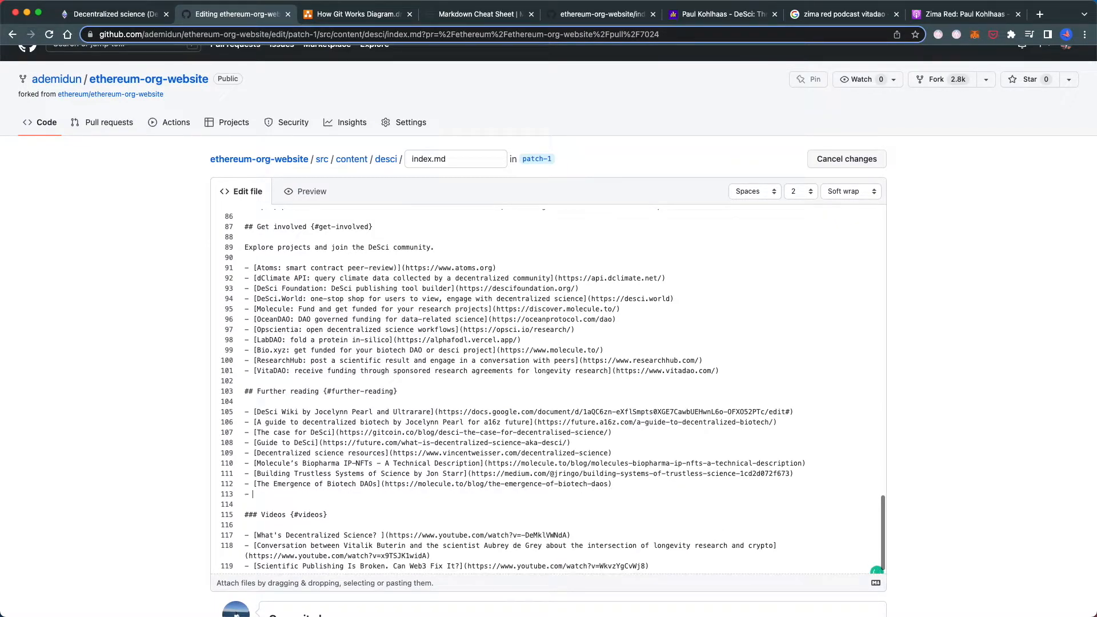
text(])
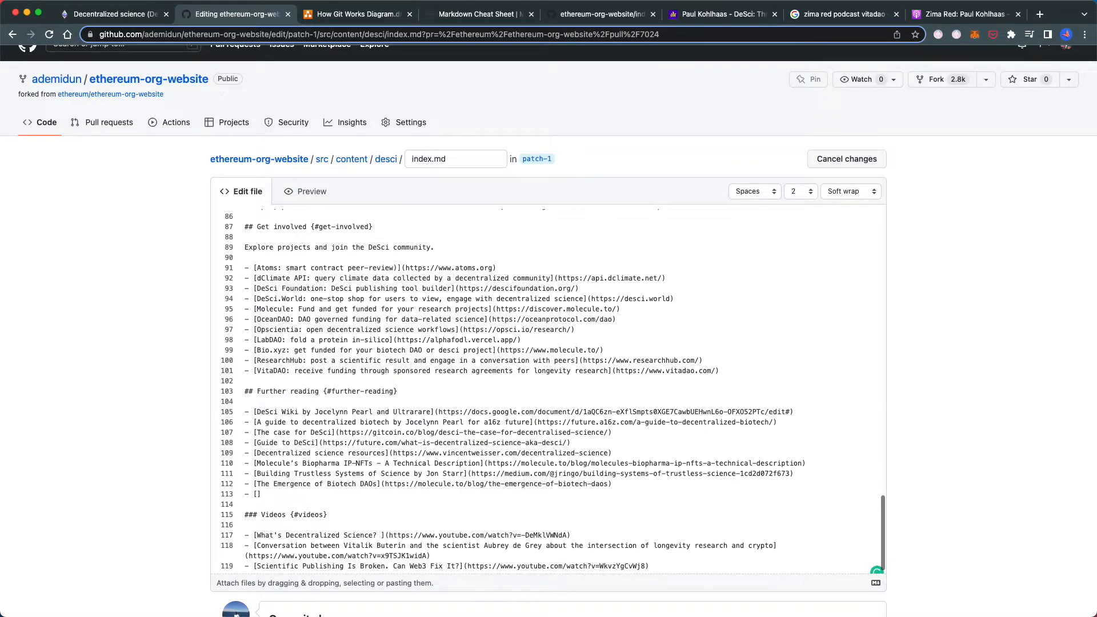
text((https://anchor.fm/andrew-steinwold/episodes/Paul-Kohlhaas---DeSci-The-Future-of-Decentralized-Science---Zima-Red-ep-117-e1h683a))
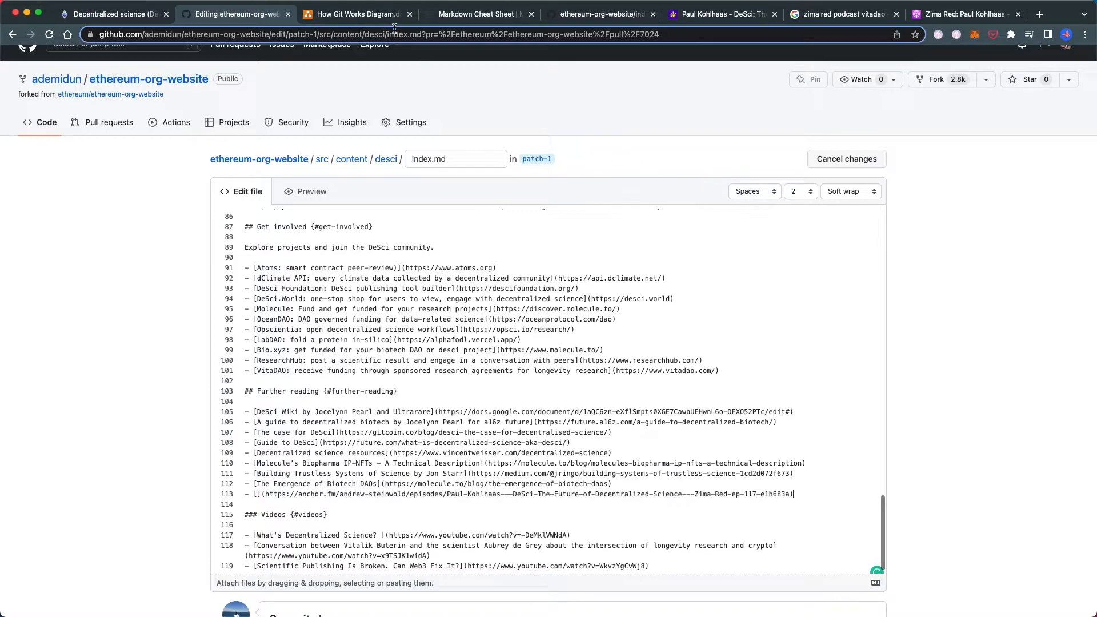
Check link syntax in the Markdown Cheat Sheet, then return to the Anchor episode page
click(479, 14)
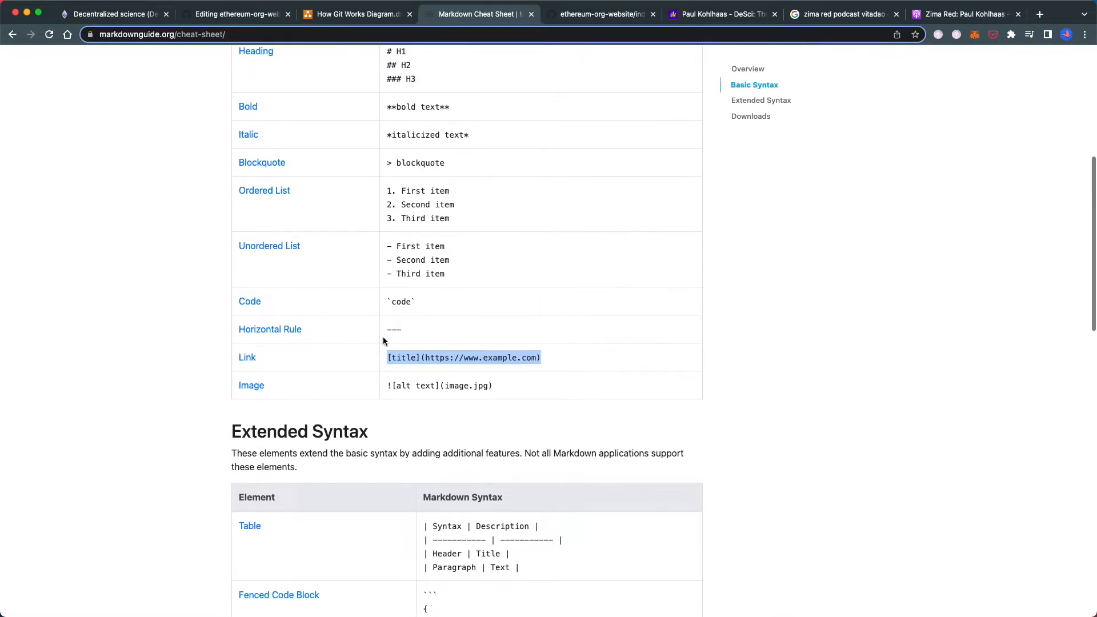
scroll(up, 3)
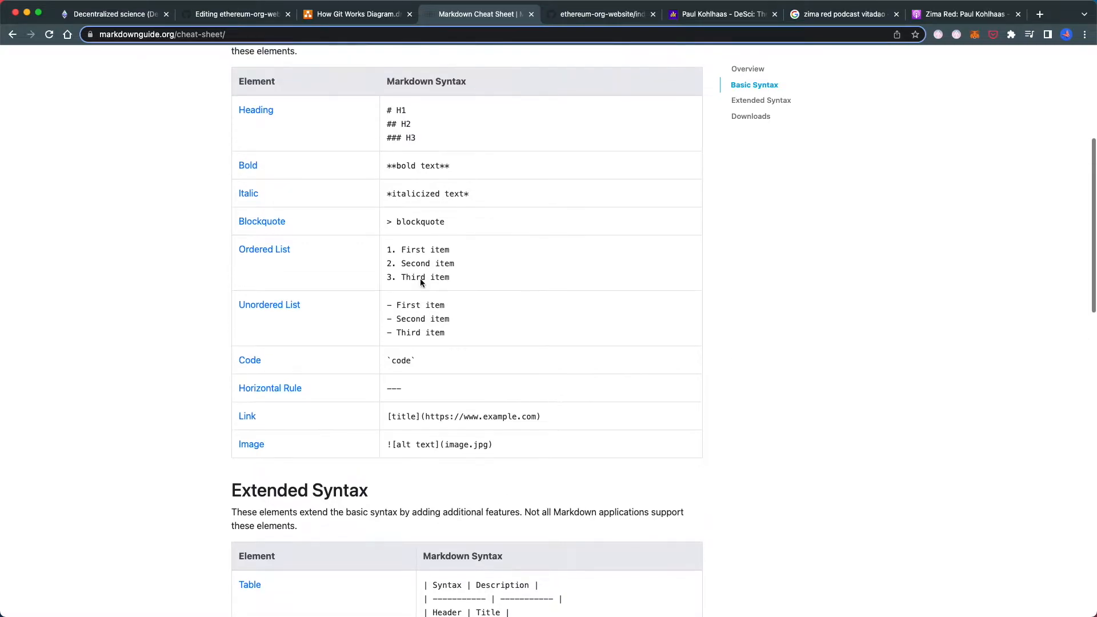
scroll(up, 3)
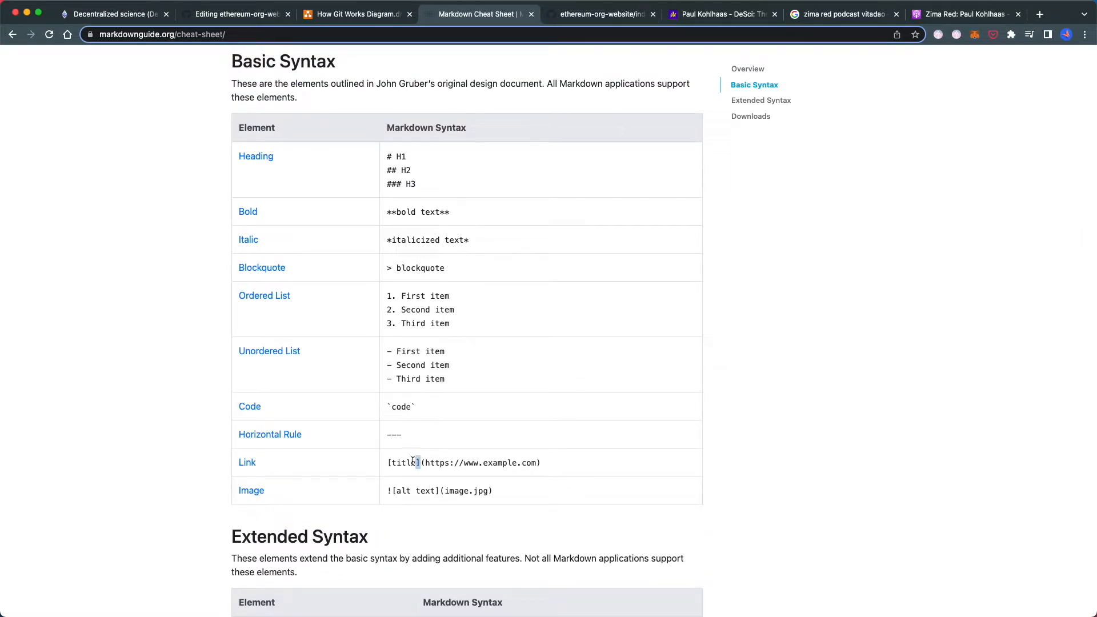
click(722, 13)
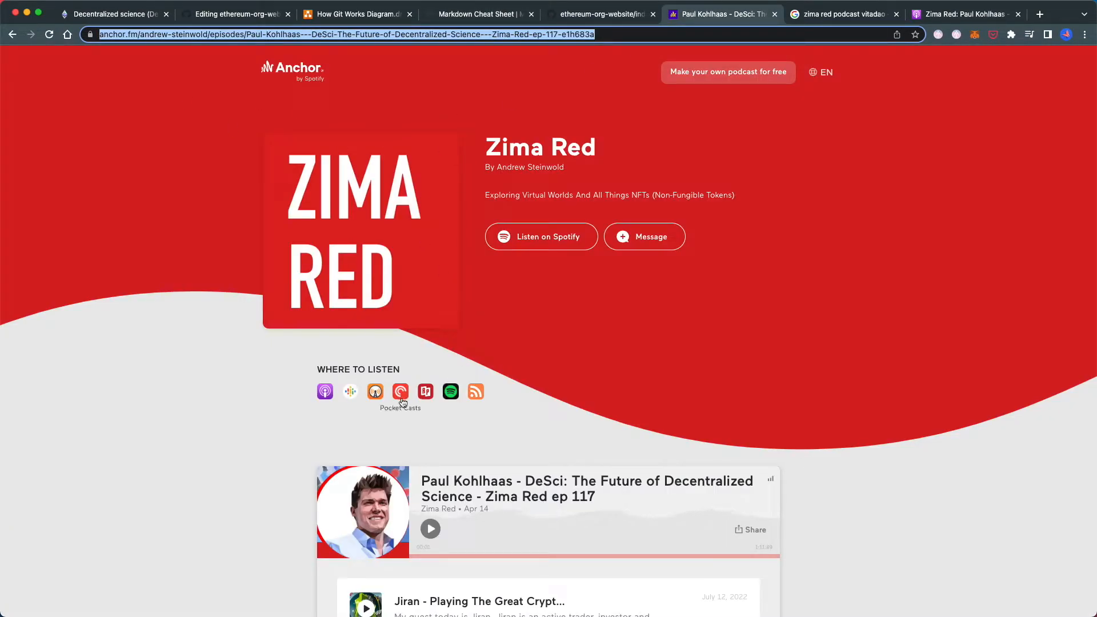
mouse_move(375, 391)
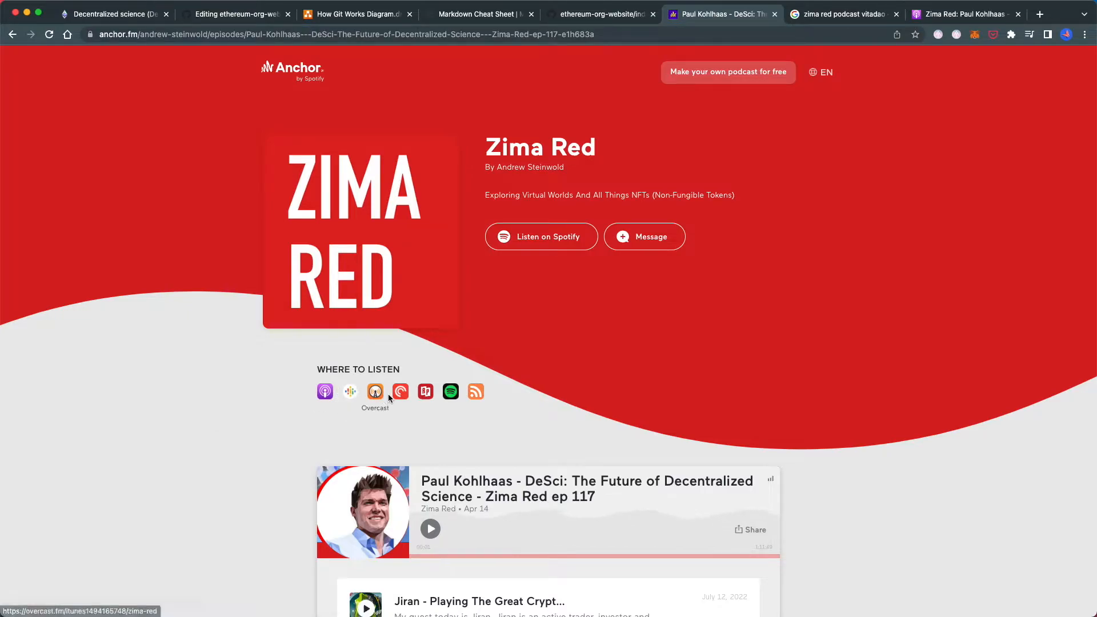
Revisit the Google results that found the podcast, then return to the index.md editor
click(836, 14)
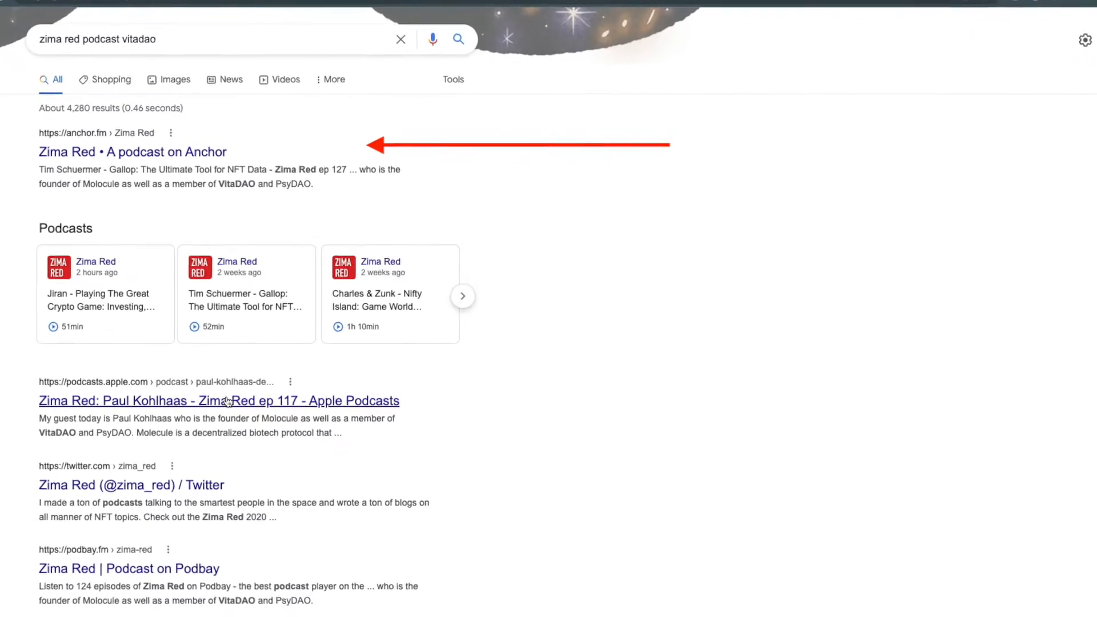
click(234, 13)
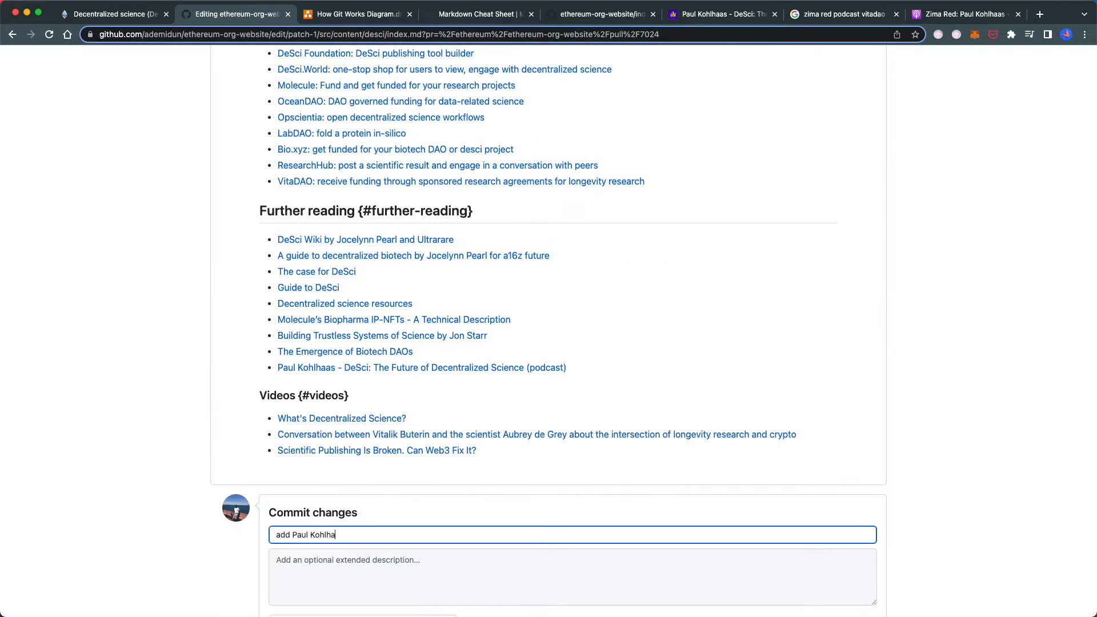
Write the commit description explaining the anchor.fm podcast link choice and test the link without leaving the page
text(Chose the anchor.fm podcast link because it was the first result on Google and it links to other podcast providers (Apple, Spotify etc.))
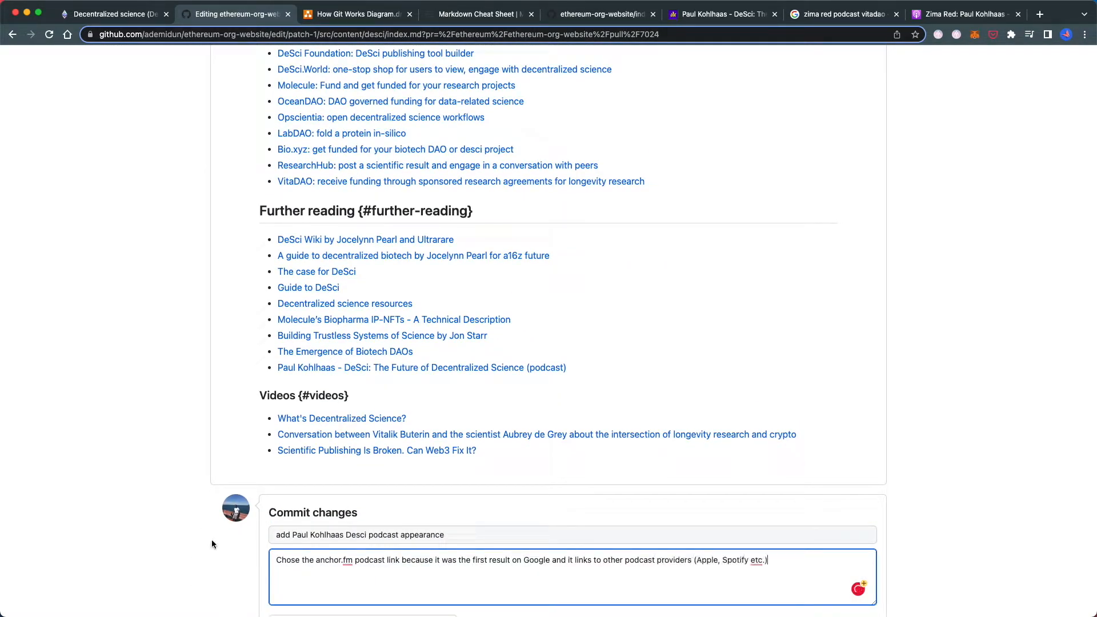
scroll(down, 3)
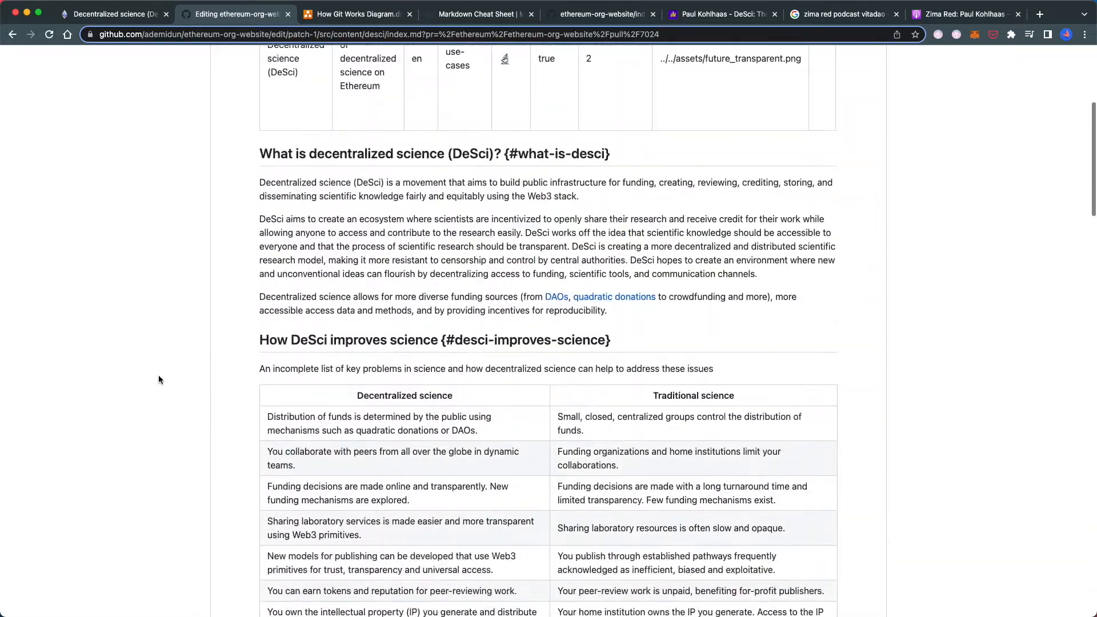
scroll(down, 3)
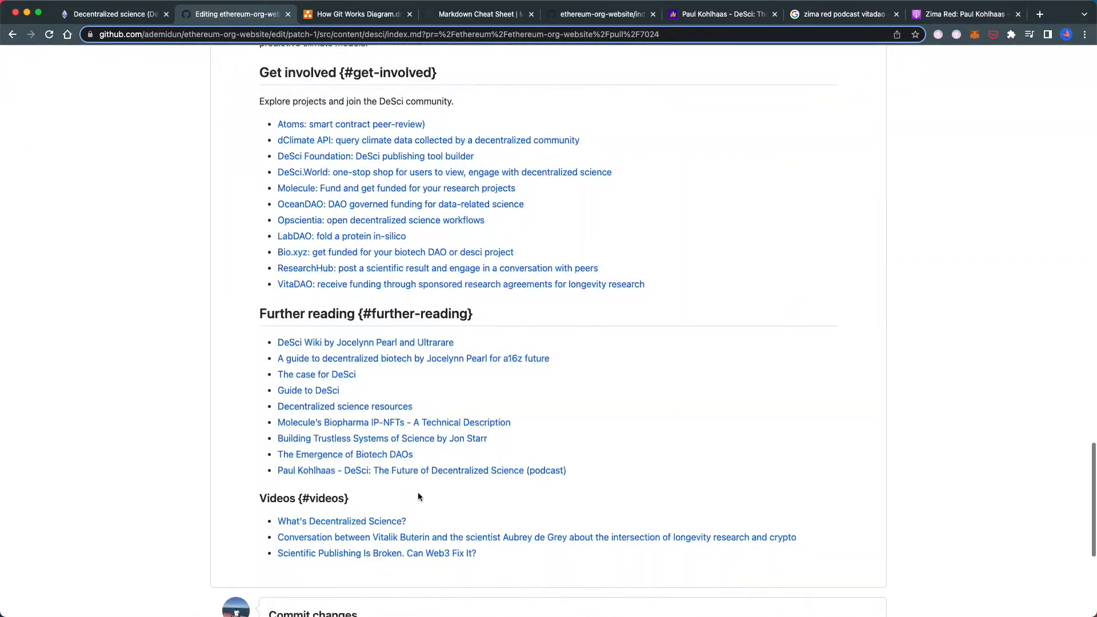
click(422, 469)
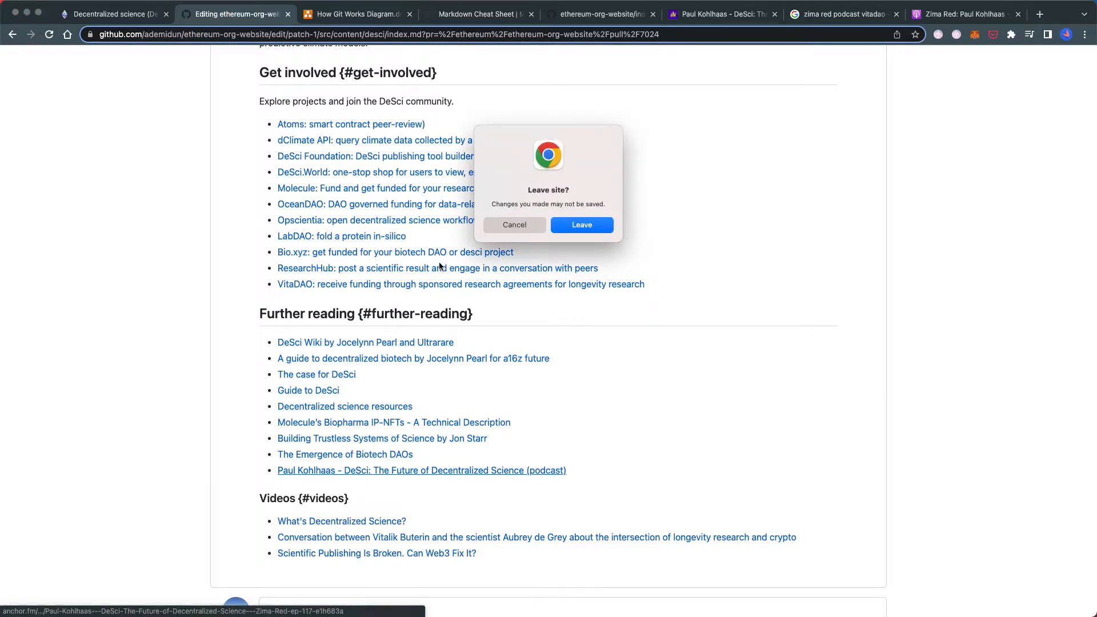
click(513, 225)
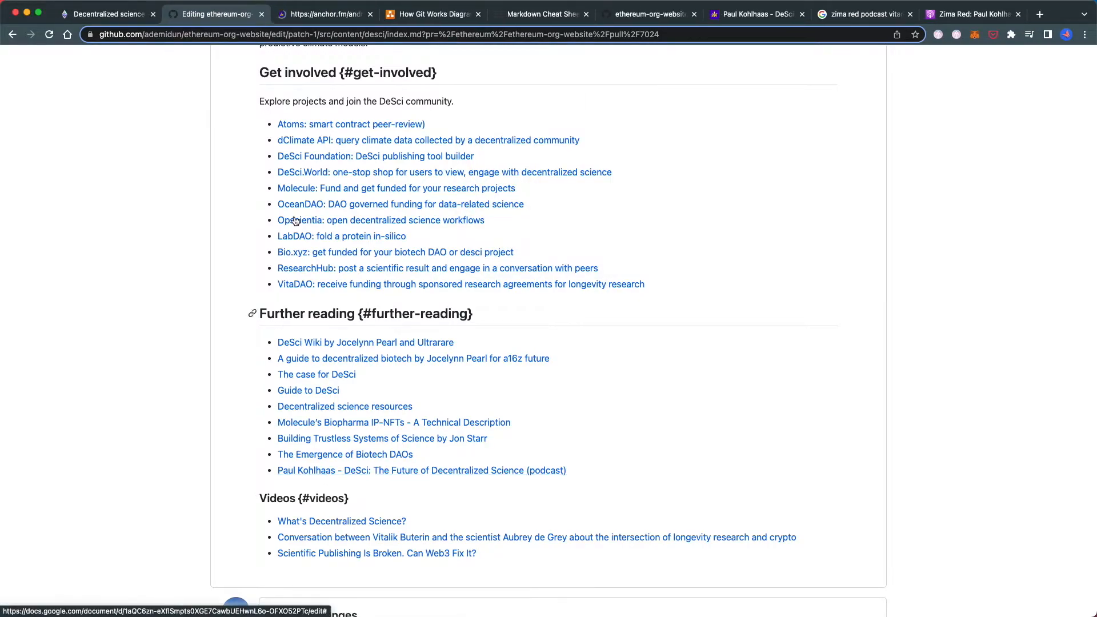
Commit the Paul Kohlhaas podcast link change to patch-1 and view the pull request diff
click(322, 14)
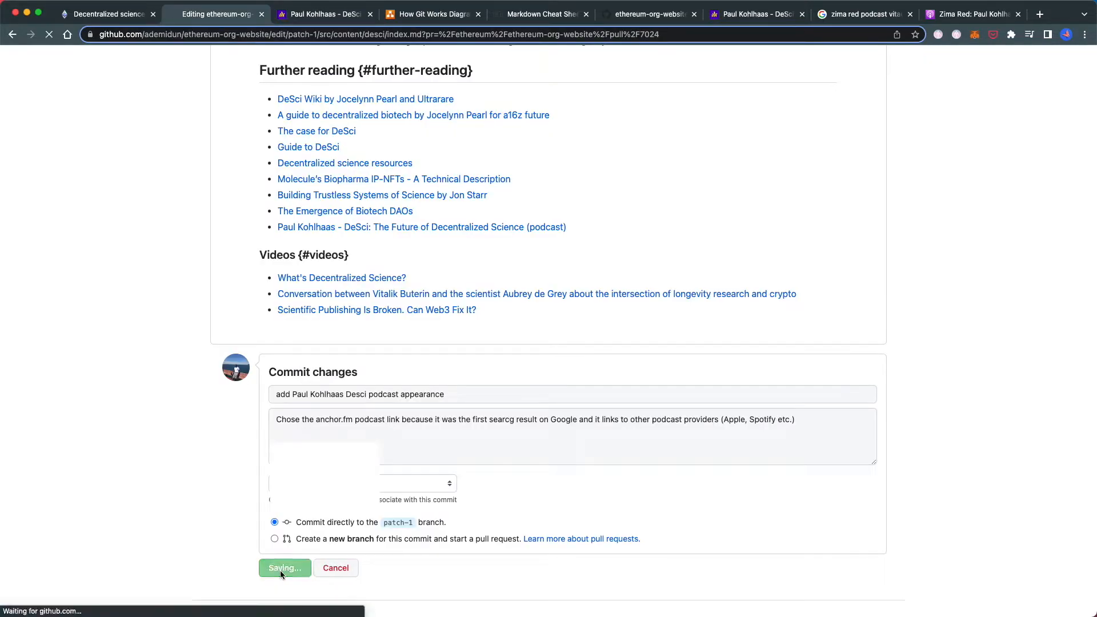
click(284, 568)
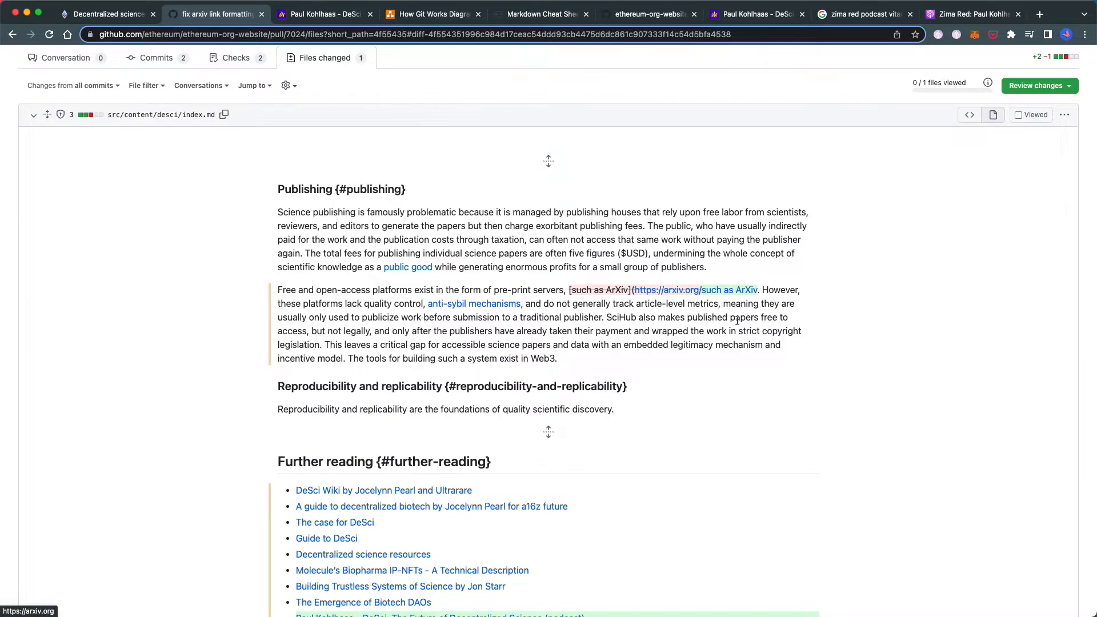
Scroll through pull request #7024's conversation showing the new podcast commit
scroll(down, 3)
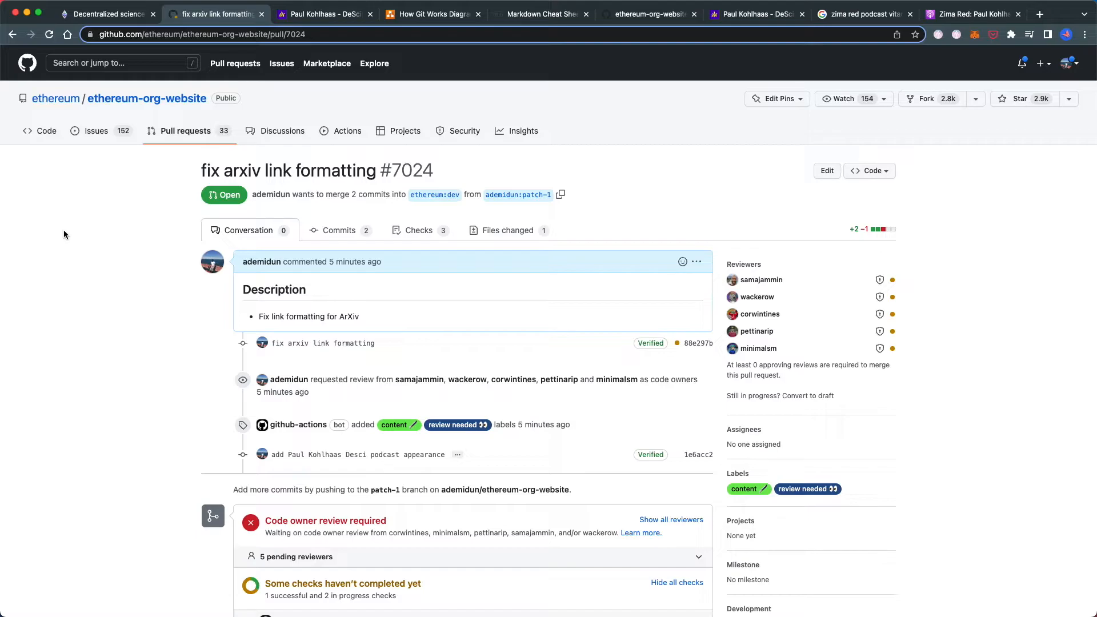
mouse_move(108, 269)
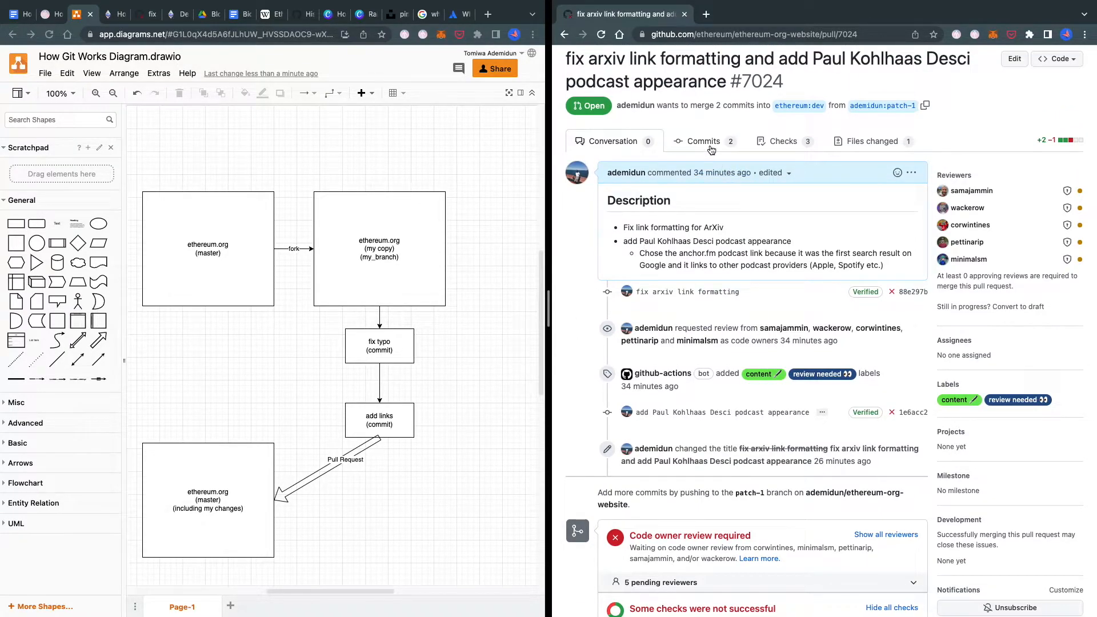
click(703, 140)
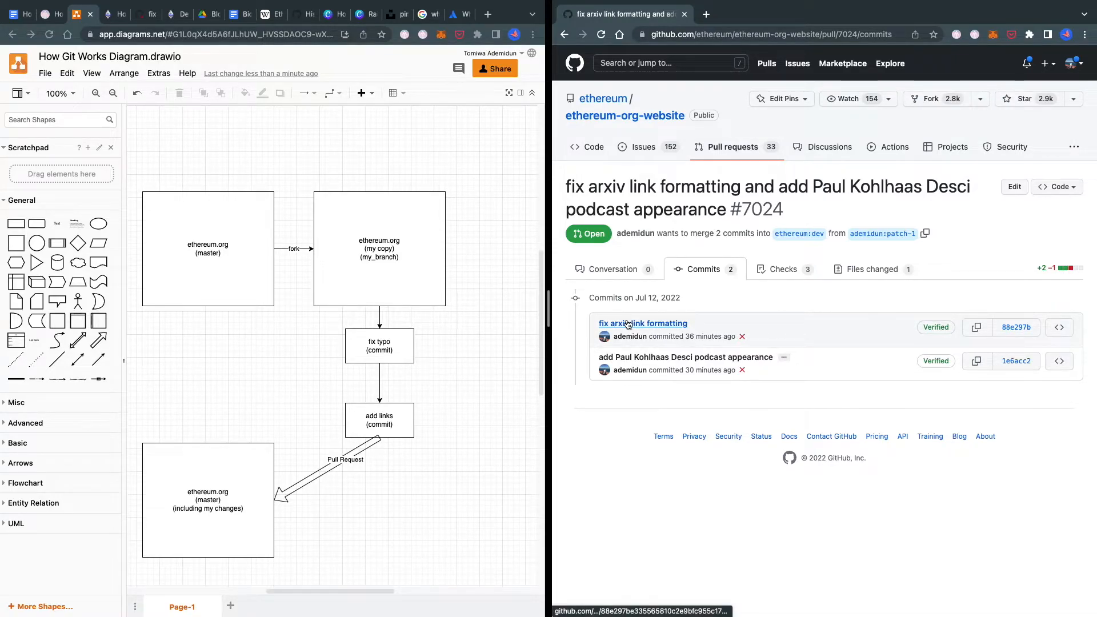
mouse_move(382, 427)
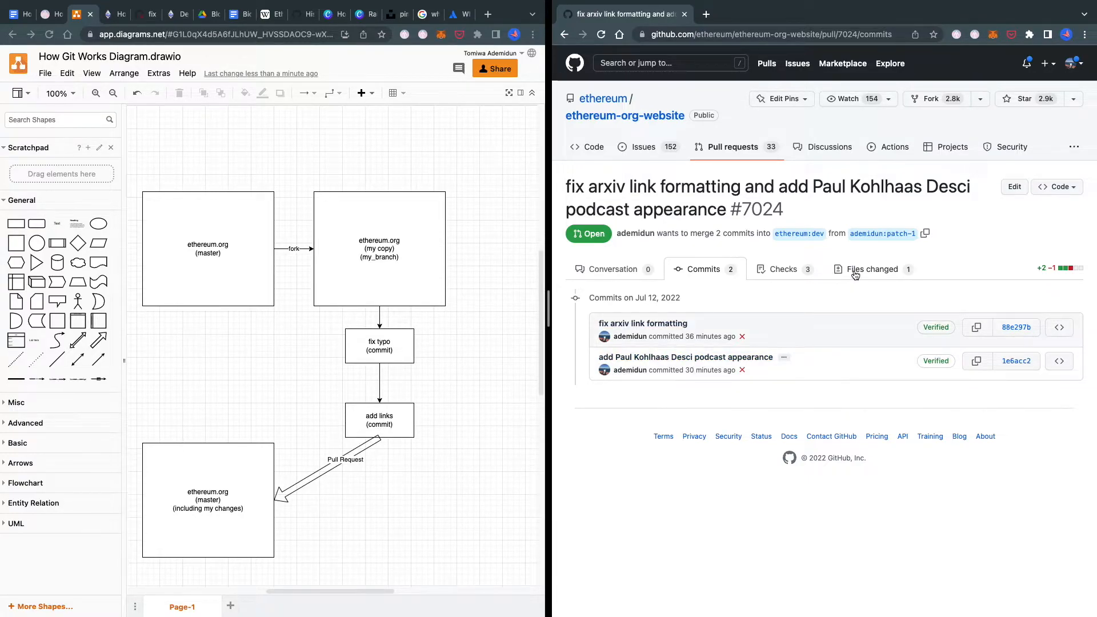
click(874, 270)
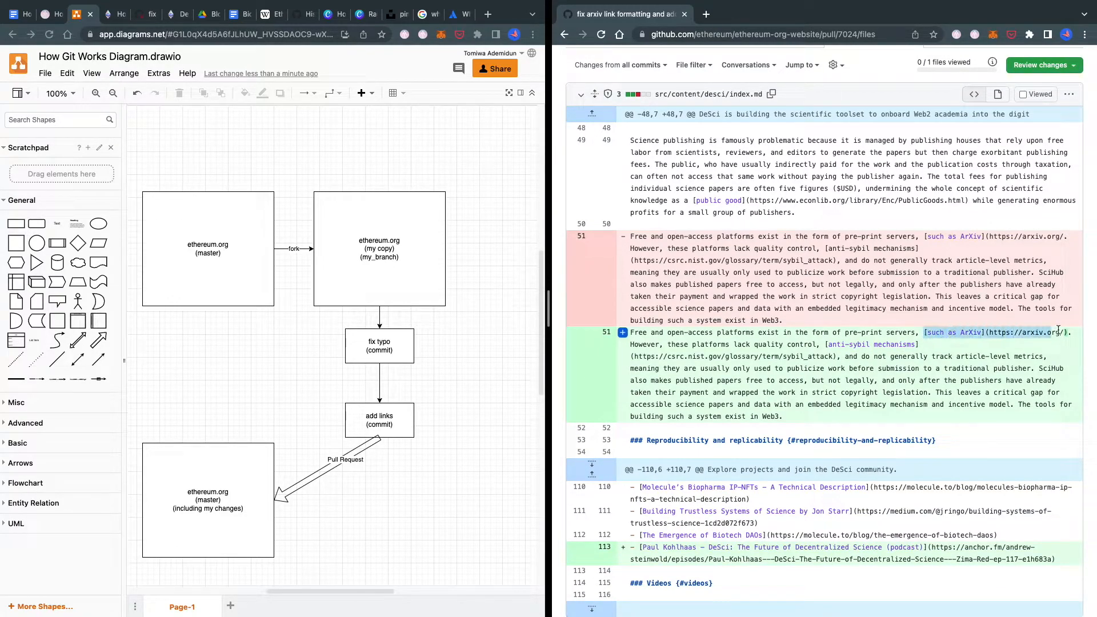
scroll(down, 3)
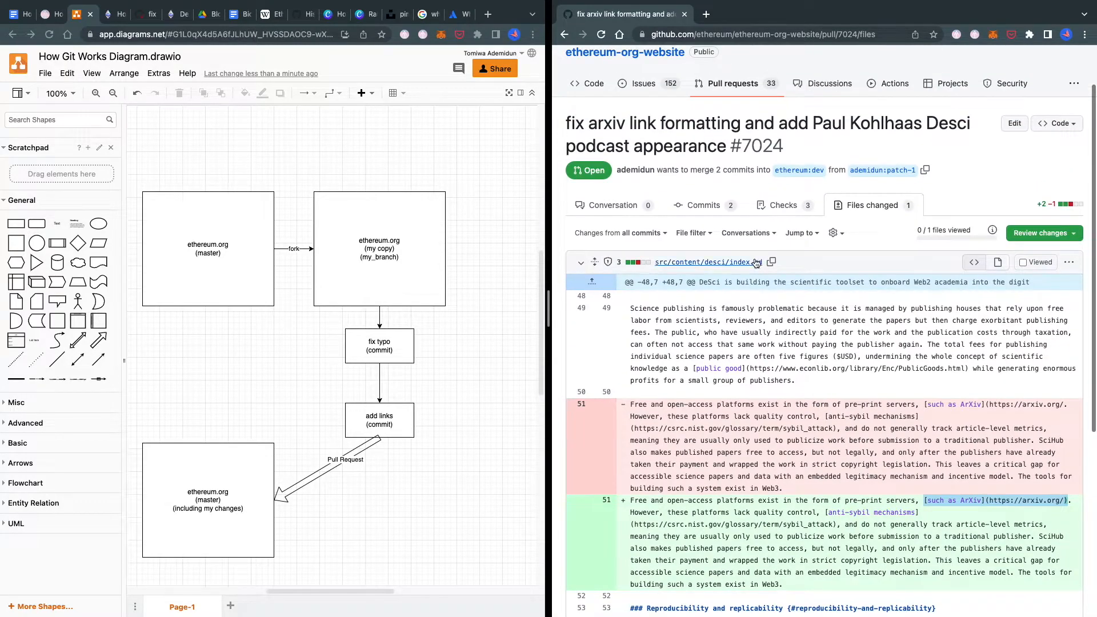
click(781, 33)
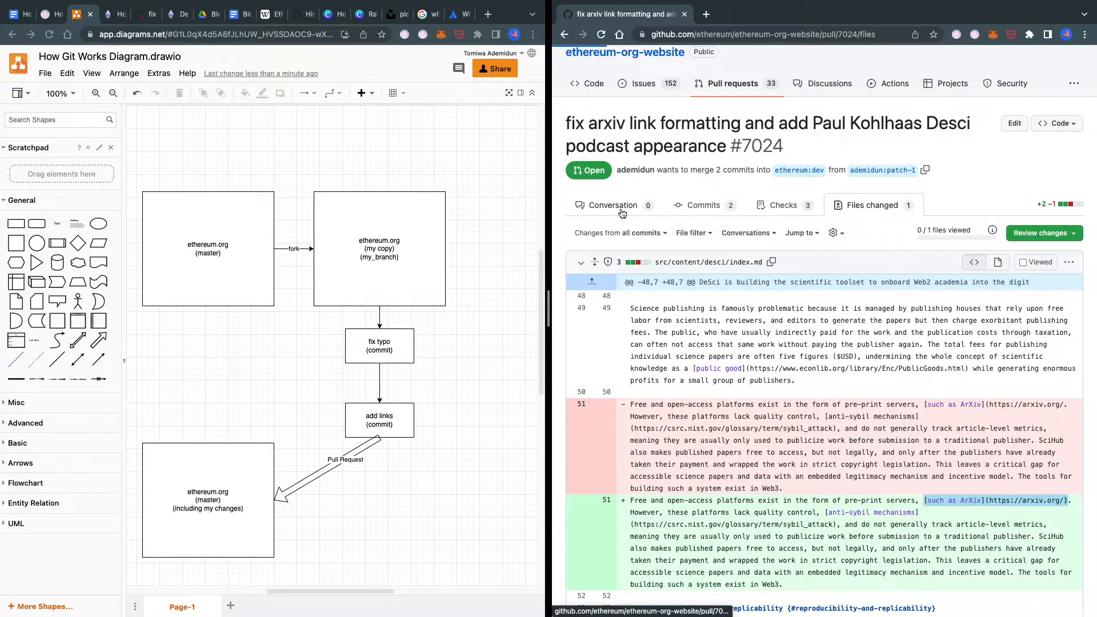
click(612, 205)
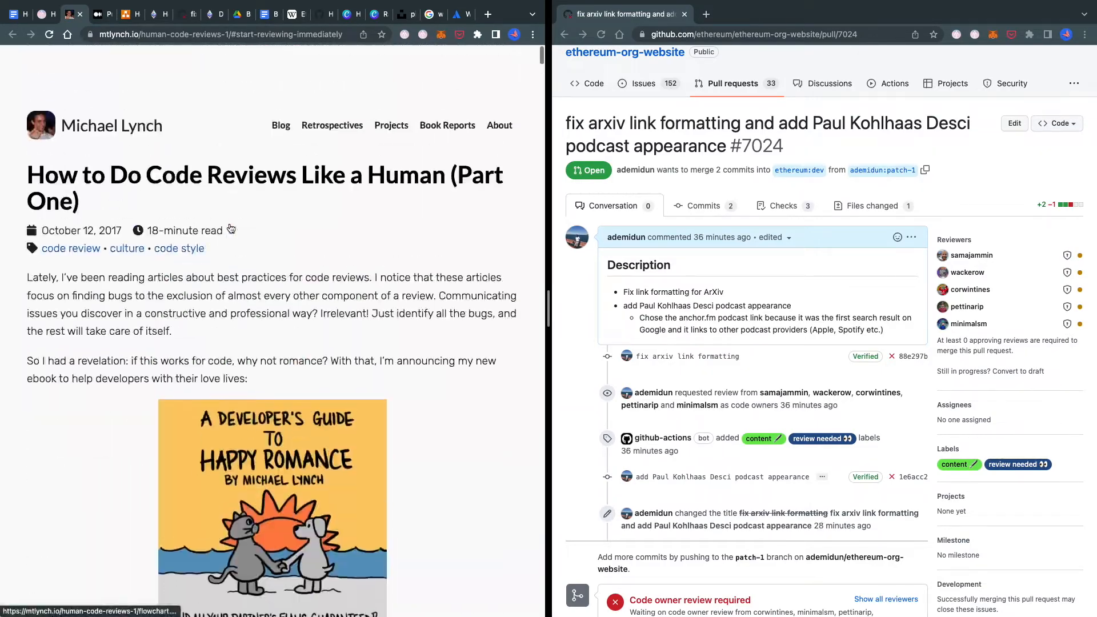
Read through the mtlynch.io code review article and the Medium pull request etiquette article
scroll(down, 3)
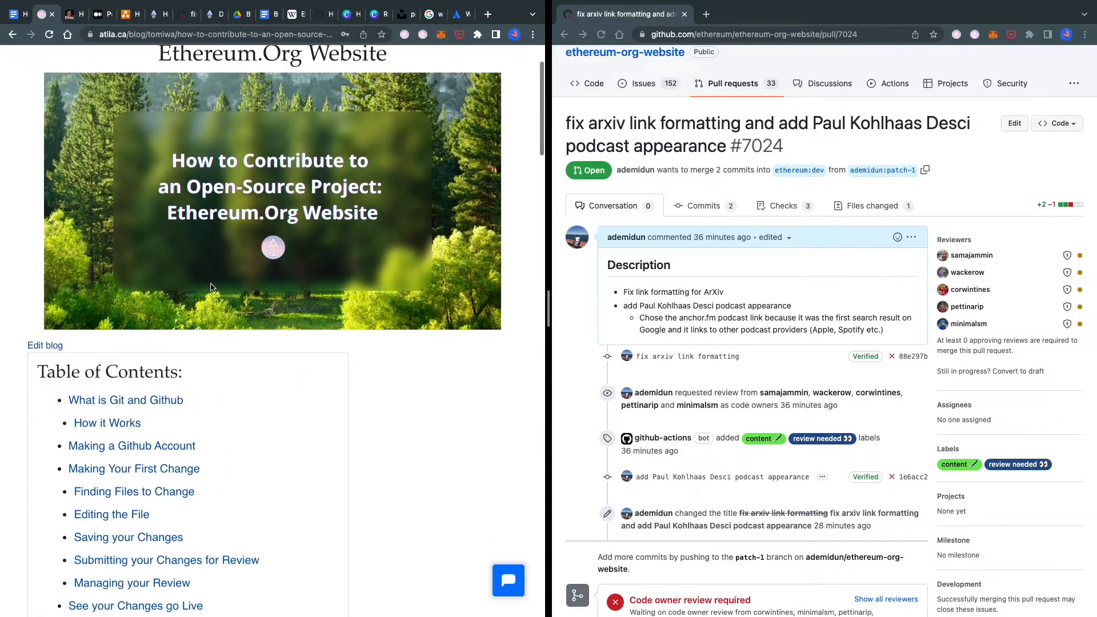
scroll(down, 3)
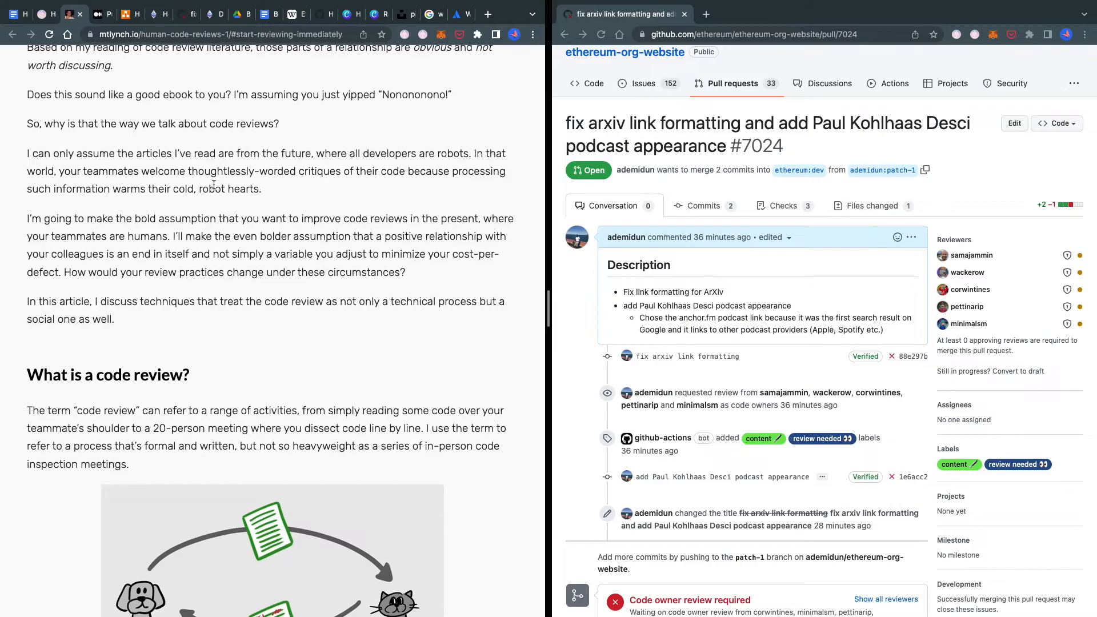
scroll(up, 3)
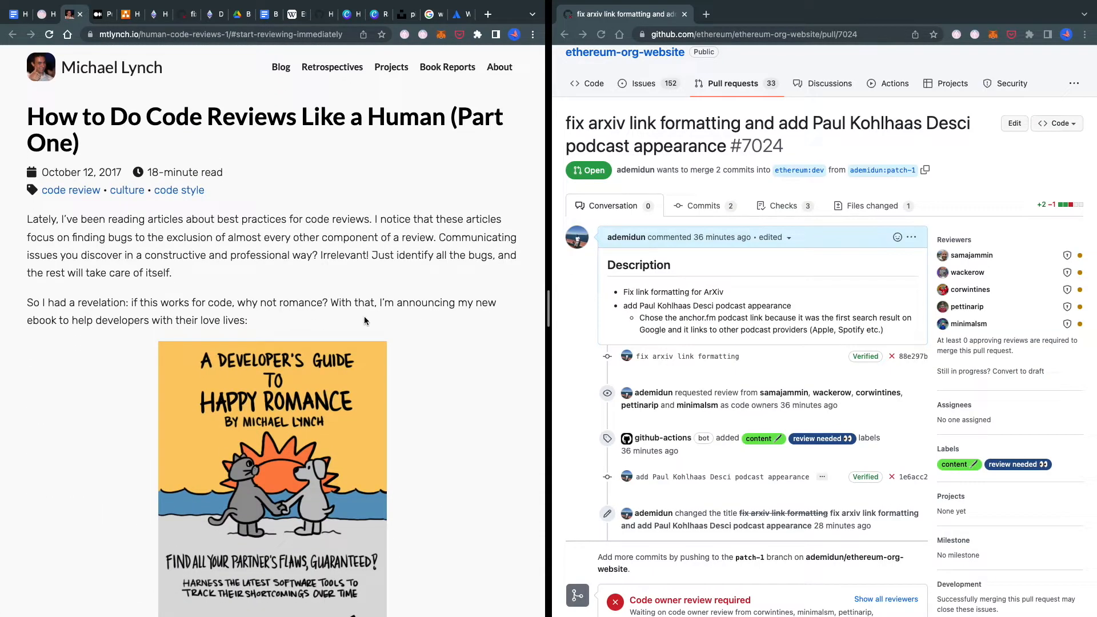
scroll(down, 3)
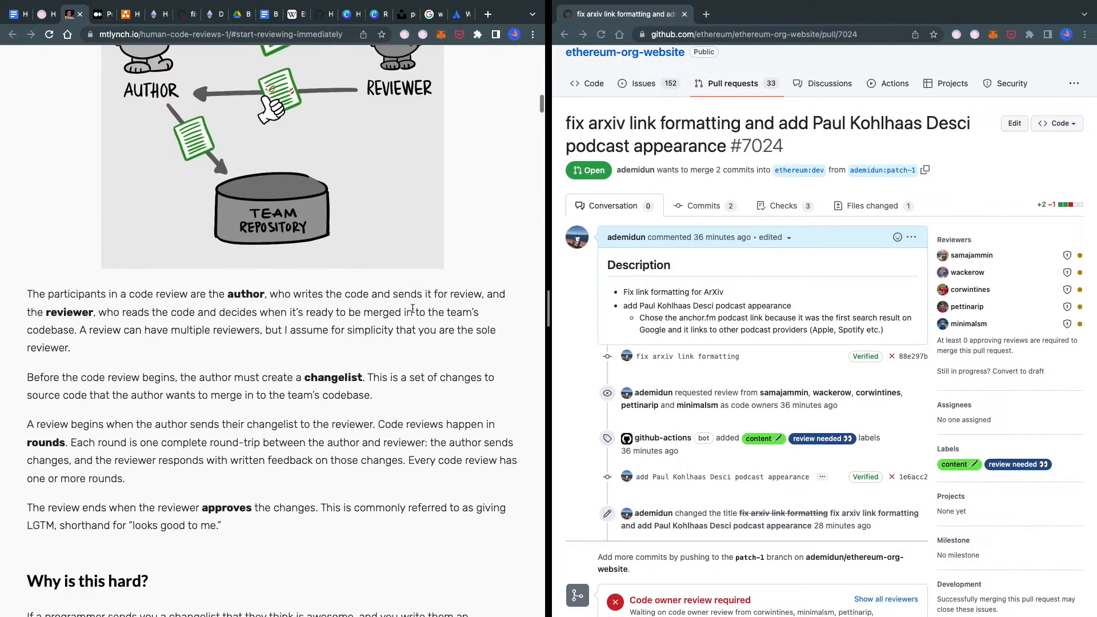
scroll(down, 3)
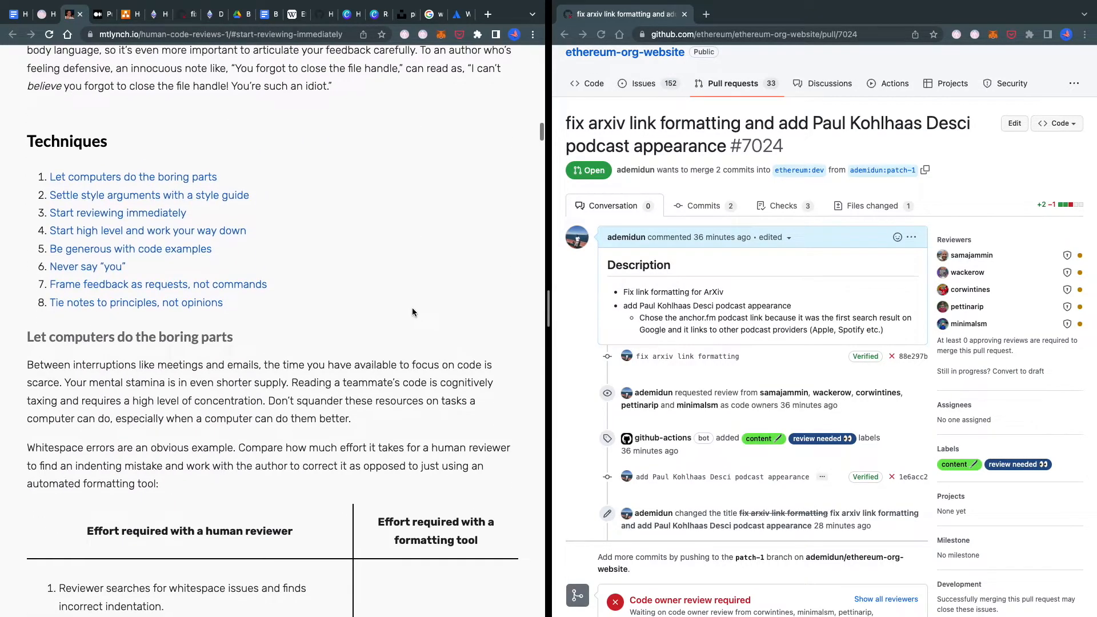
scroll(down, 3)
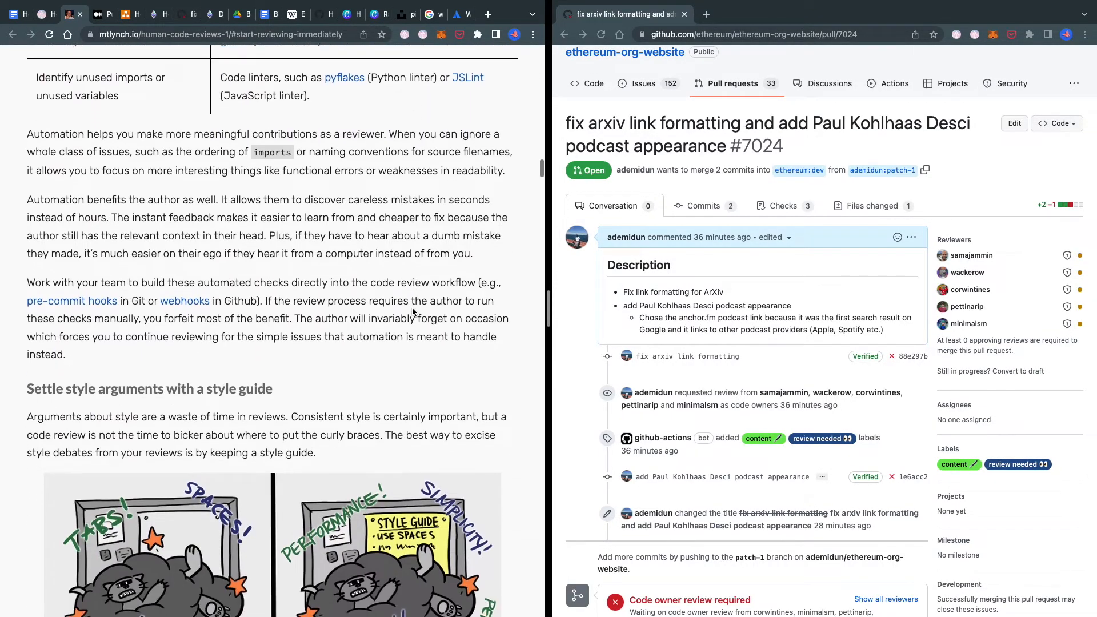
scroll(down, 3)
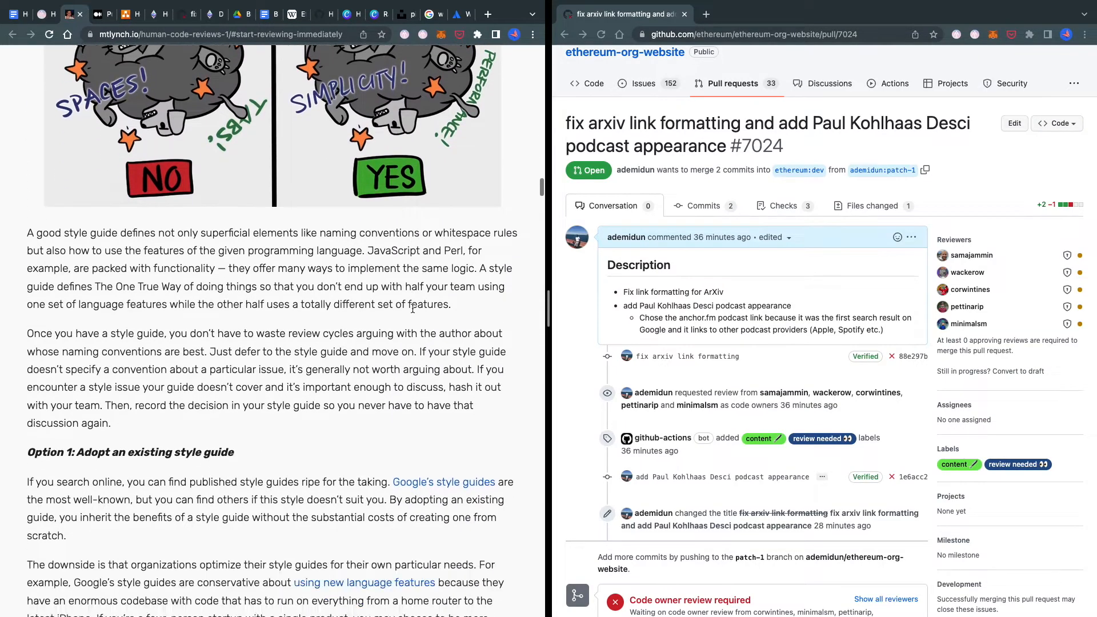
scroll(down, 3)
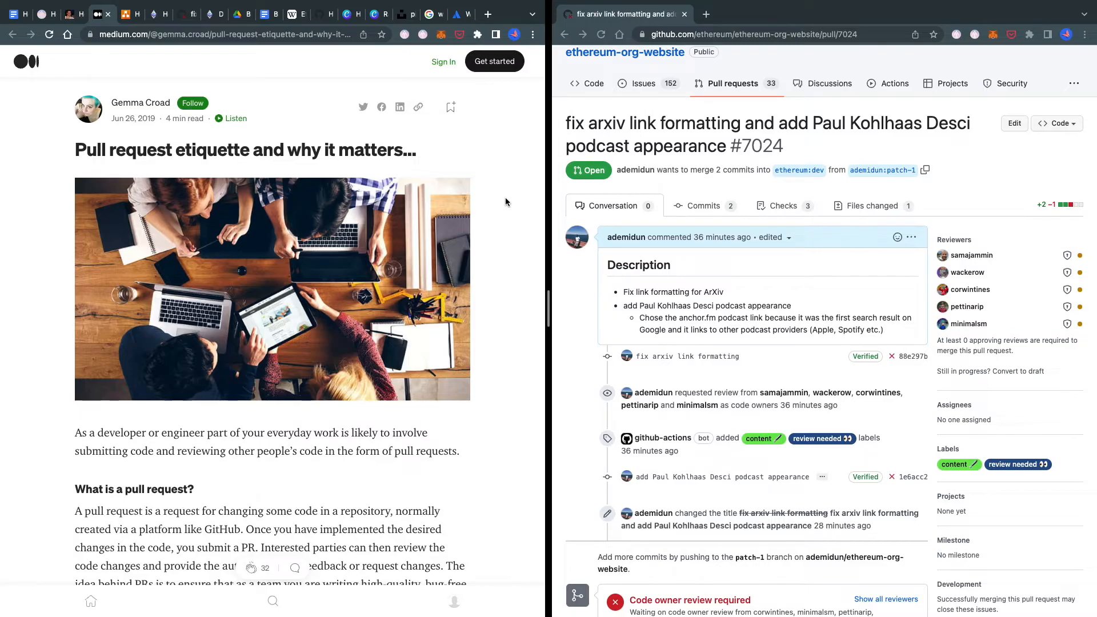
scroll(down, 3)
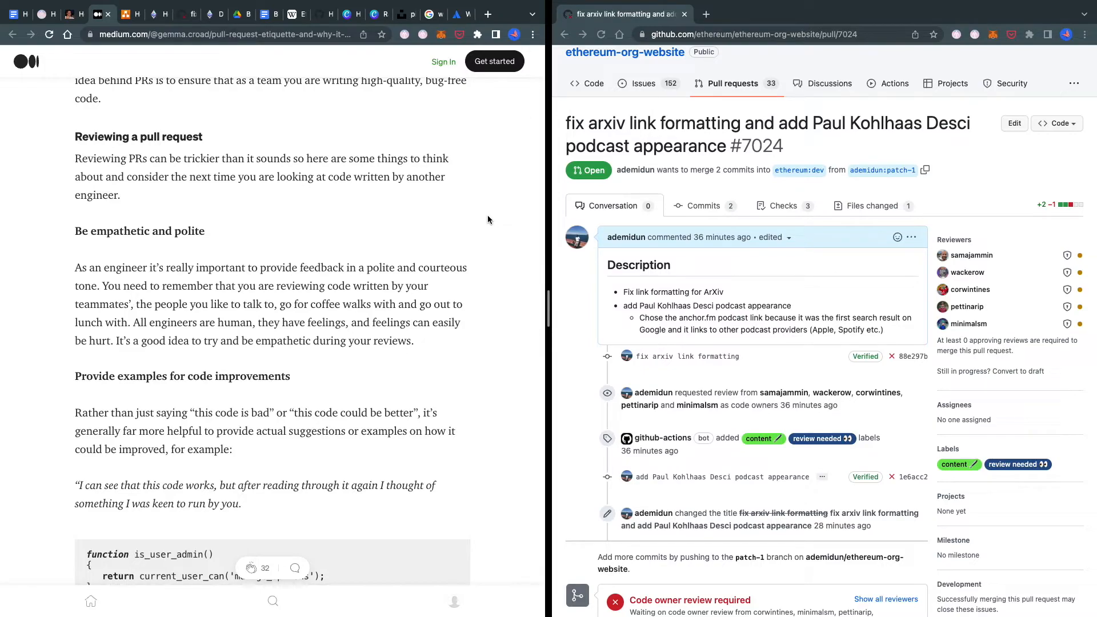
mouse_move(501, 216)
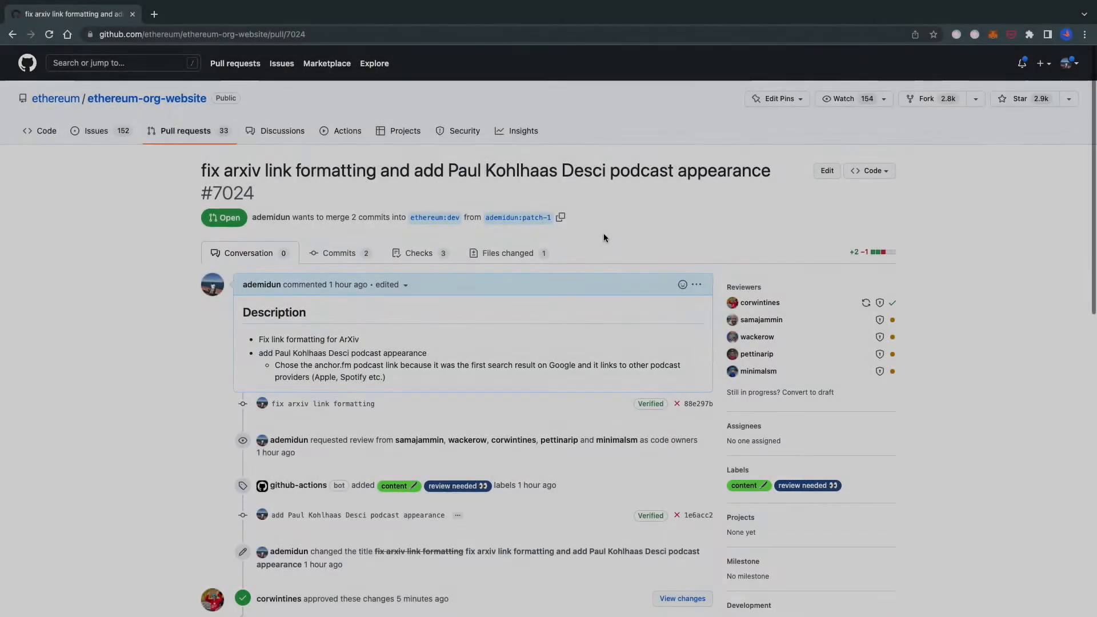
Review the code owner's approval and thank-you comment on pull request #7024, then reach the repository home page
scroll(down, 3)
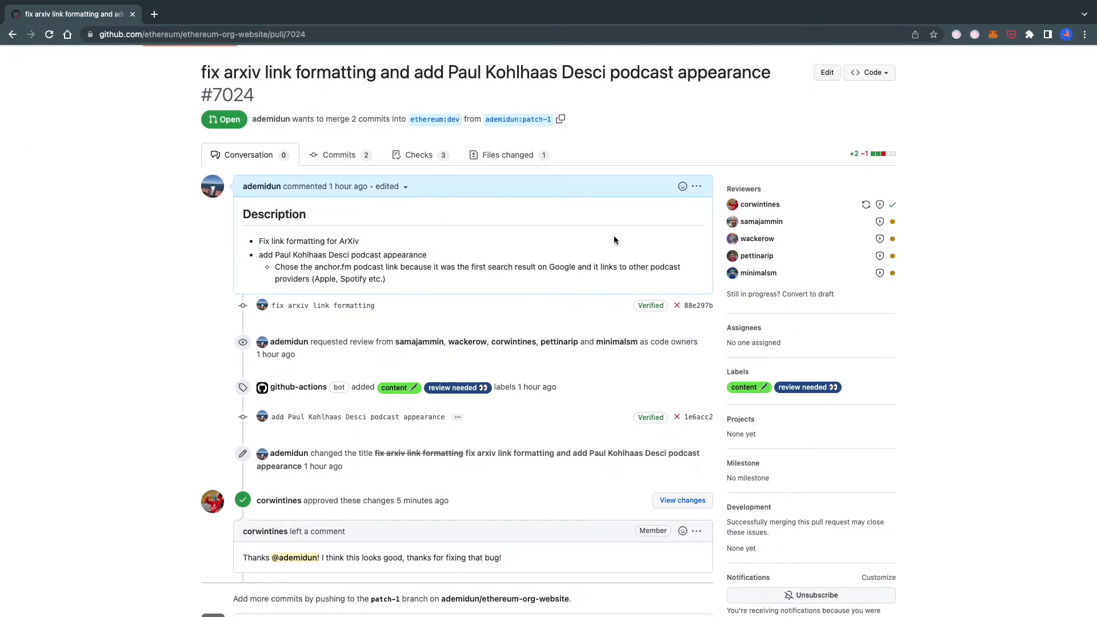
scroll(down, 3)
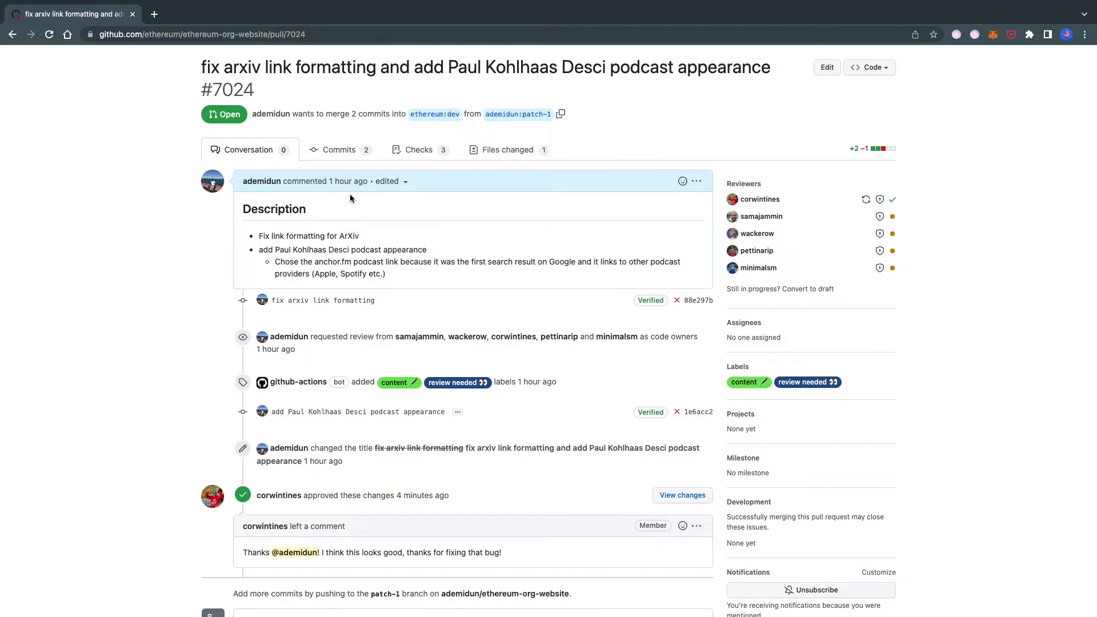
mouse_move(279, 495)
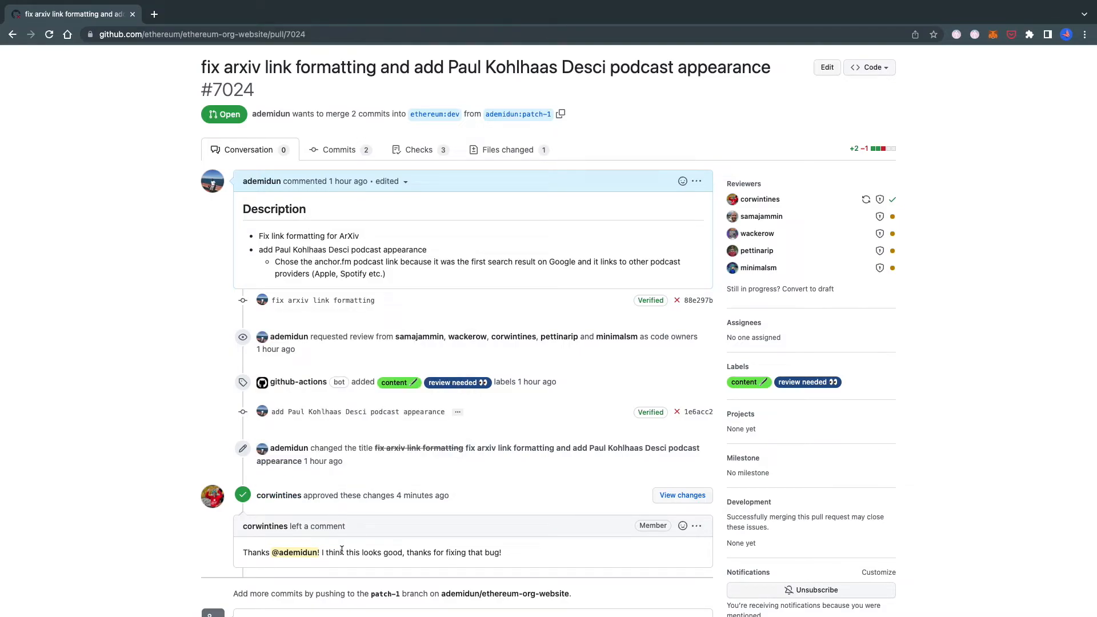
click(321, 13)
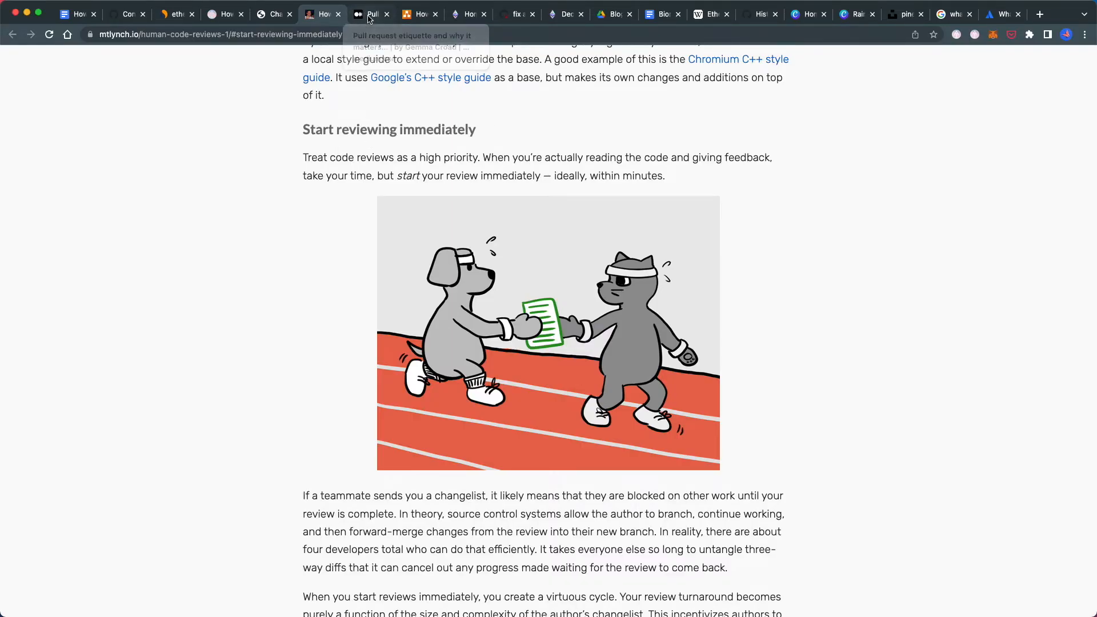
click(369, 14)
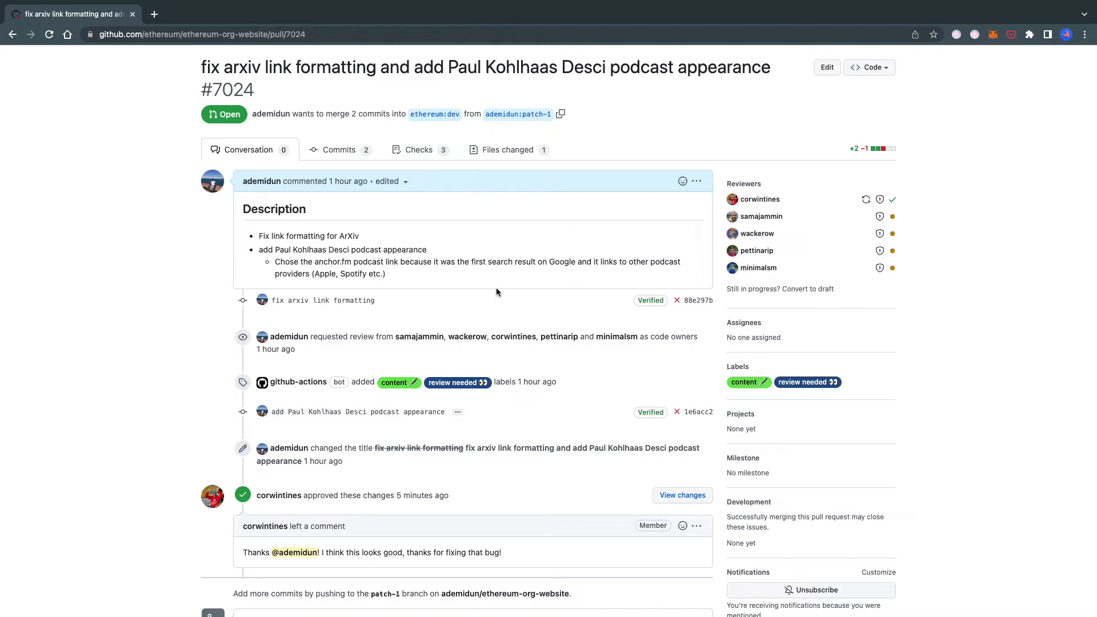
scroll(down, 3)
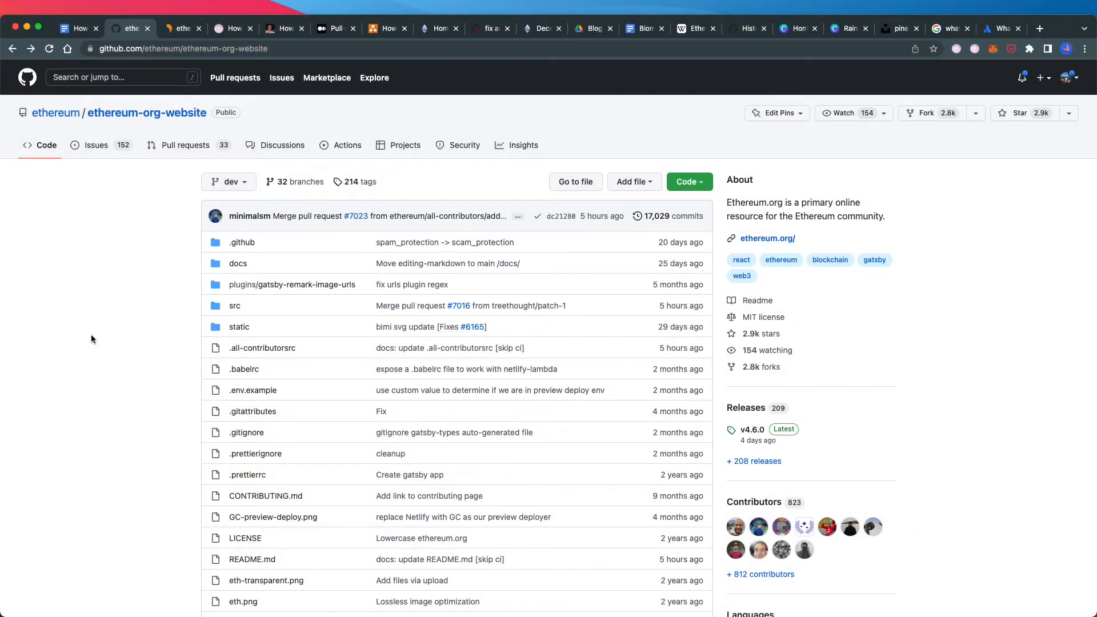
mouse_move(782, 503)
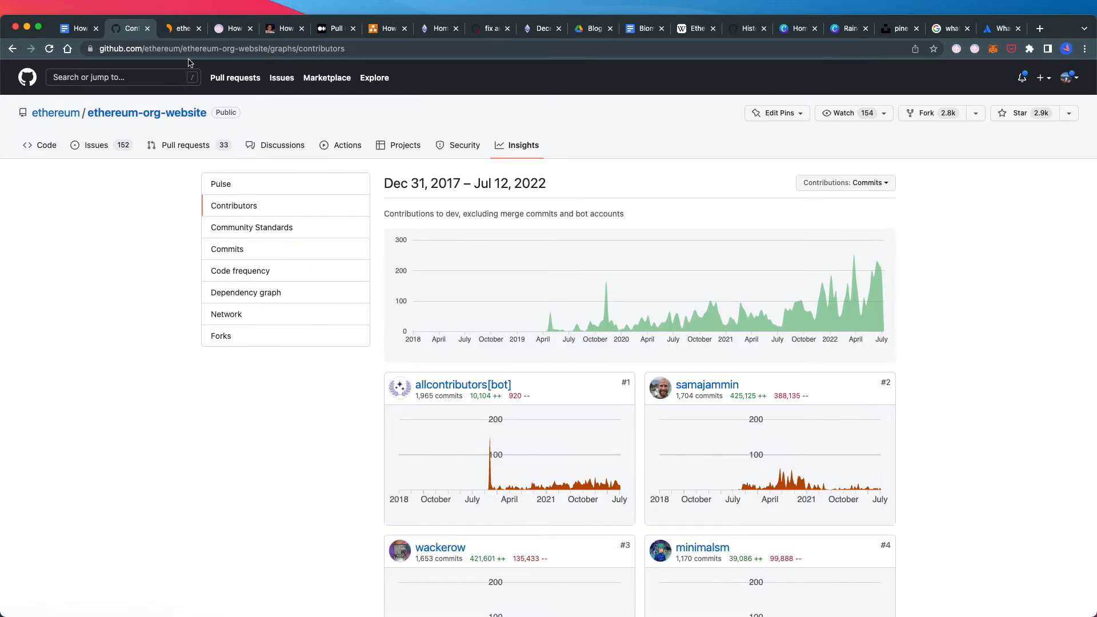
Switch to the Similarweb tab with ethereum.org's website traffic statistics
click(181, 27)
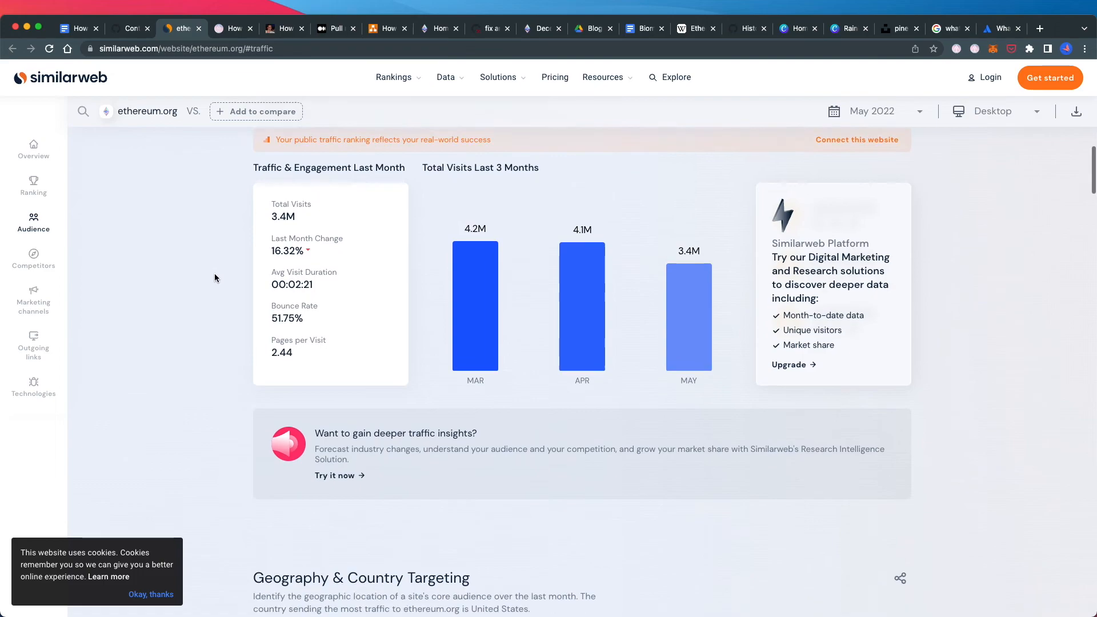
Jump to ethereum.org's Traffic and Engagement figures showing 3.4M visits for May 2022
click(33, 185)
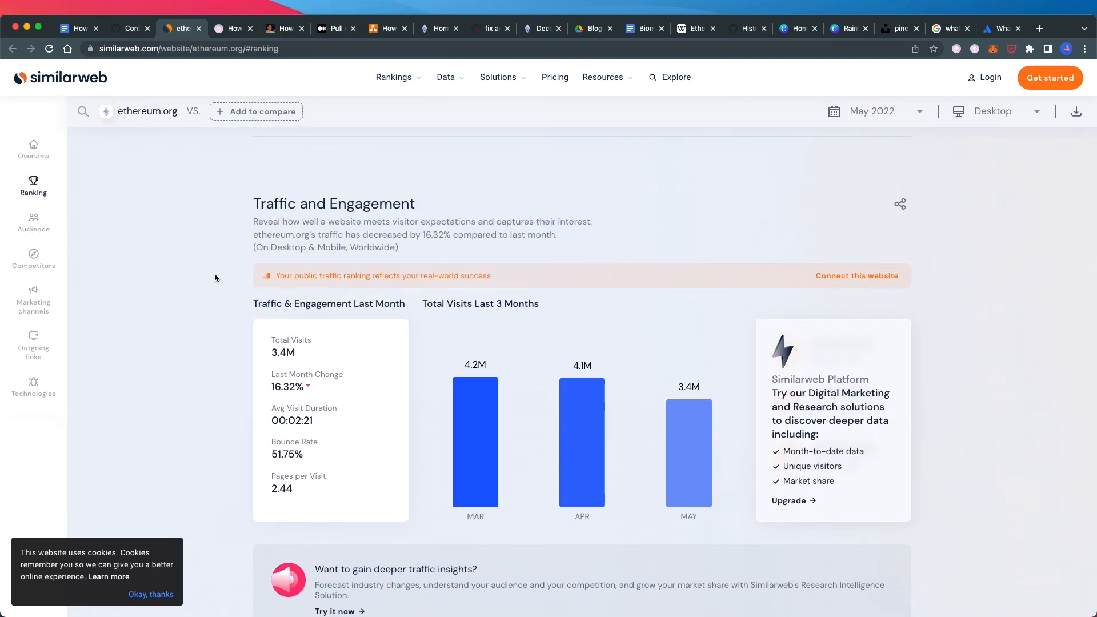
mouse_move(131, 27)
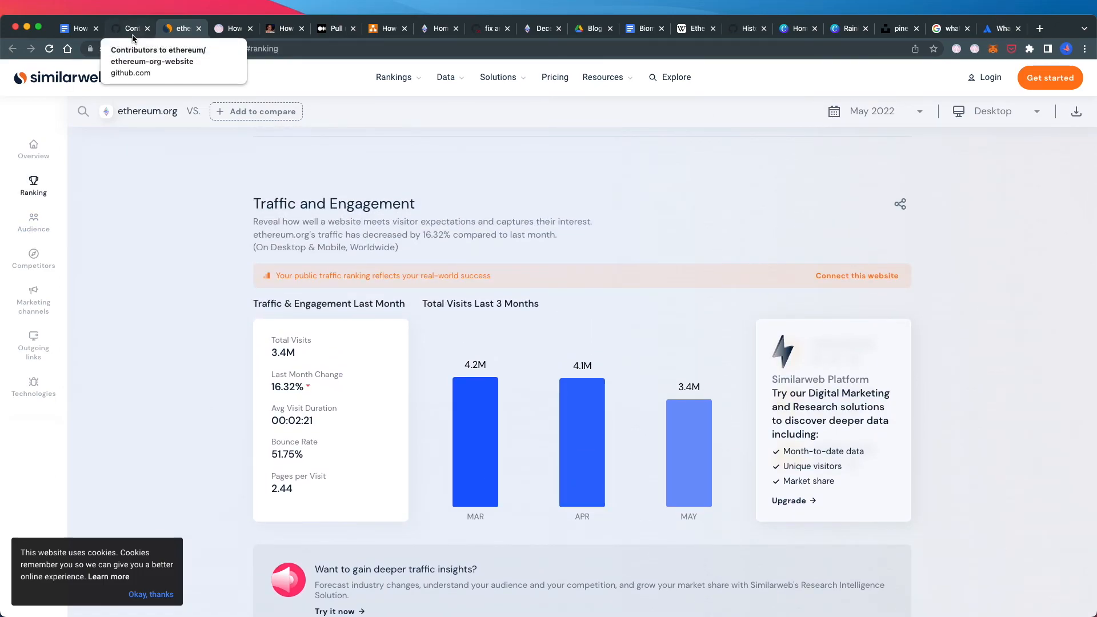
mouse_move(207, 79)
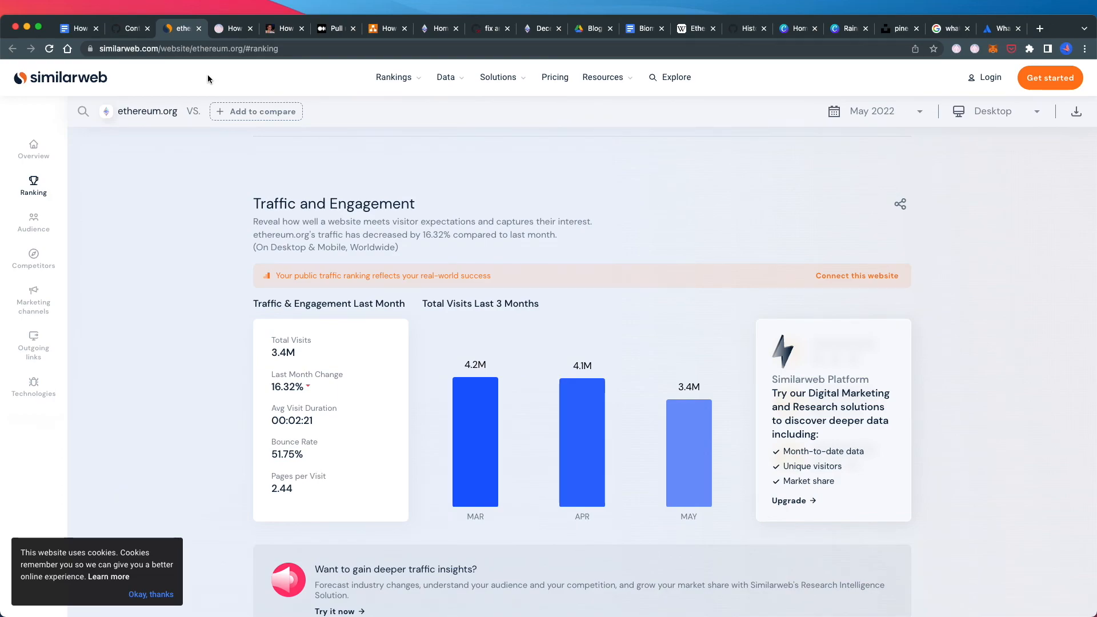
mouse_move(182, 82)
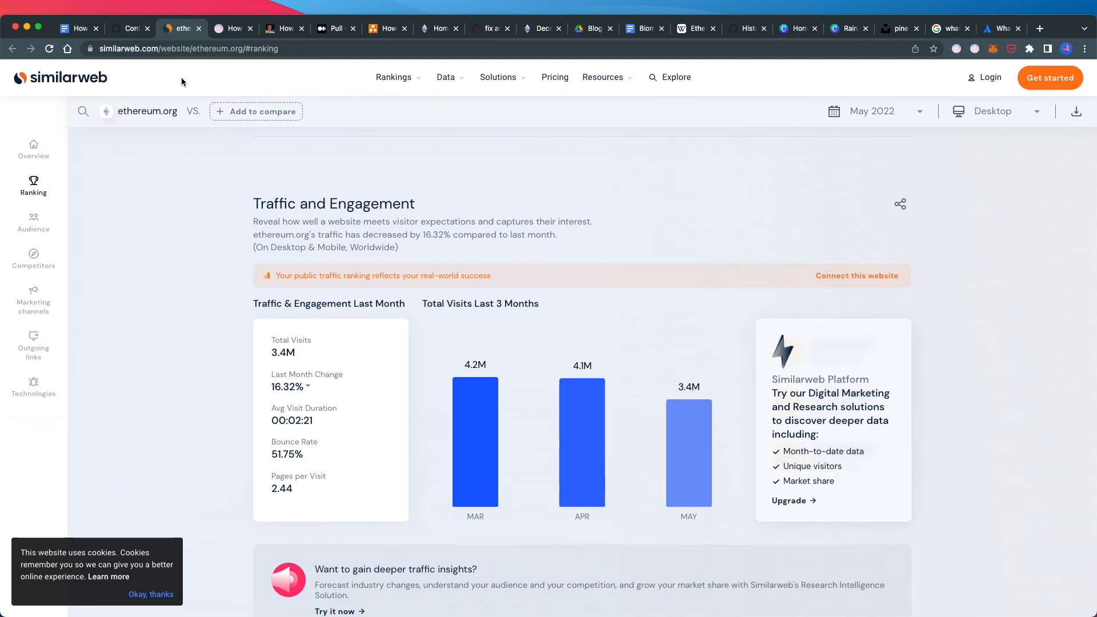